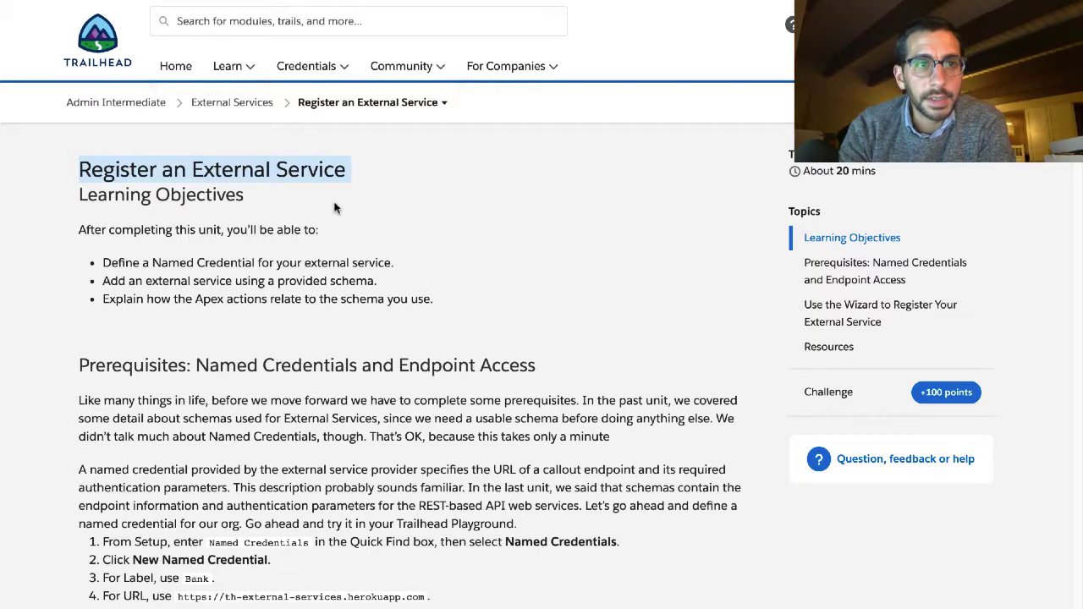
mouse_move(368, 101)
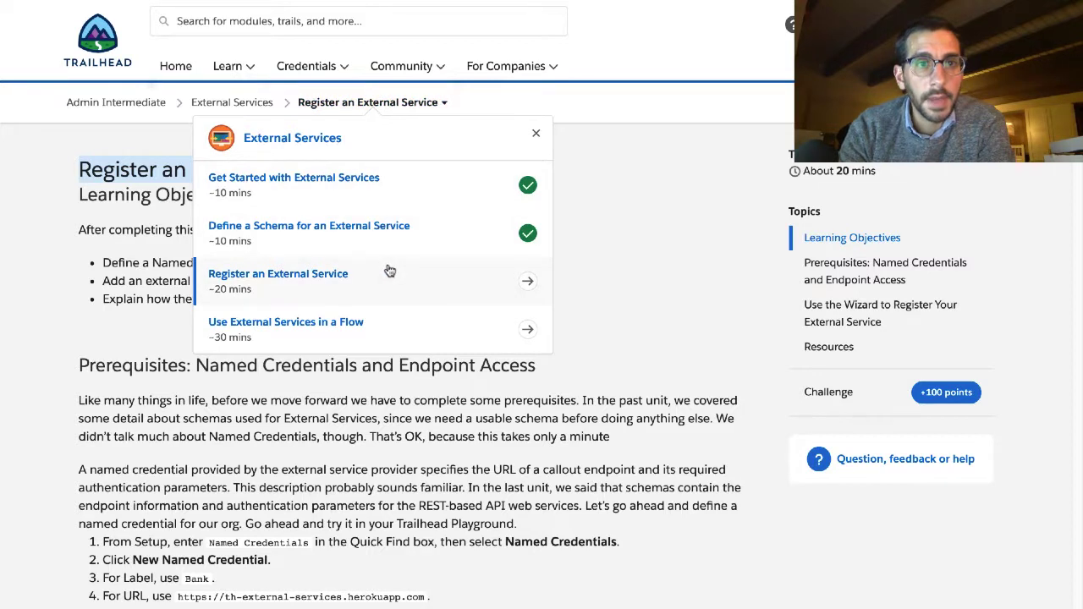
mouse_move(379, 135)
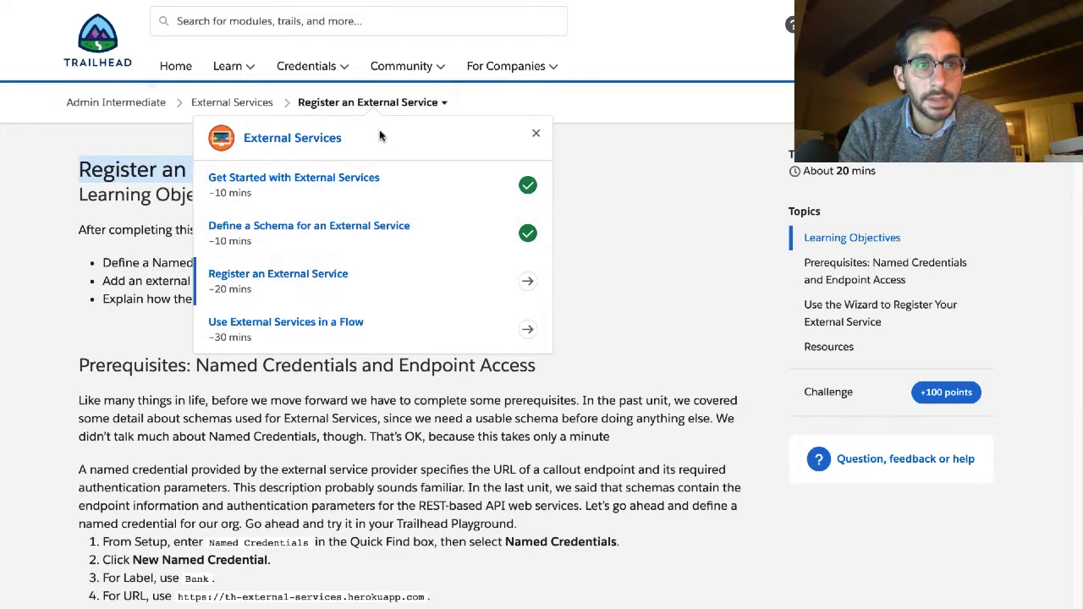
mouse_move(144, 198)
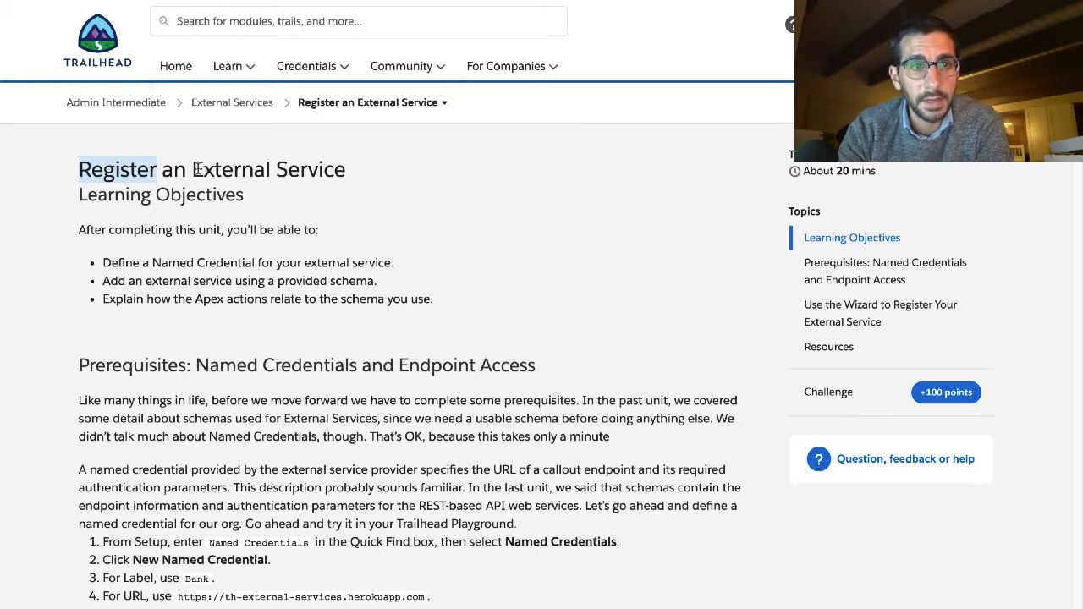
Step: Scroll the Trailhead unit down to the Prerequisites section on named credentials
scroll(down, 3)
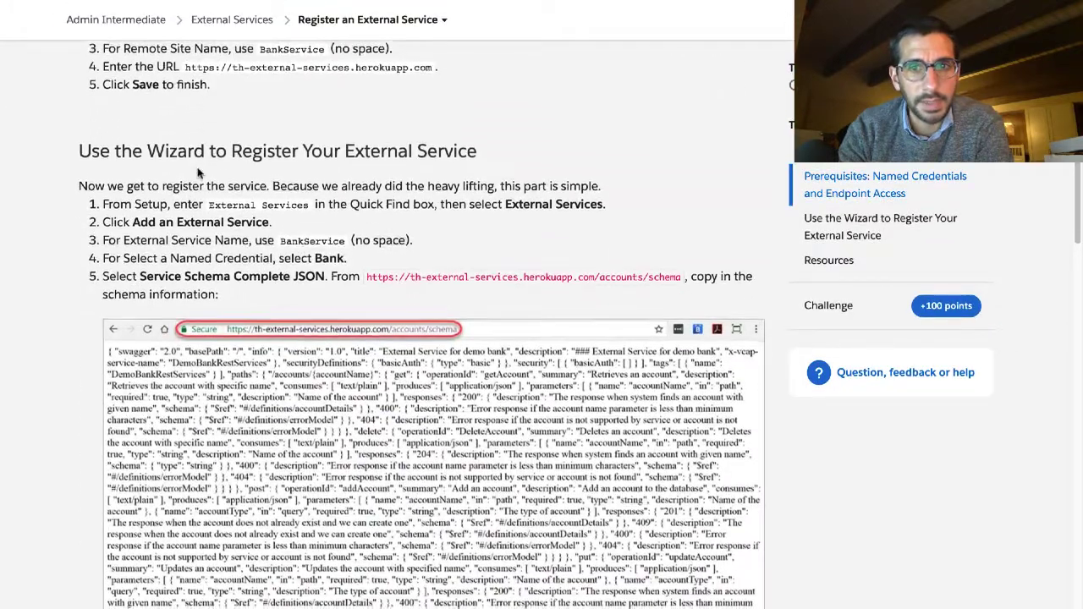
scroll(up, 3)
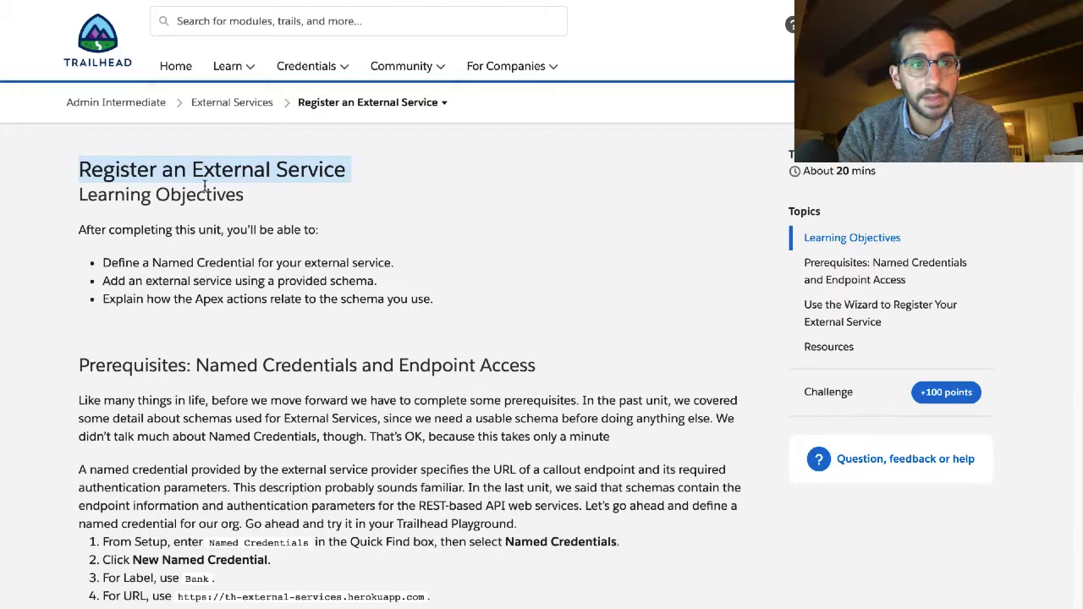
scroll(down, 3)
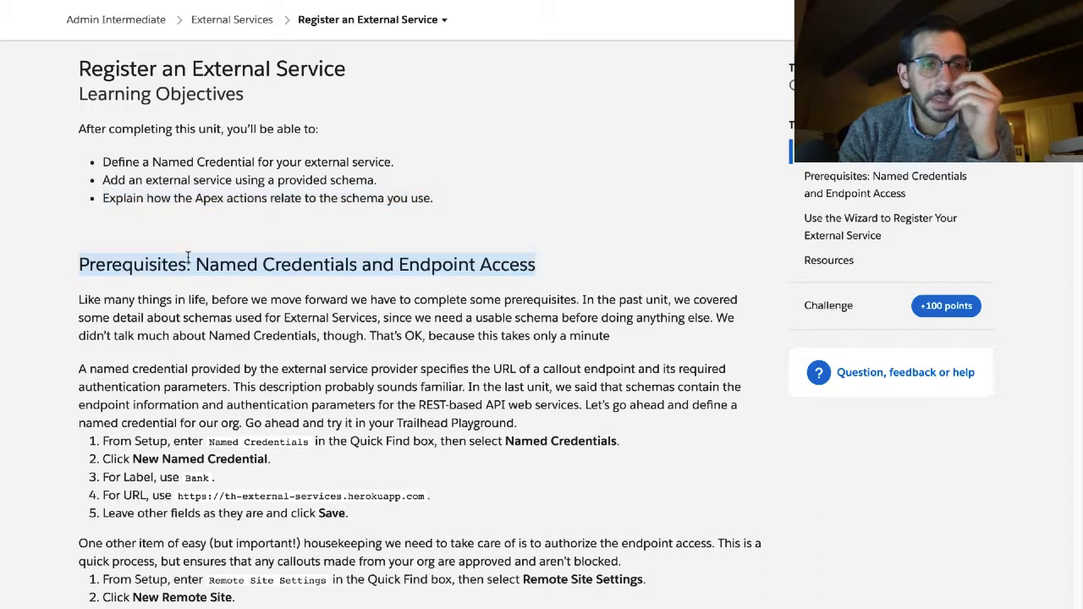
mouse_move(189, 257)
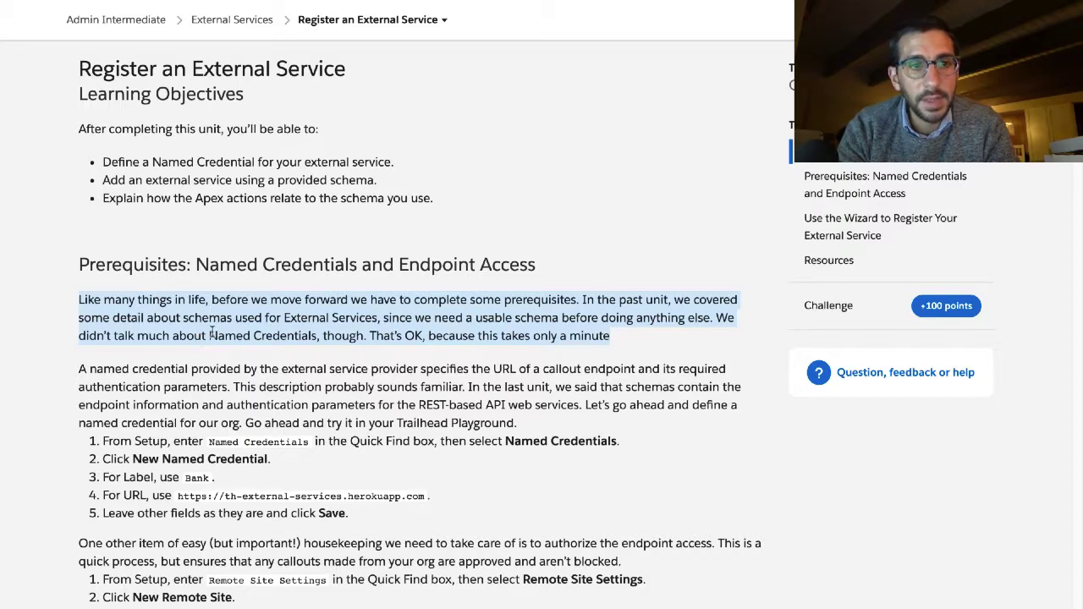
scroll(down, 3)
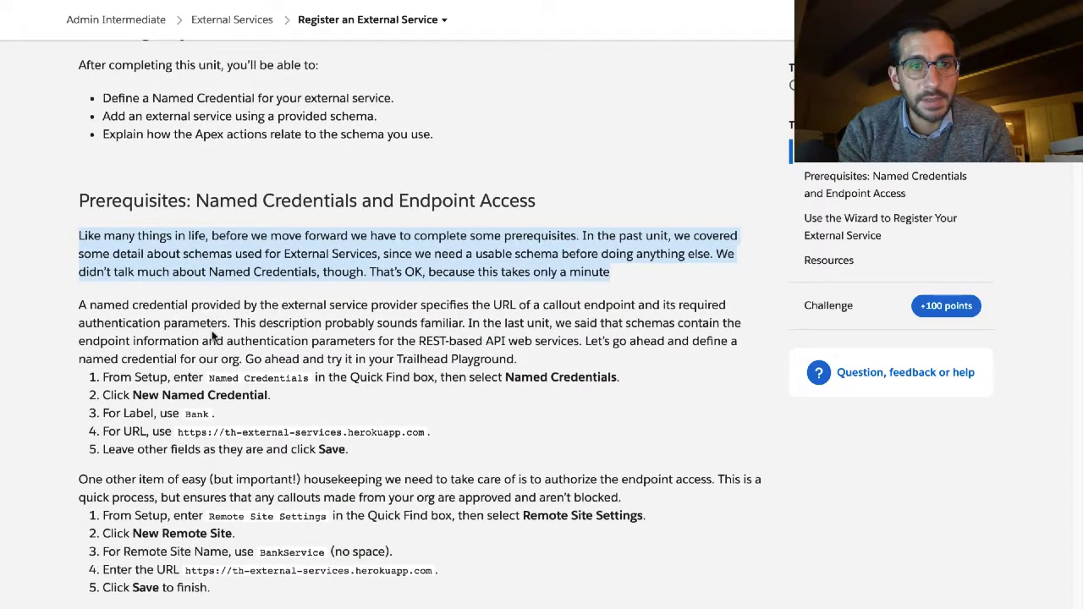
scroll(down, 3)
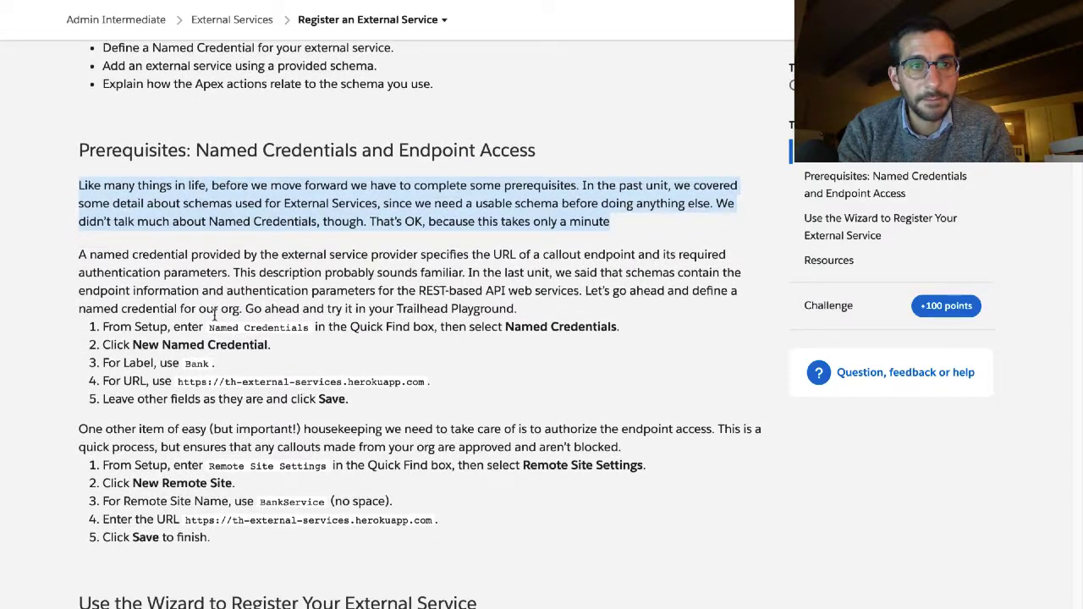
Step: Highlight the paragraph explaining named credentials, then leave for a new blank page
click(220, 272)
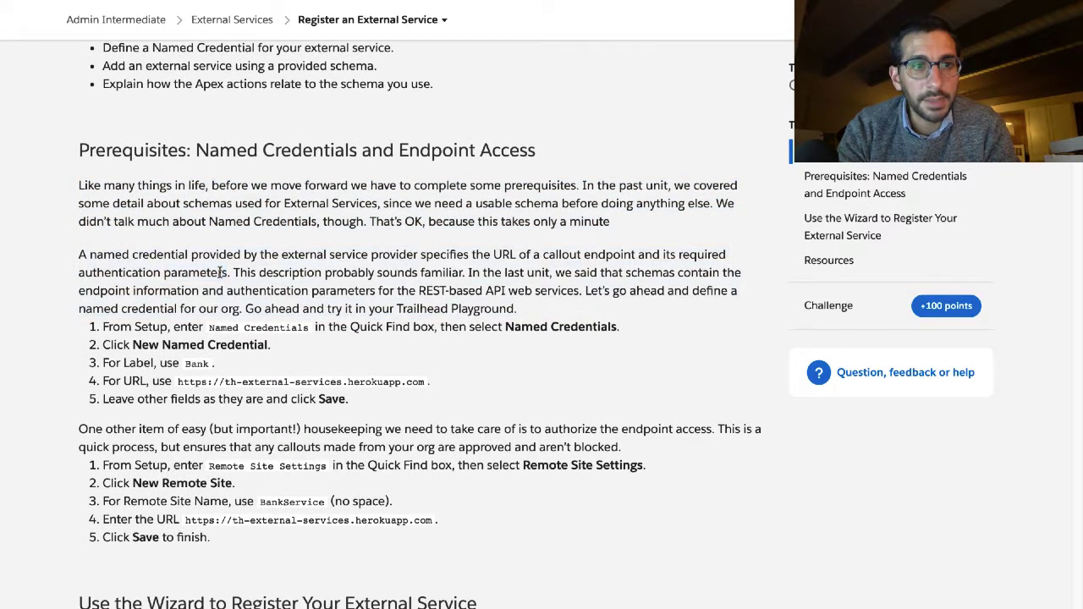
drag(77, 254, 516, 308)
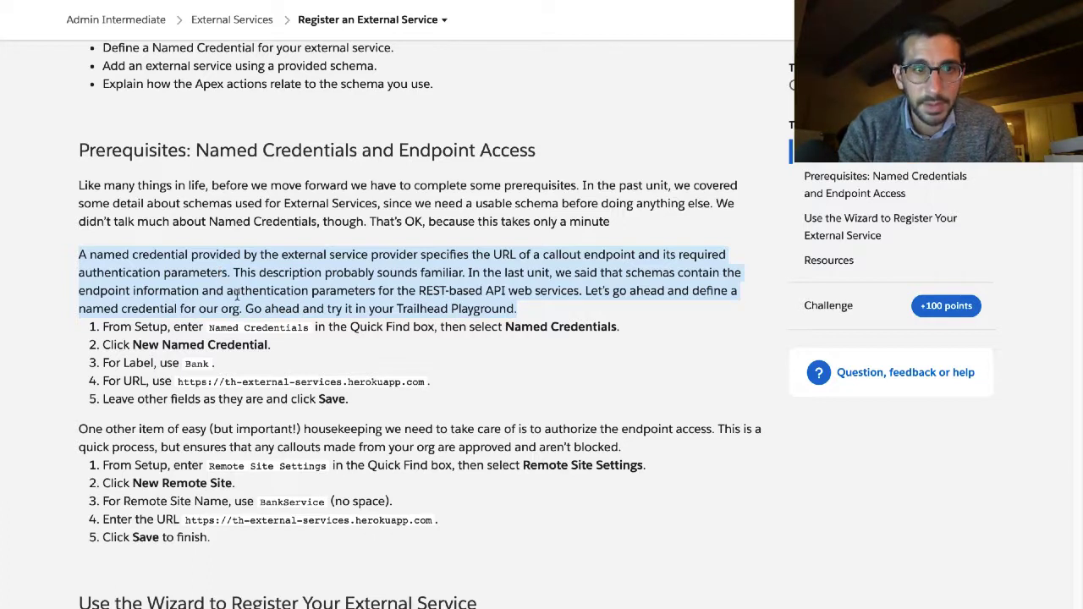
click(231, 273)
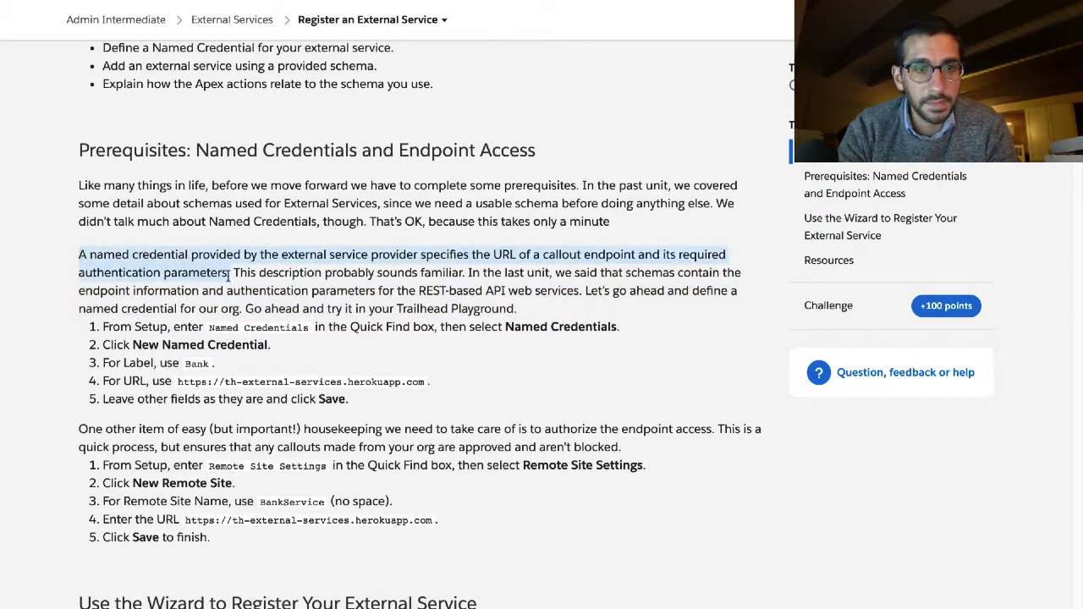
click(234, 272)
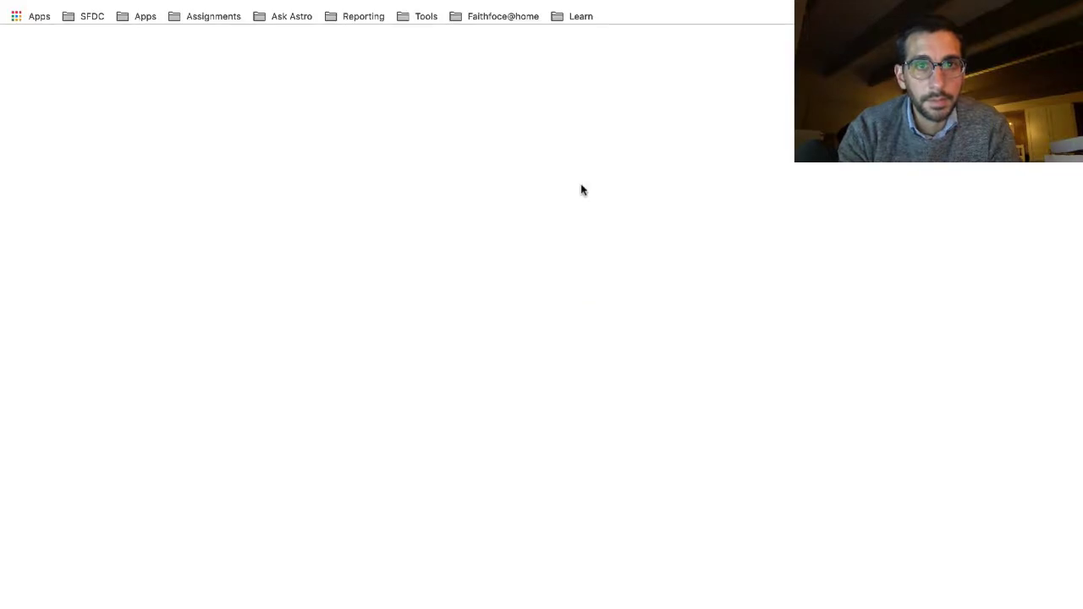
Step: Launch the default Trailhead Playground org from the hands-on orgs list
click(580, 16)
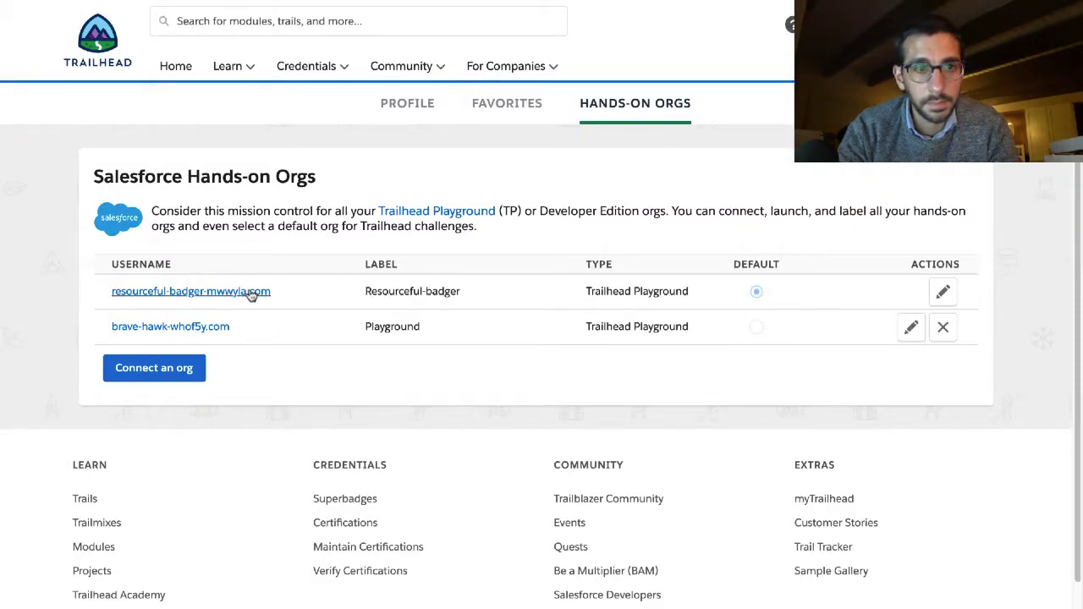
click(189, 291)
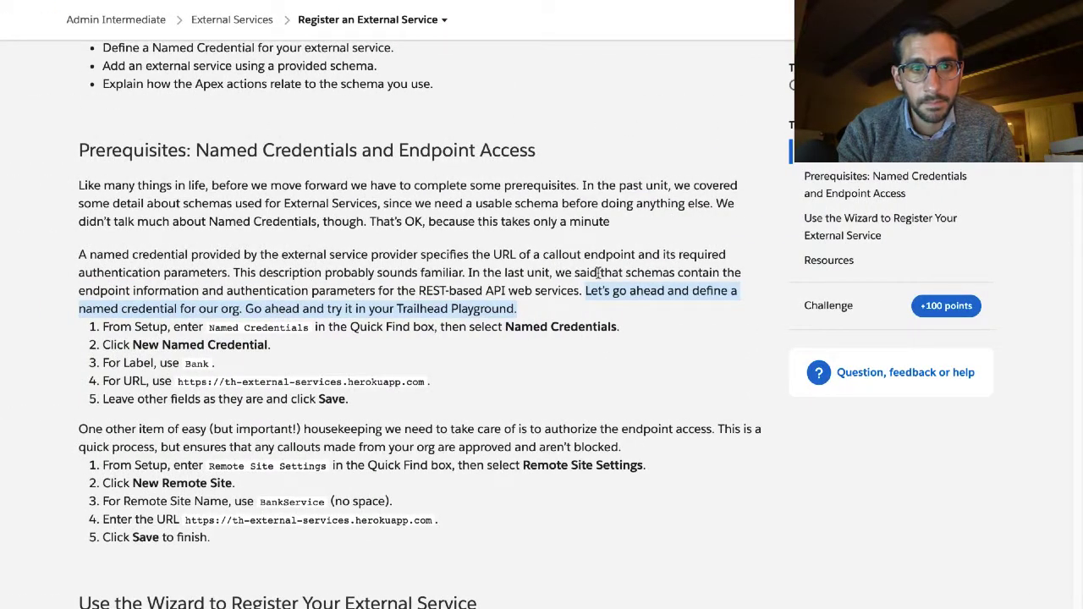
mouse_move(467, 334)
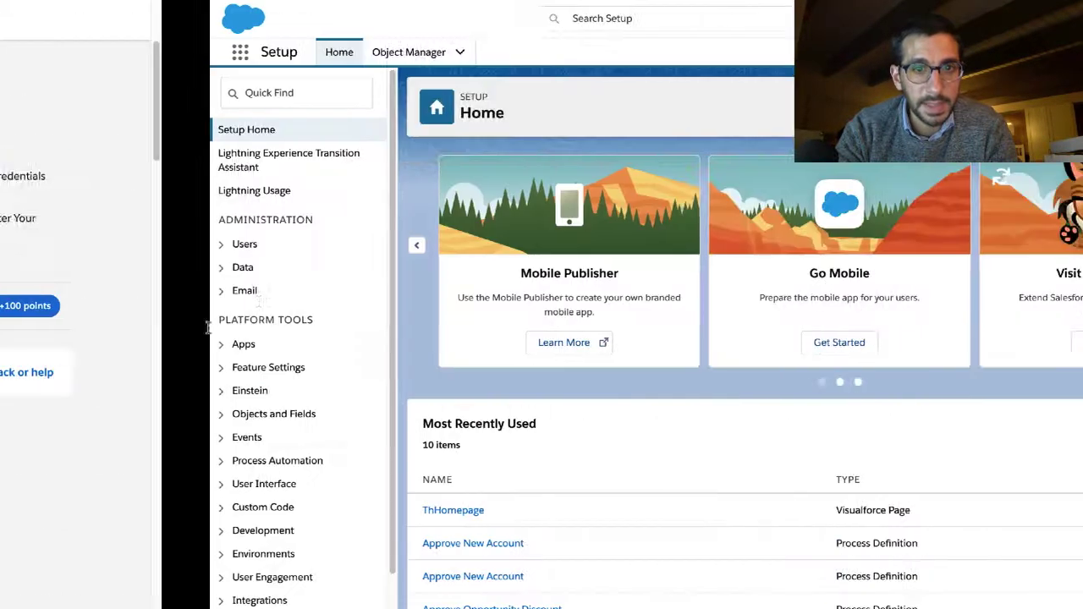
Step: Find and open the Named Credentials setup page via Quick Find
text(Named Credentials)
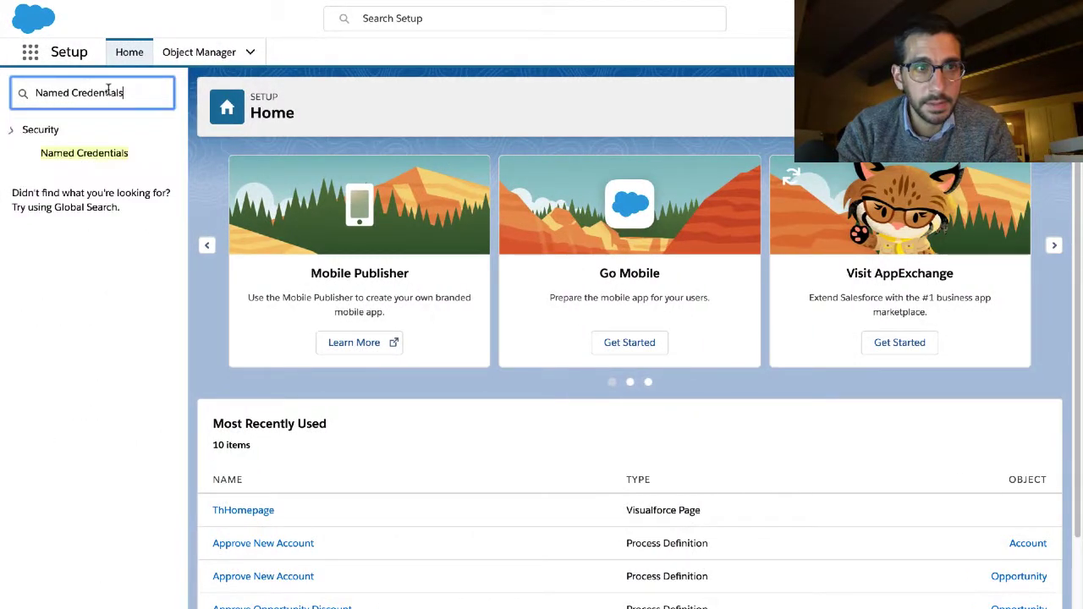
click(85, 152)
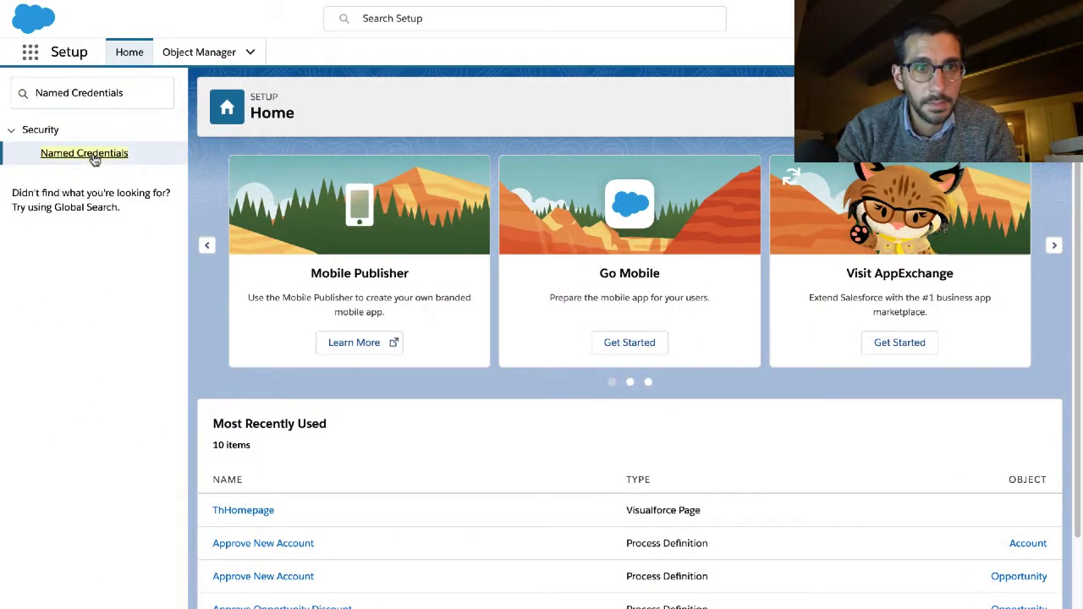
click(84, 152)
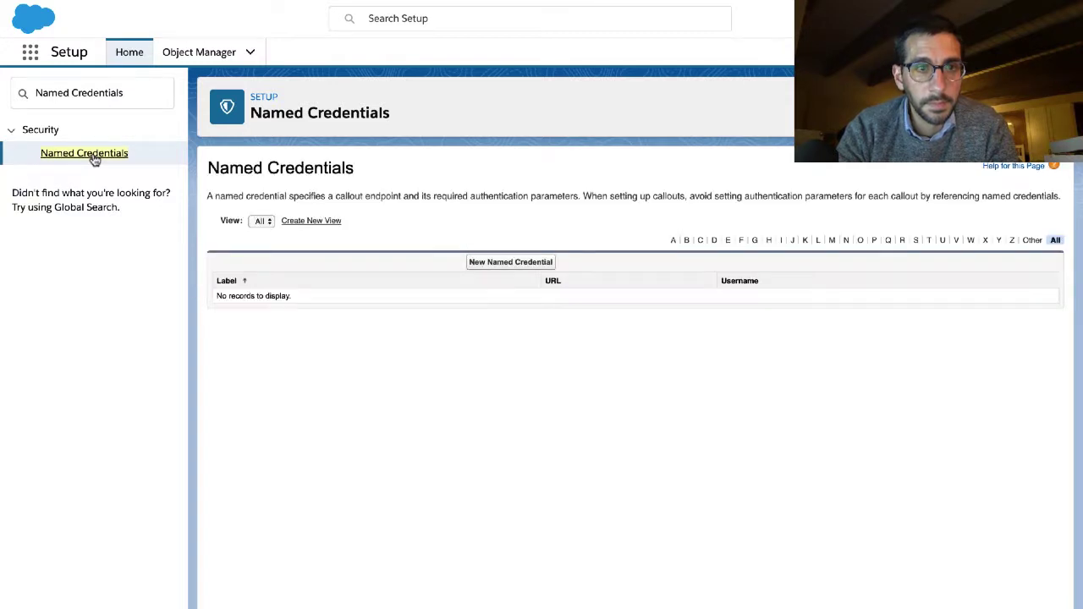
mouse_move(205, 186)
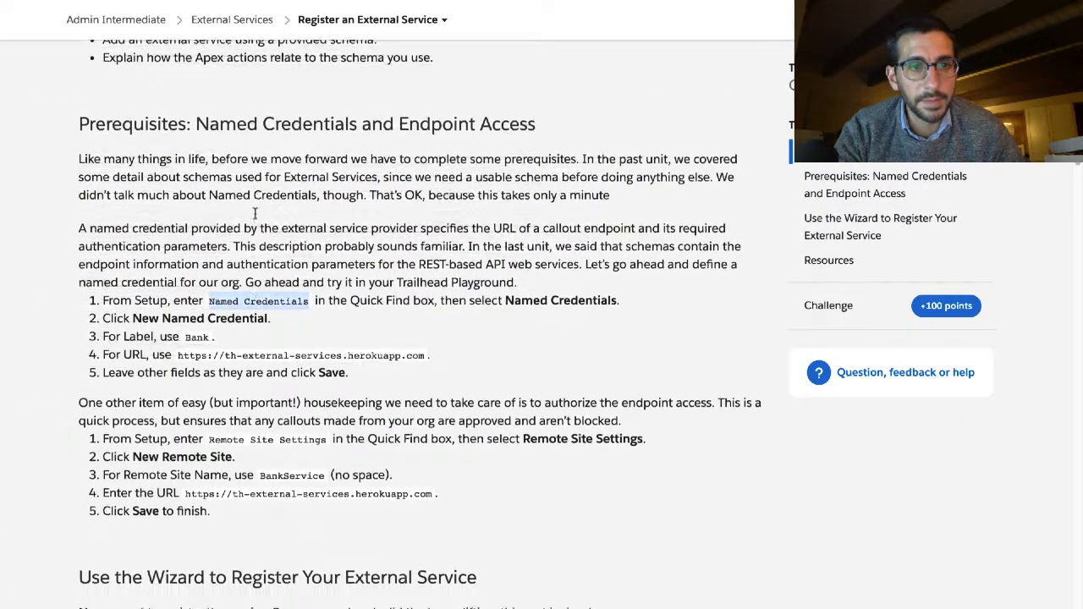
Step: Start creating a new list view on Named Credentials, then cancel it
scroll(down, 3)
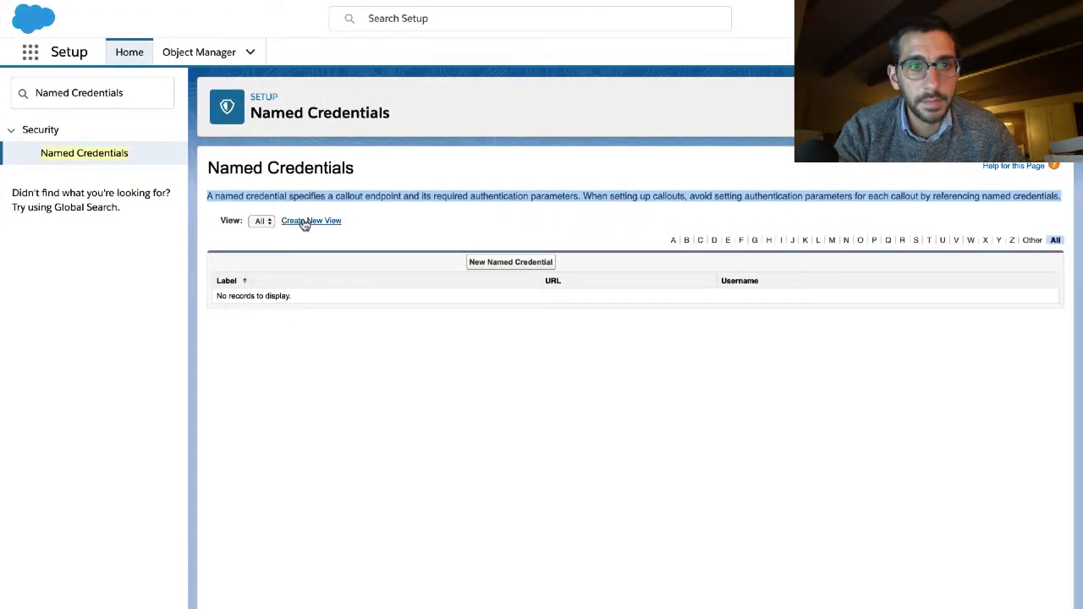
click(311, 220)
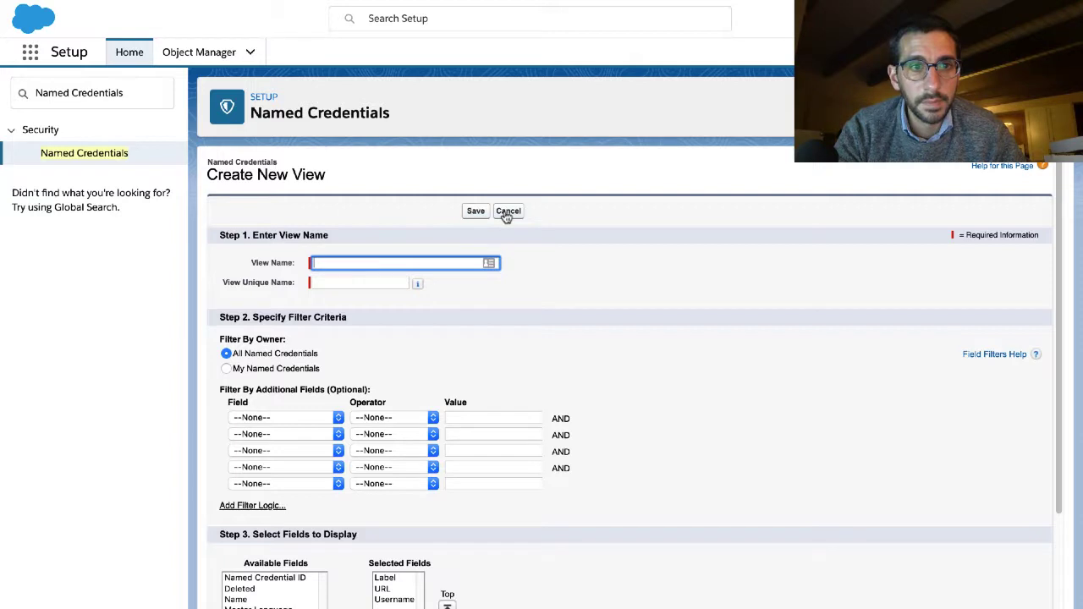
click(507, 210)
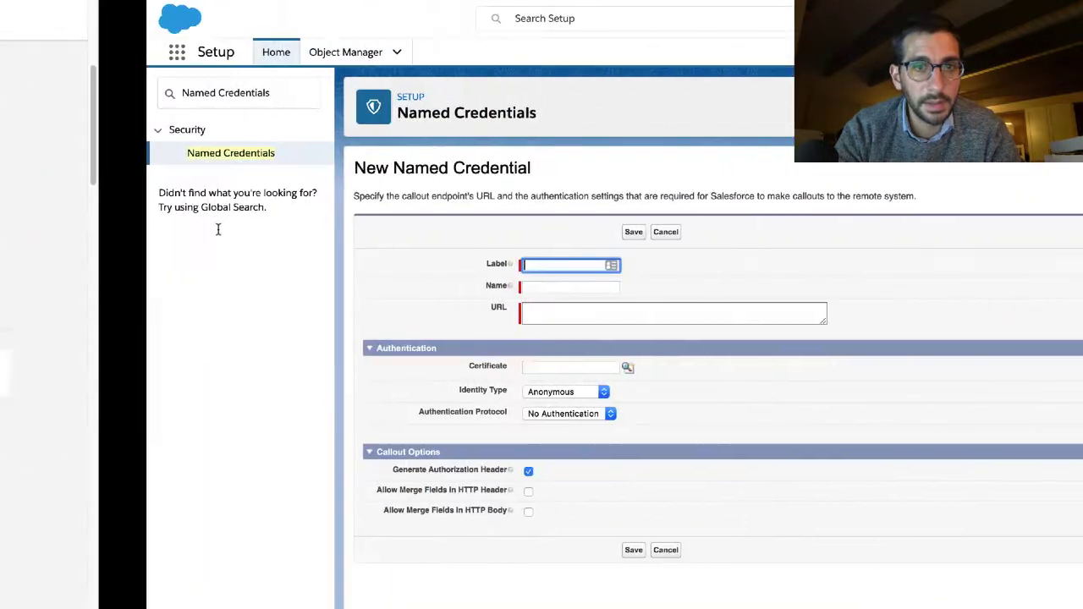
text(Bank)
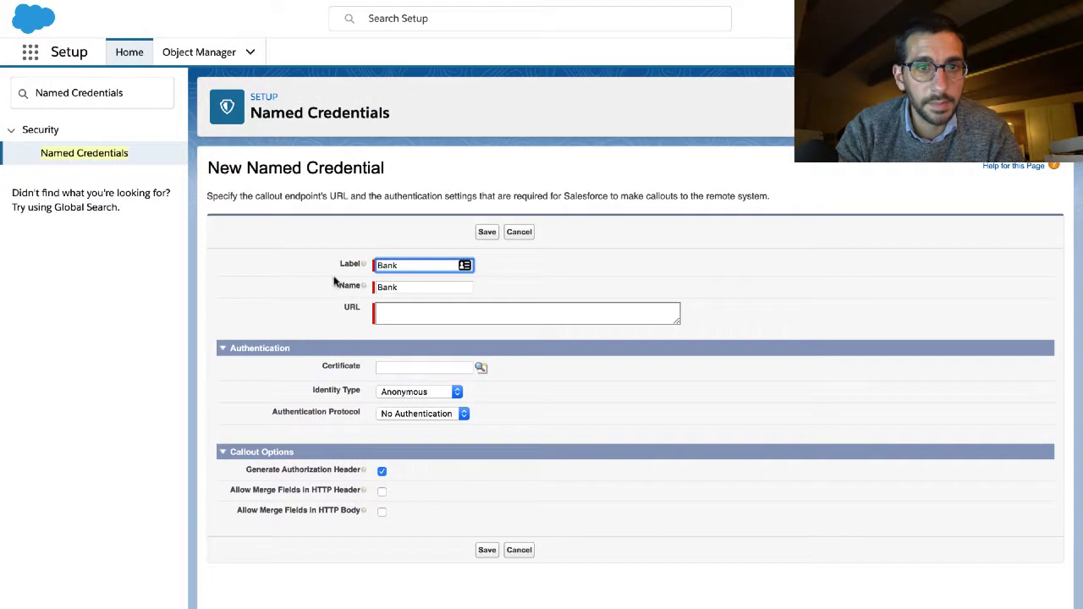
text(https://th-external-services.herokuapp.com)
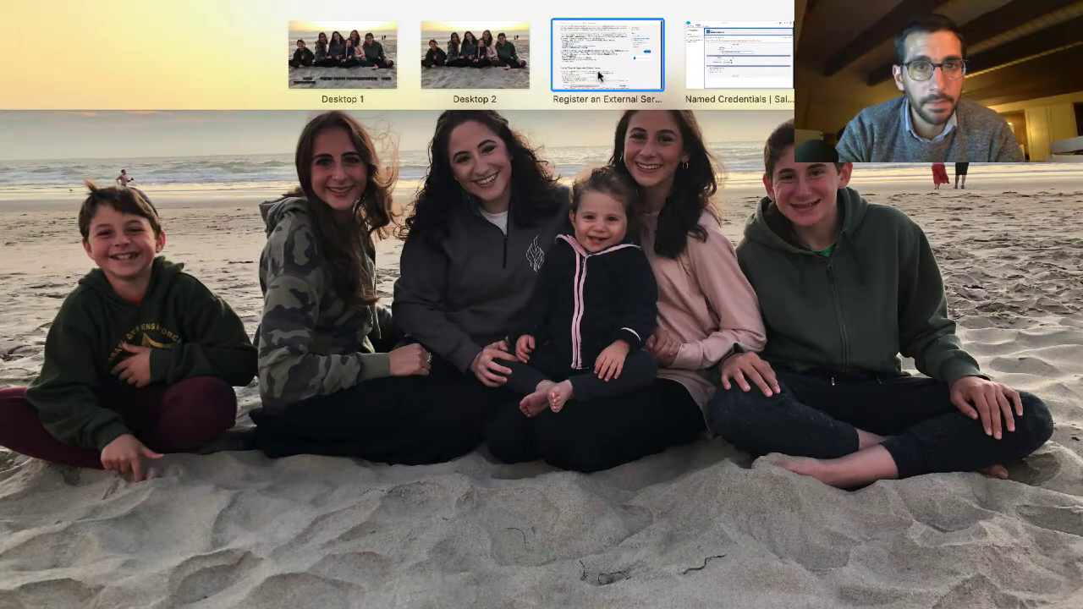
click(747, 54)
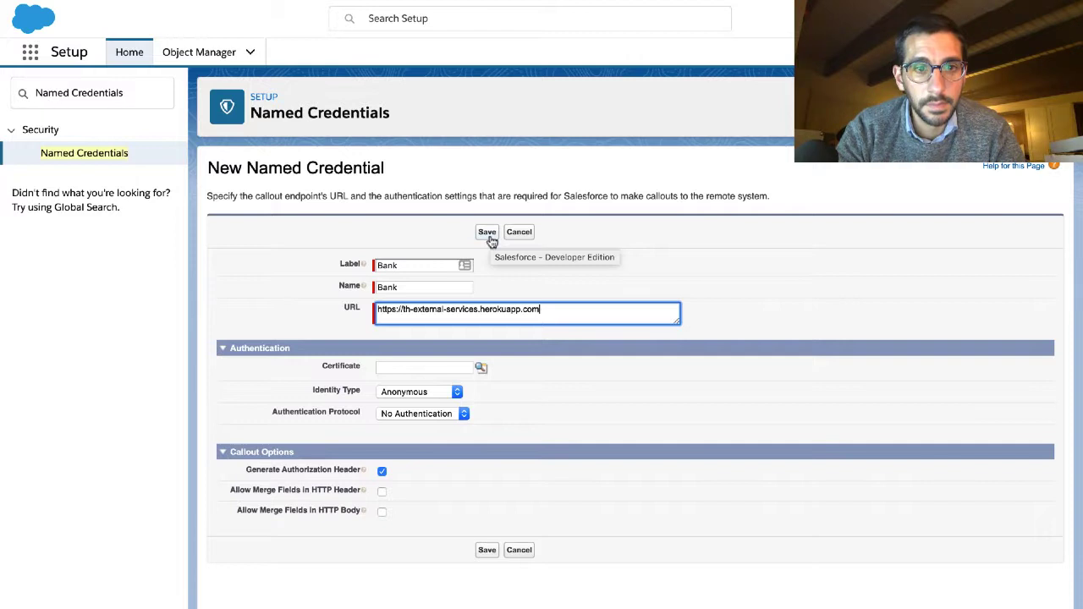
Step: Keep the identity type Anonymous and review the authentication protocol choices
click(420, 391)
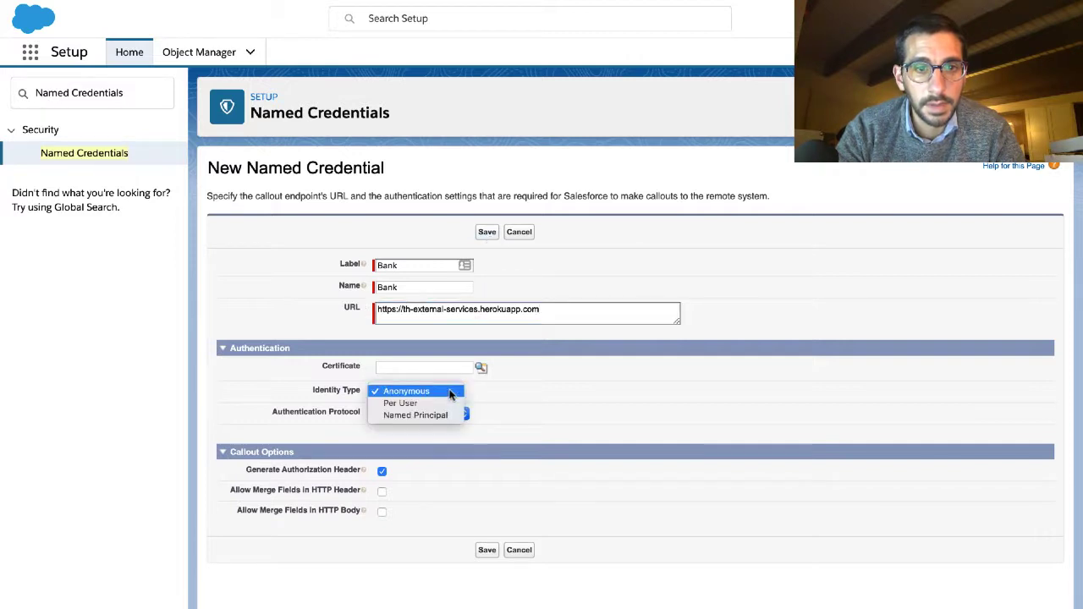
click(406, 389)
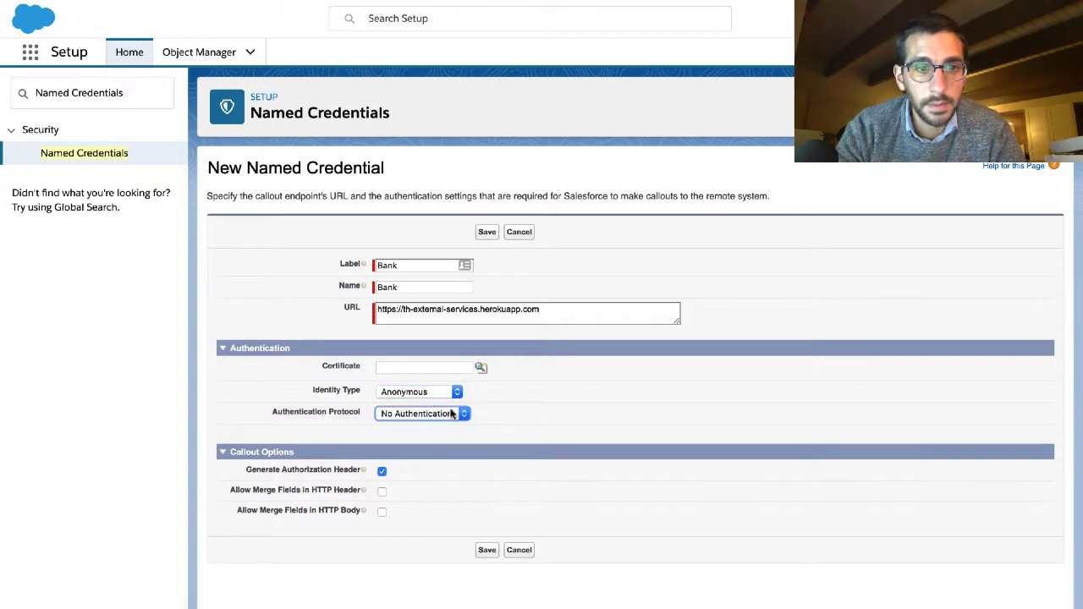
click(487, 231)
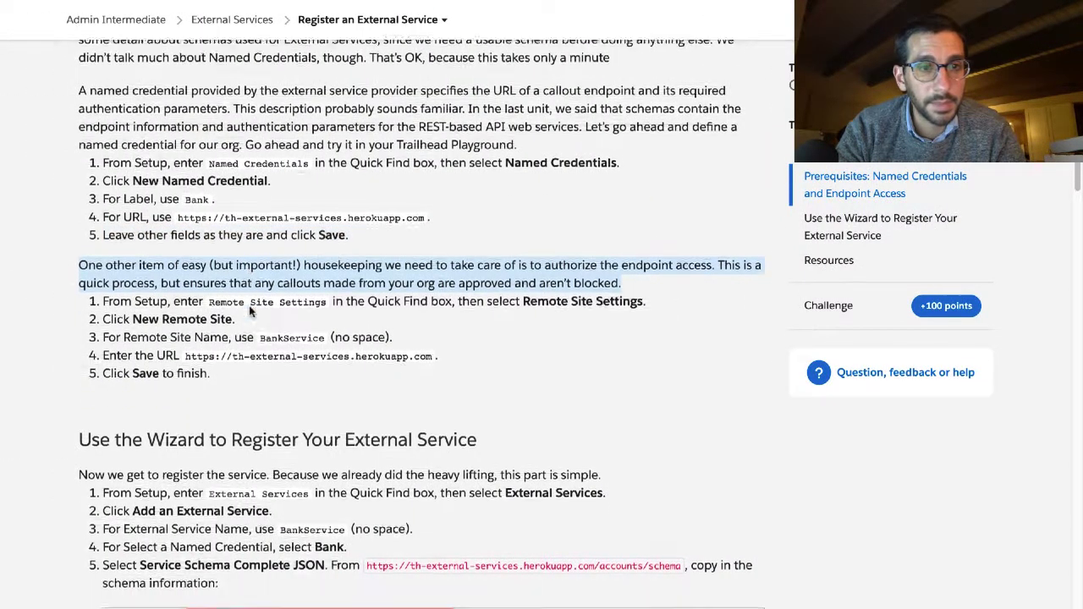
Step: View the saved Bank named credential's details with its Heroku URL and anonymous identity
scroll(down, 3)
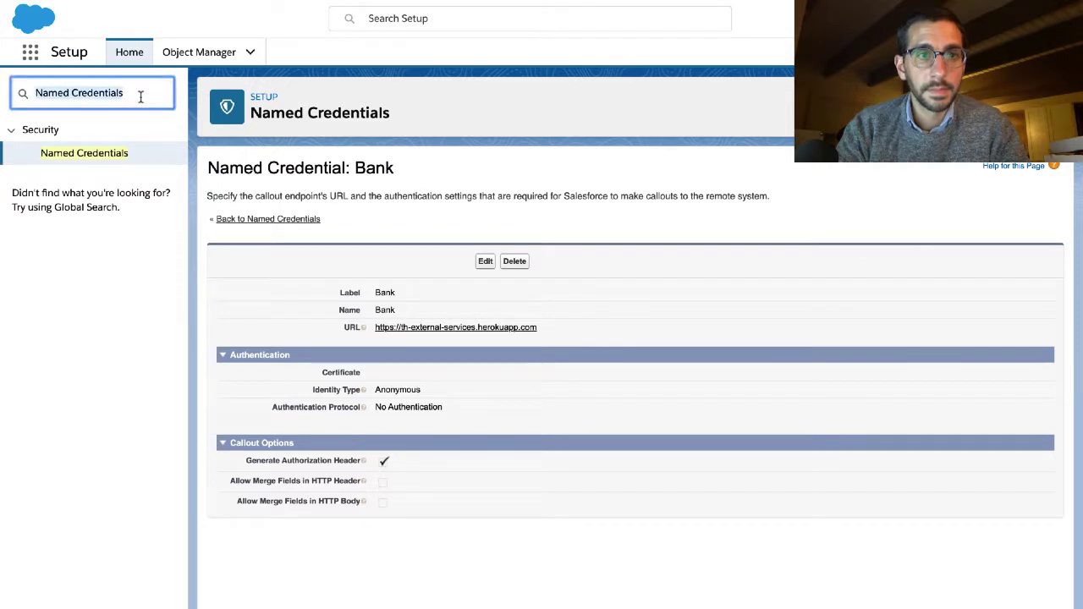
Step: Find Remote Site Settings via Quick Find and start a new remote site
text(Remote Site Settings)
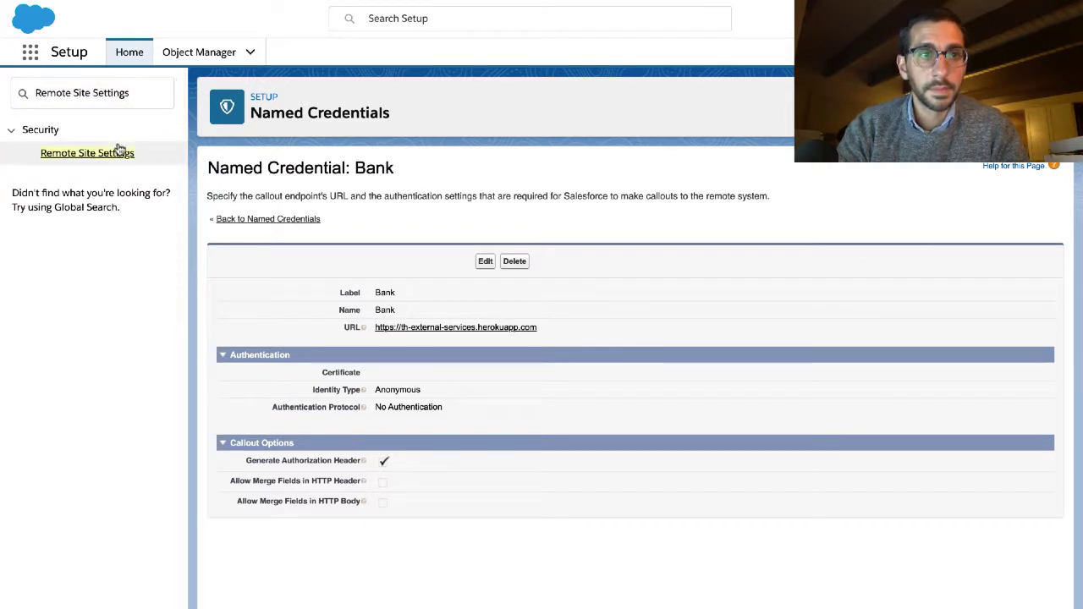
click(88, 152)
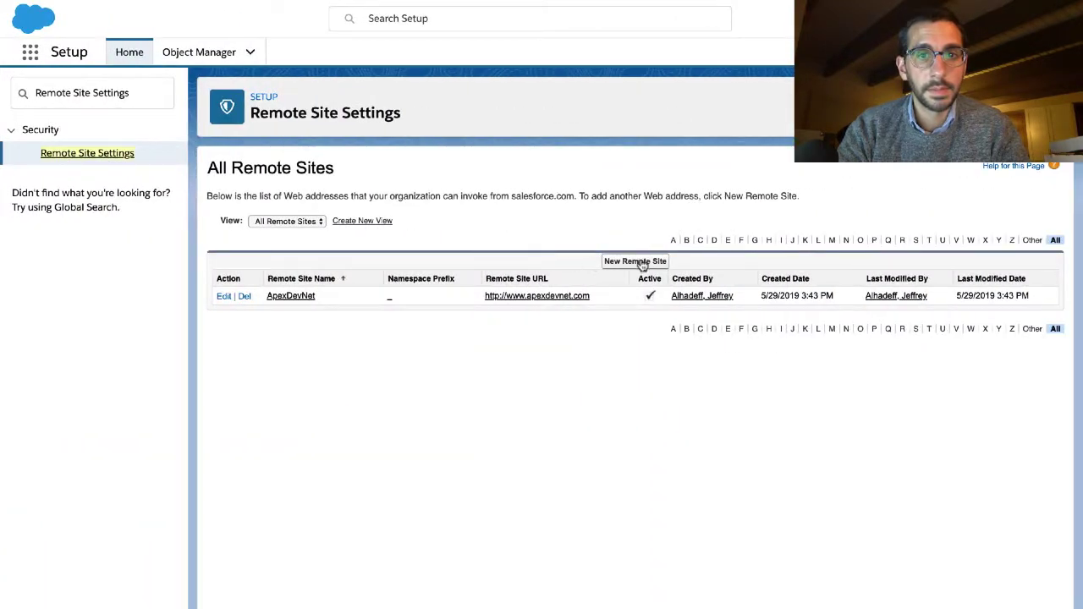
mouse_move(641, 267)
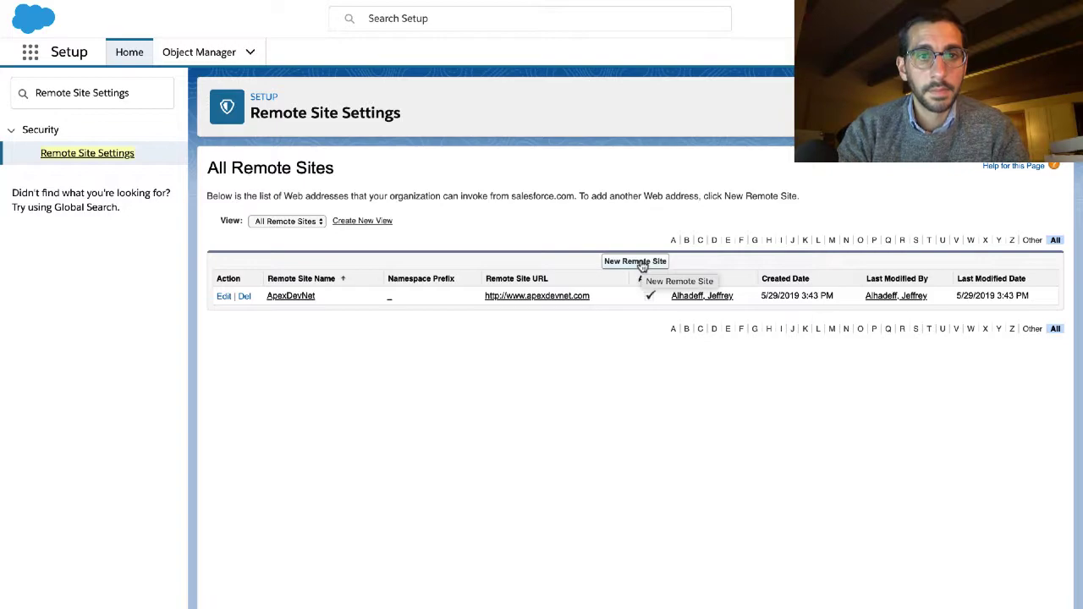
click(635, 261)
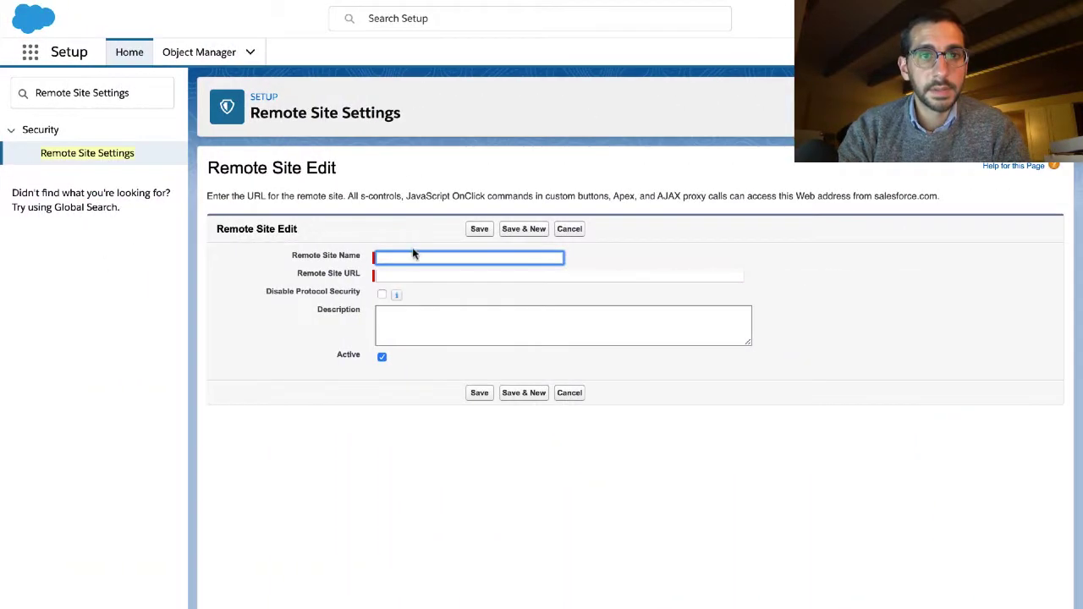
text(BankService)
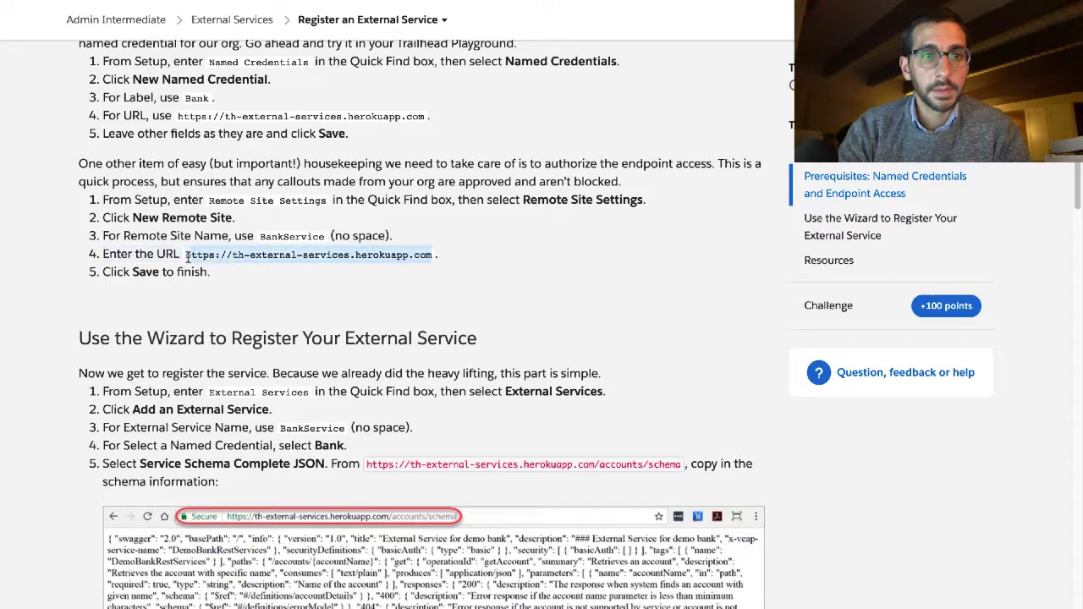
mouse_move(247, 325)
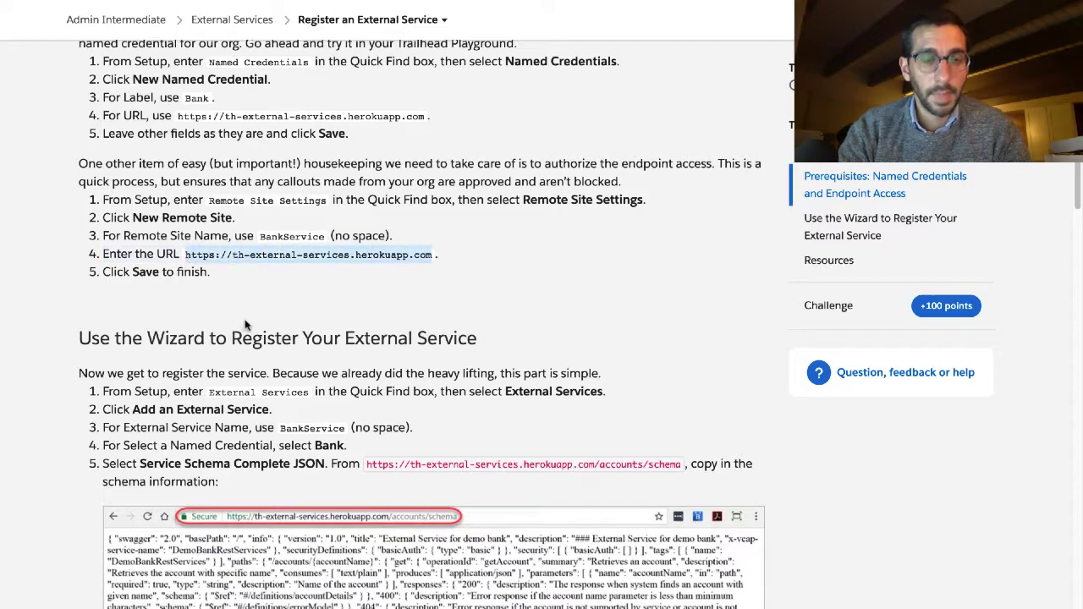
scroll(down, 3)
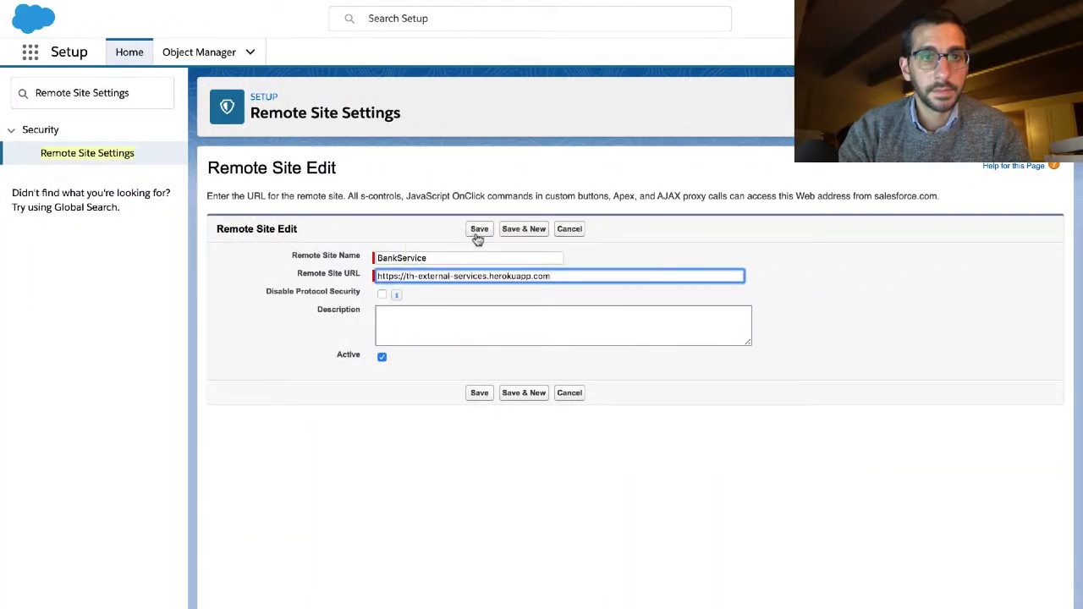
click(479, 229)
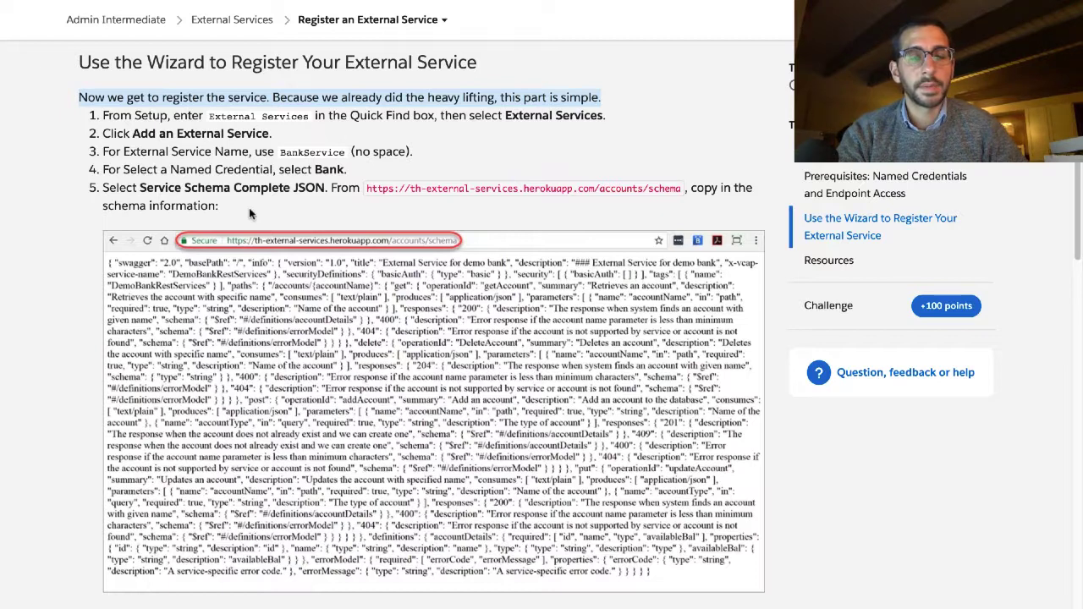
mouse_move(291, 134)
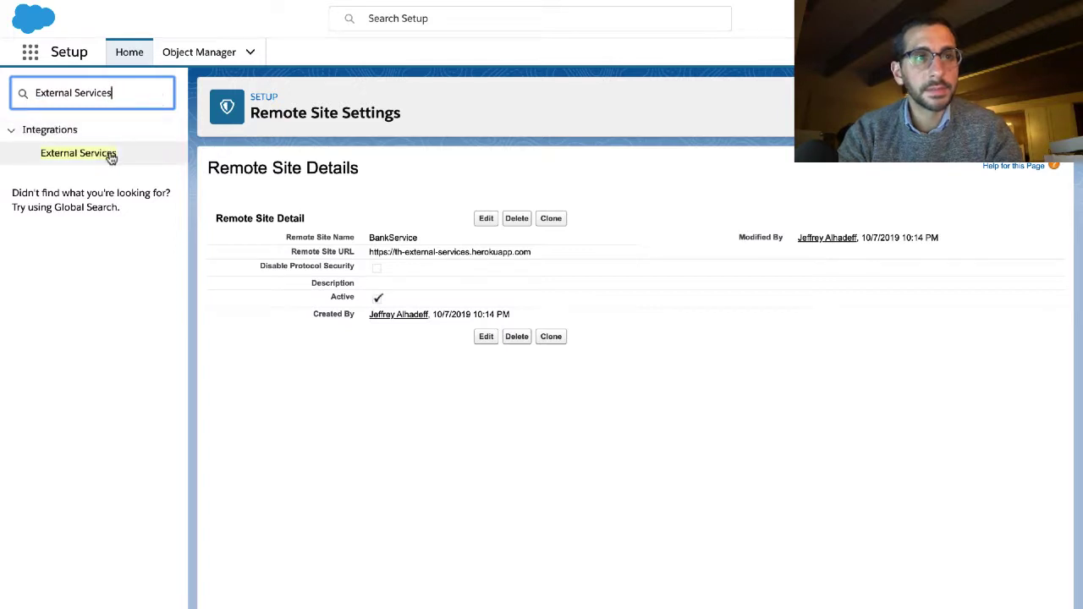
Step: Open the External Services setup page and launch the Add an External Service wizard
click(78, 152)
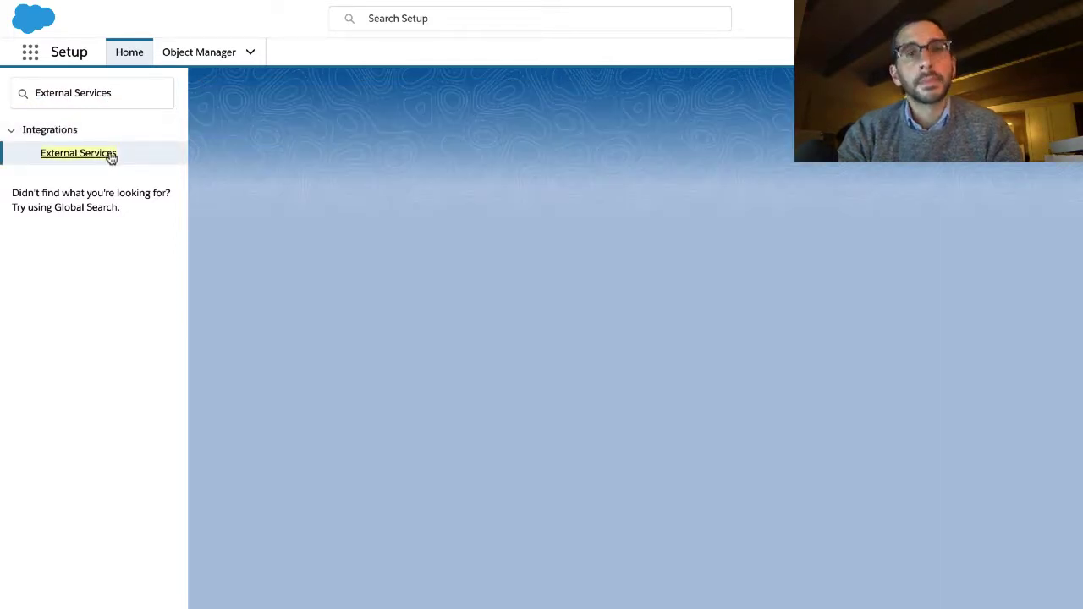
click(78, 152)
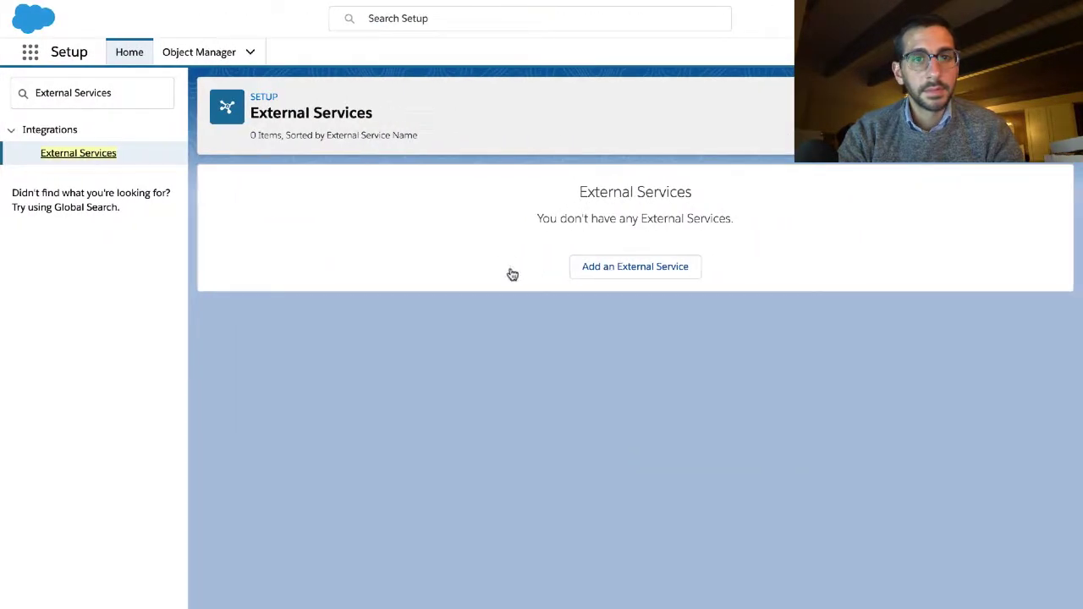
click(635, 268)
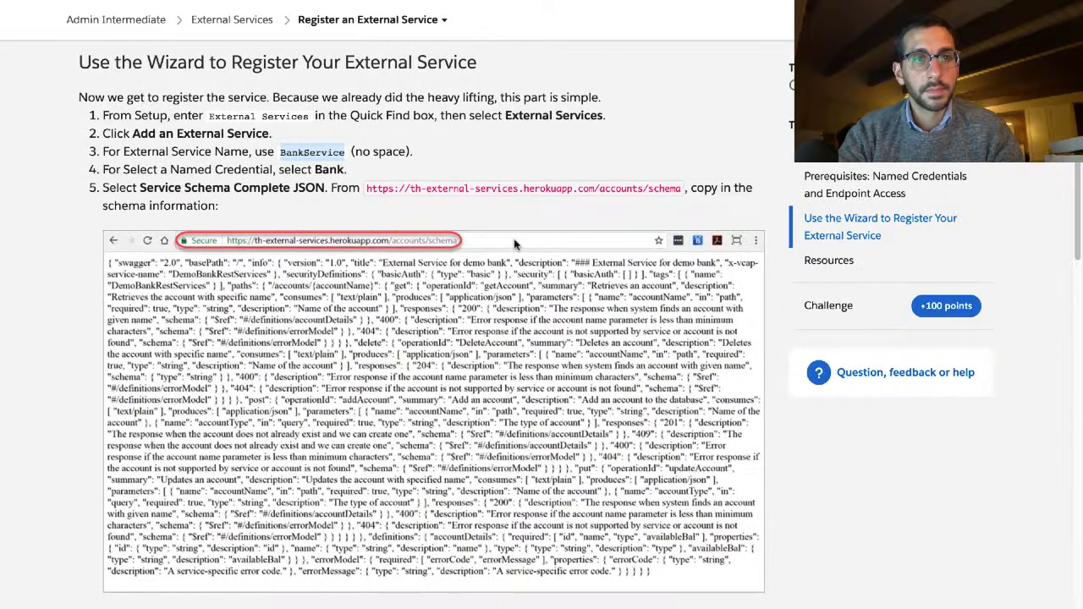
mouse_move(345, 172)
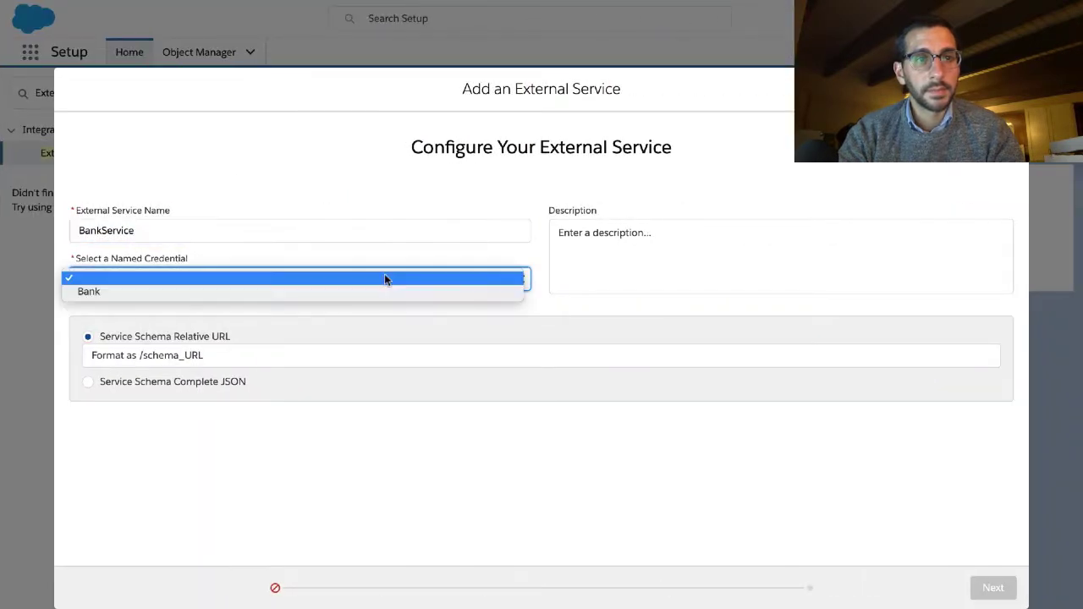
Step: Choose Bank as the named credential for the BankService external service
click(88, 291)
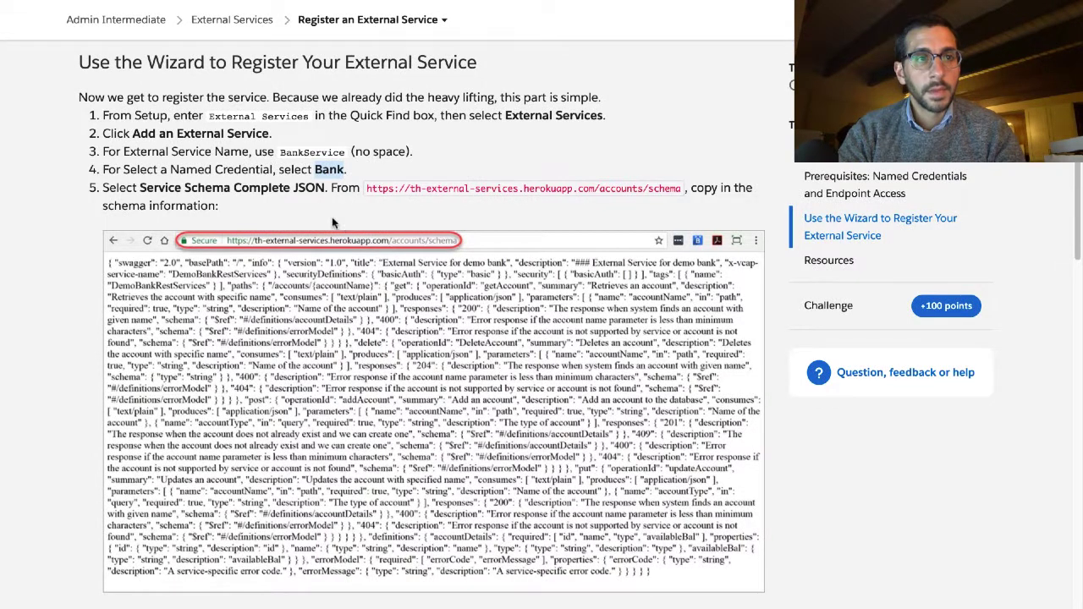
mouse_move(233, 194)
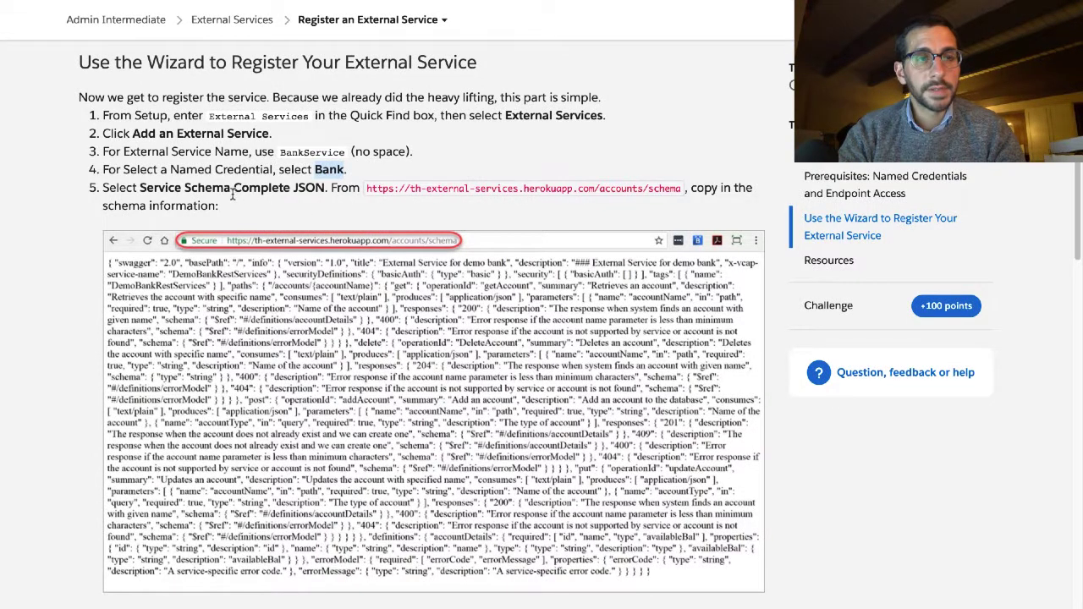
mouse_move(355, 193)
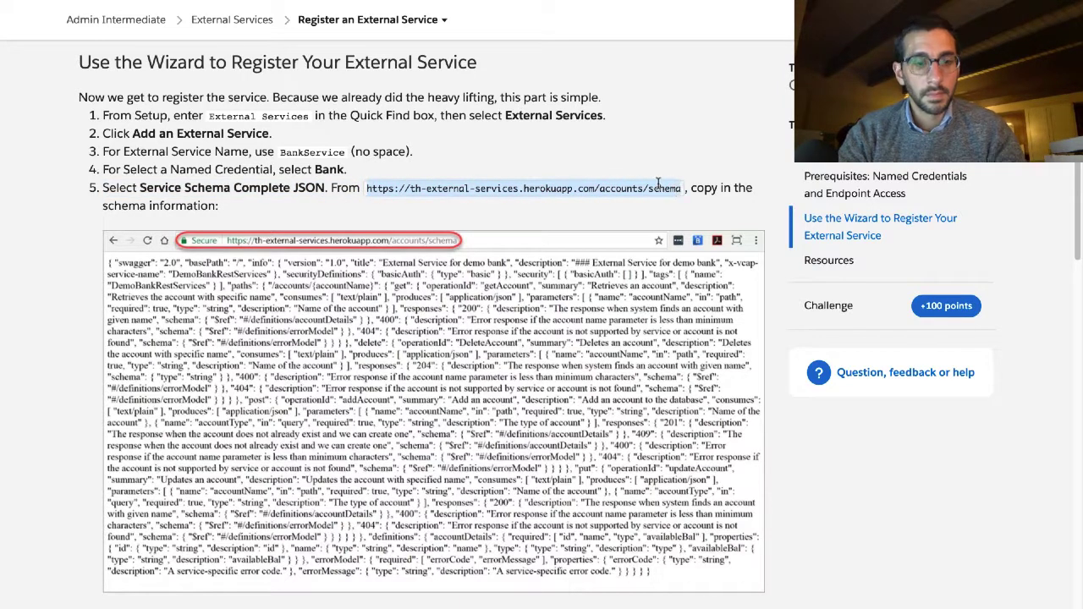
Step: Open the Heroku accounts/schema URL in its own browser tab
right_click(525, 188)
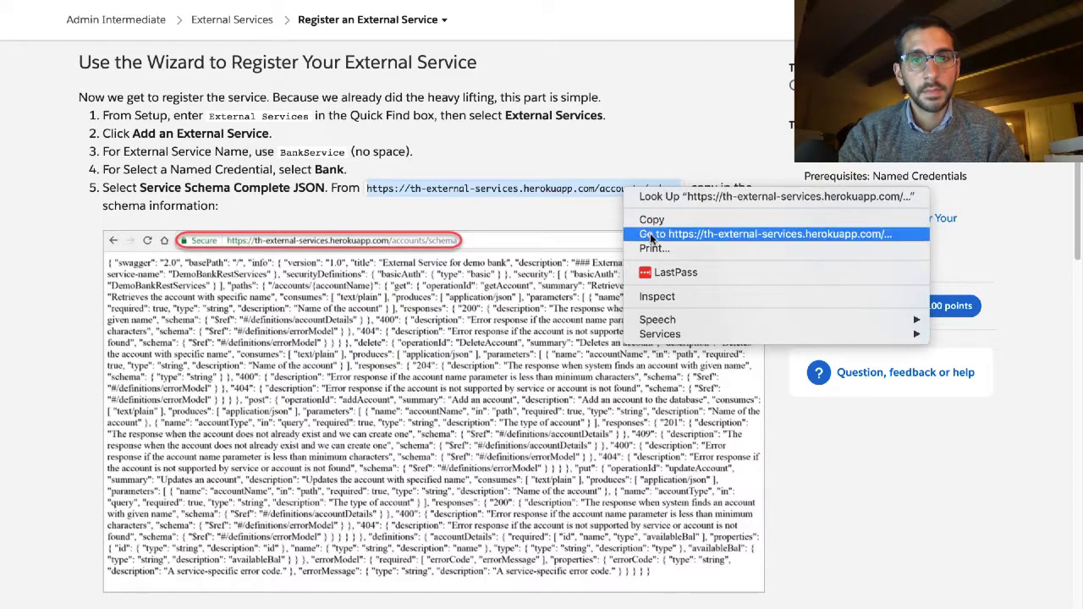
click(765, 233)
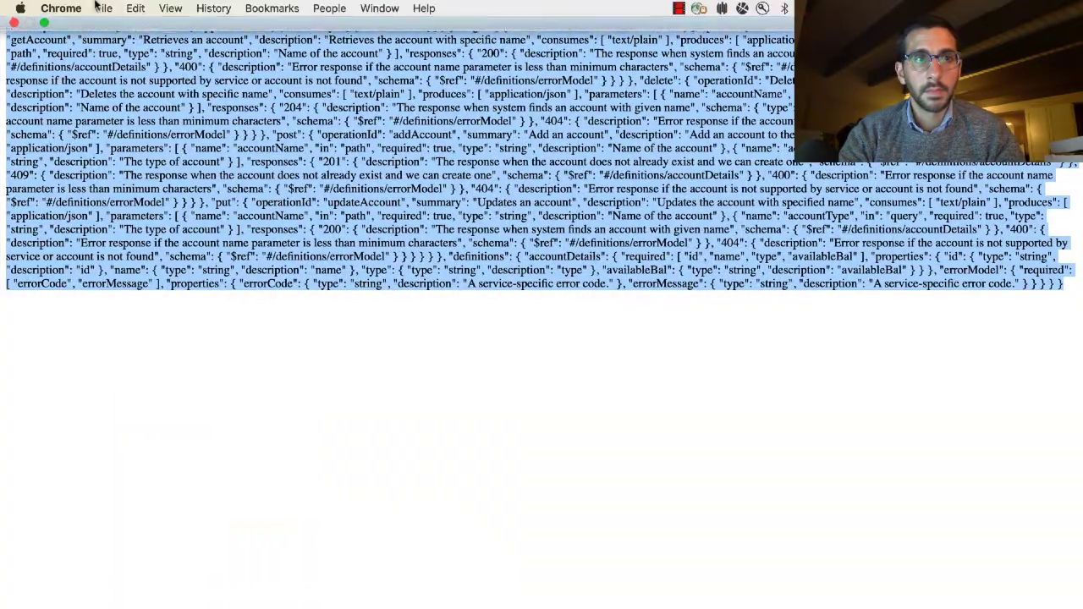
Step: Exit Chrome's full screen to show the tabs and return to the Trailhead unit
click(169, 7)
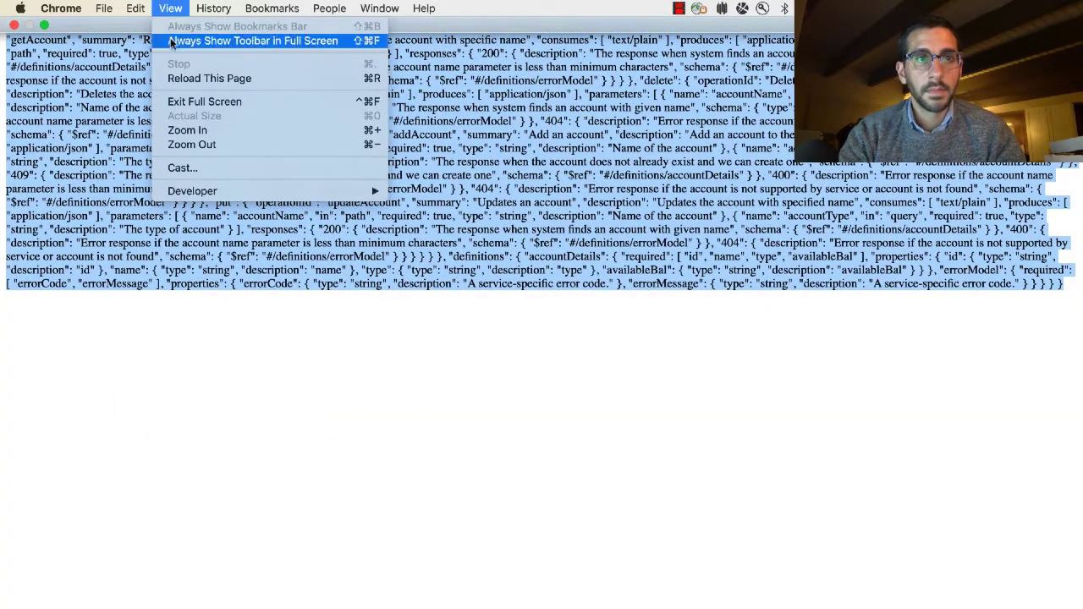
mouse_move(145, 342)
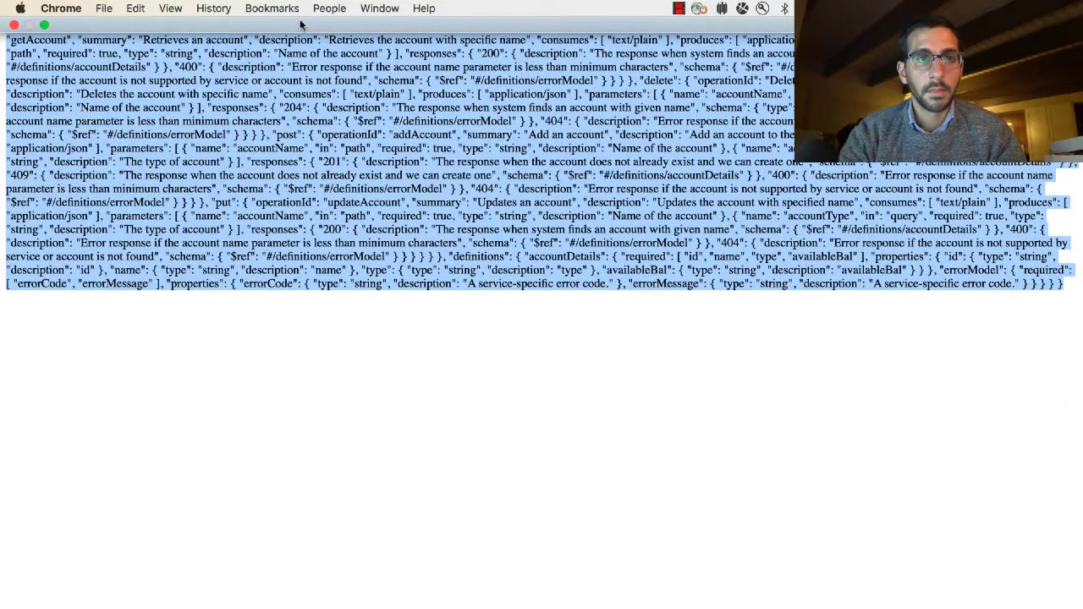
mouse_move(218, 13)
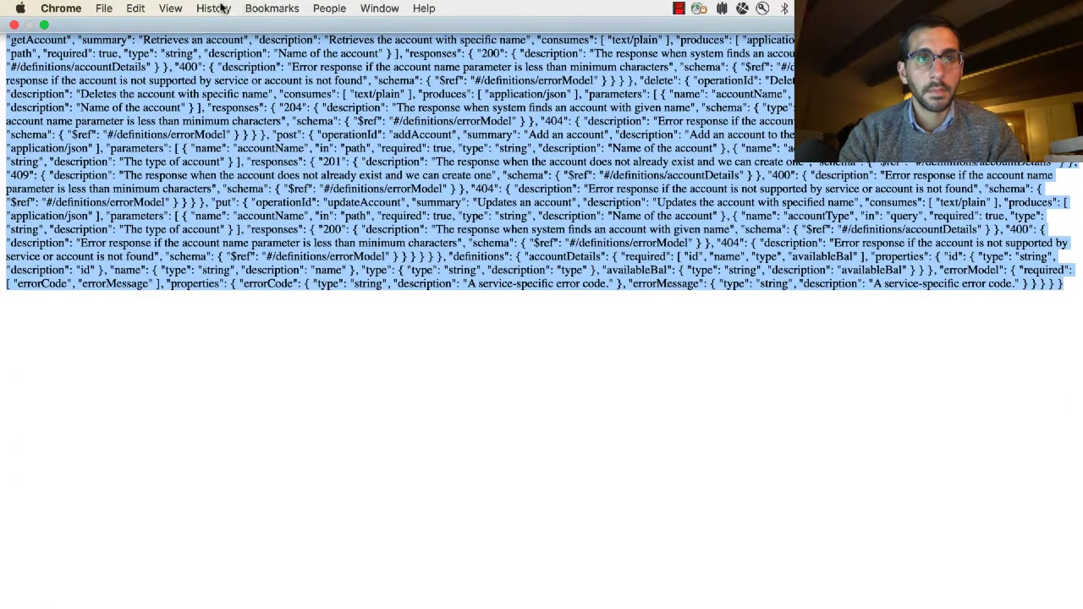
click(169, 7)
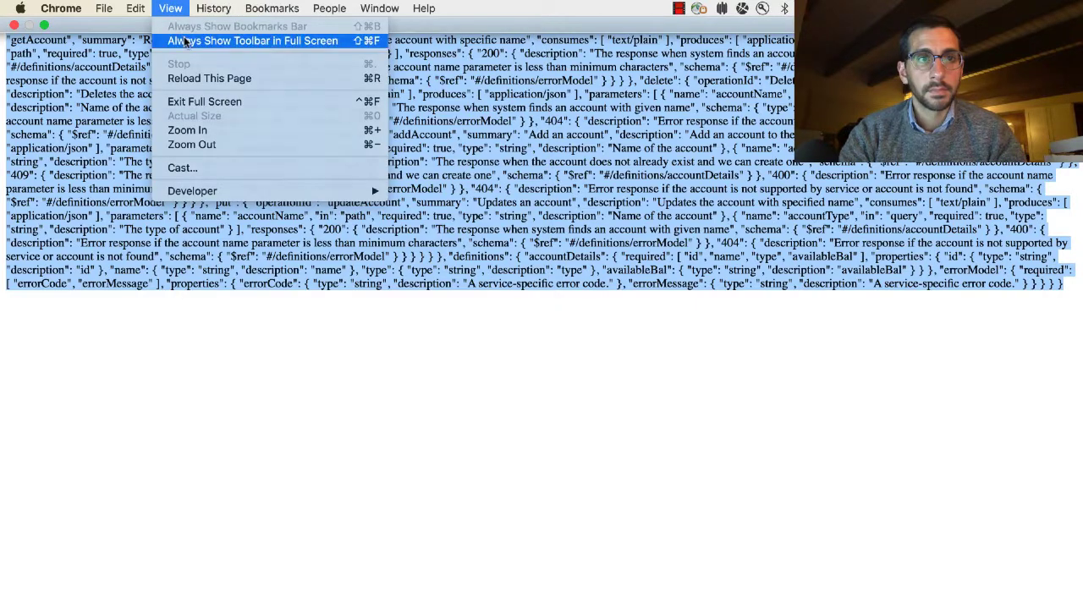
click(203, 101)
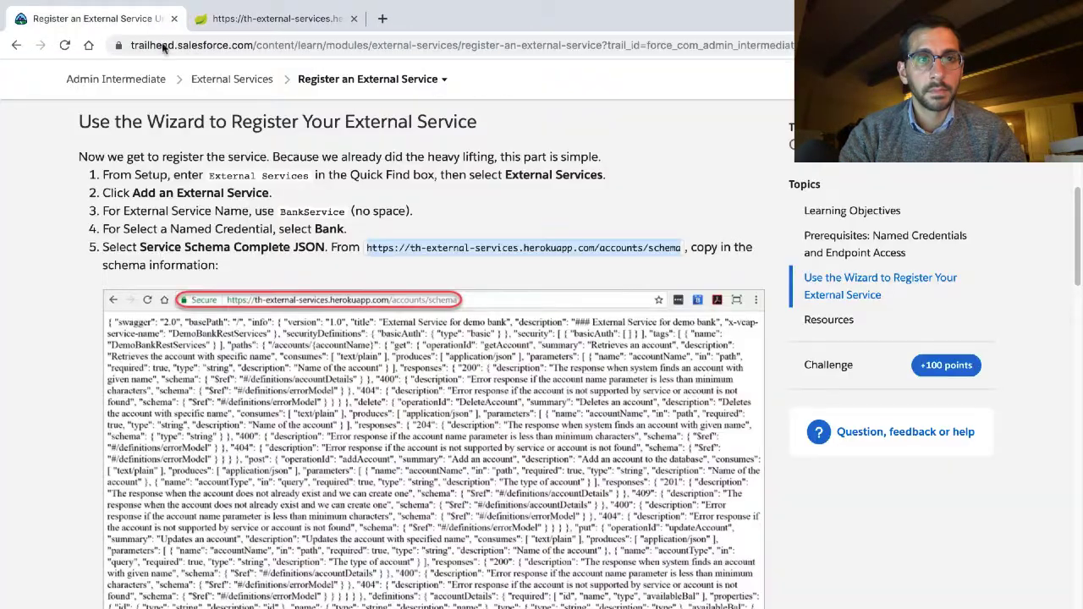
mouse_move(216, 122)
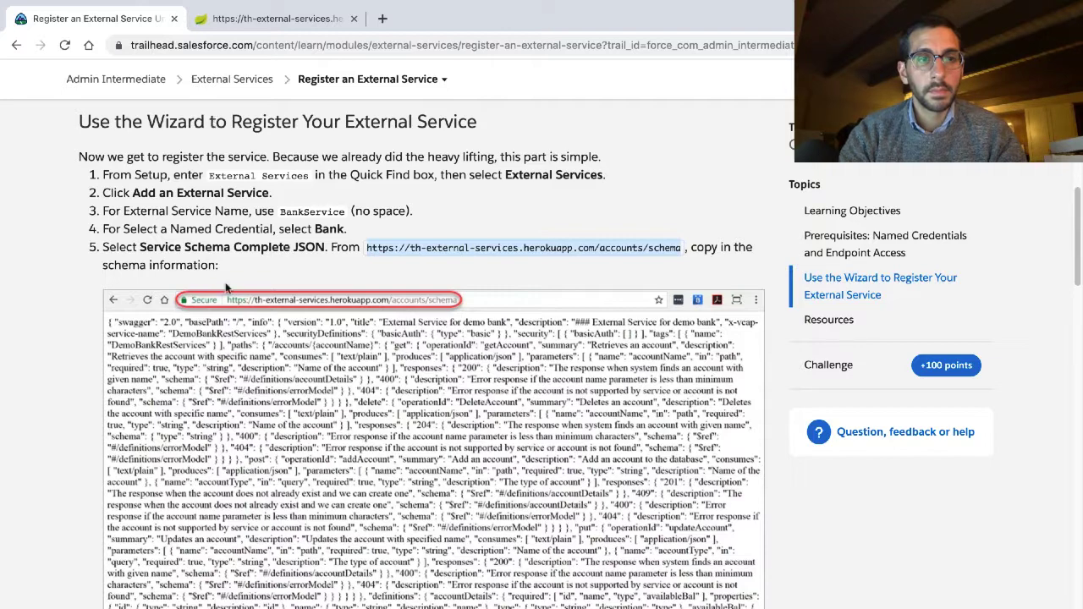
Step: Compare the BankService form's schema step with the Trailhead instructions across browser tabs
scroll(down, 3)
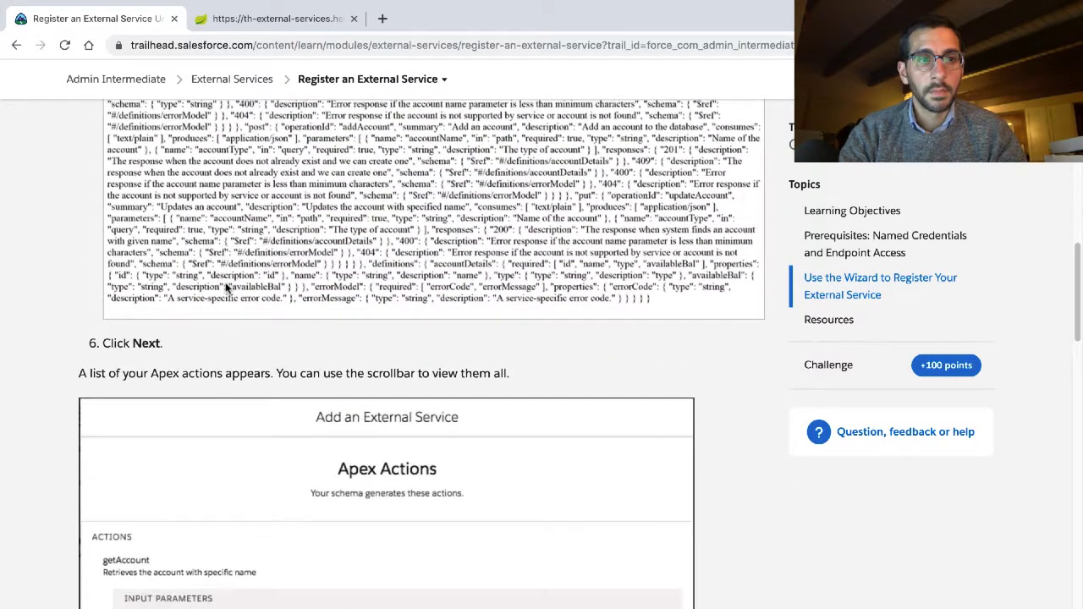
scroll(up, 3)
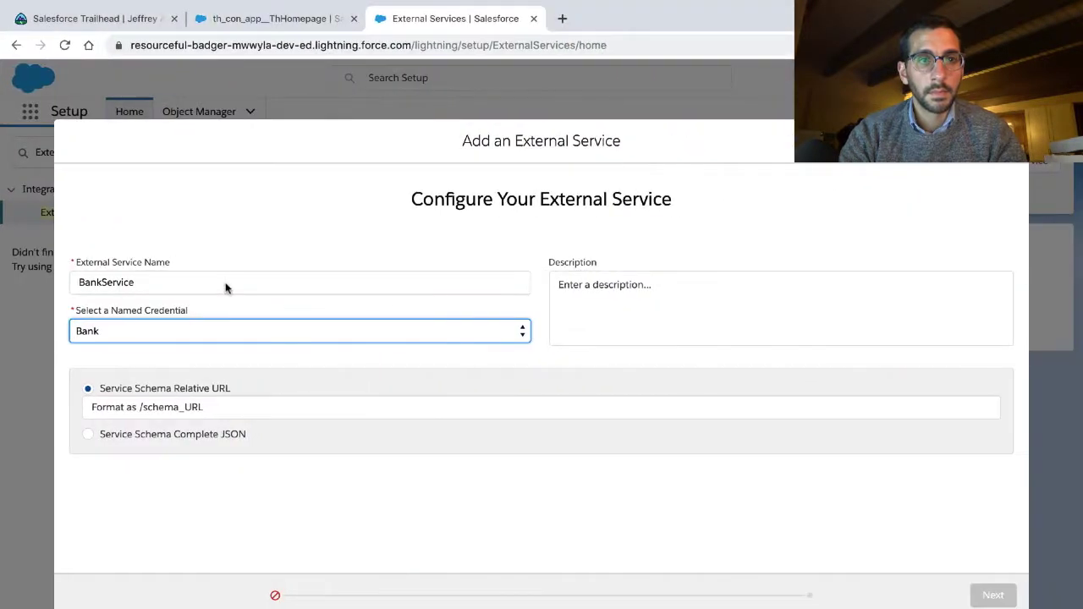
mouse_move(268, 374)
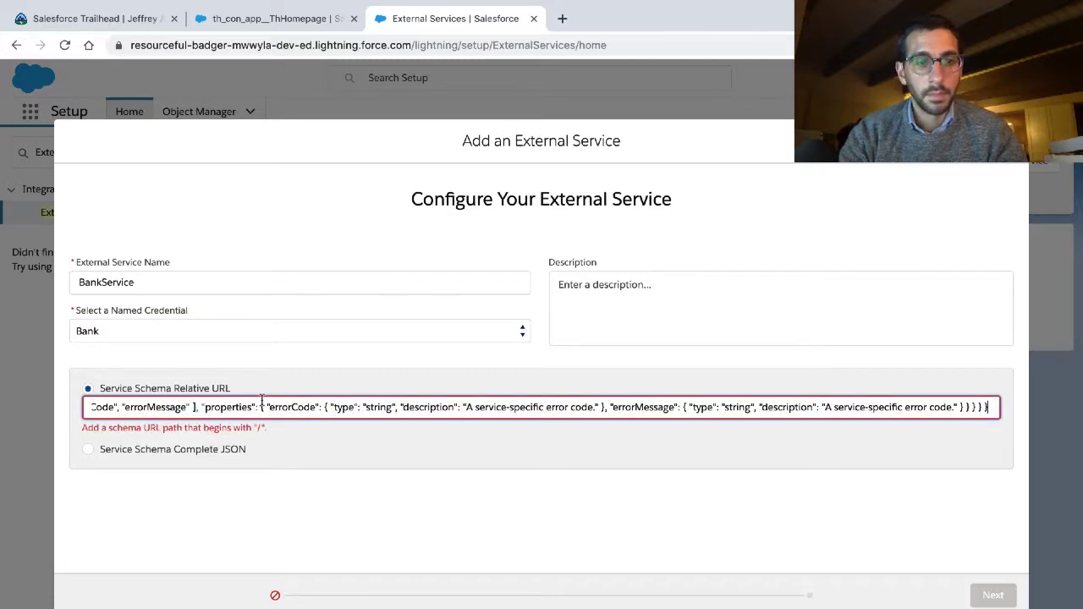
click(271, 17)
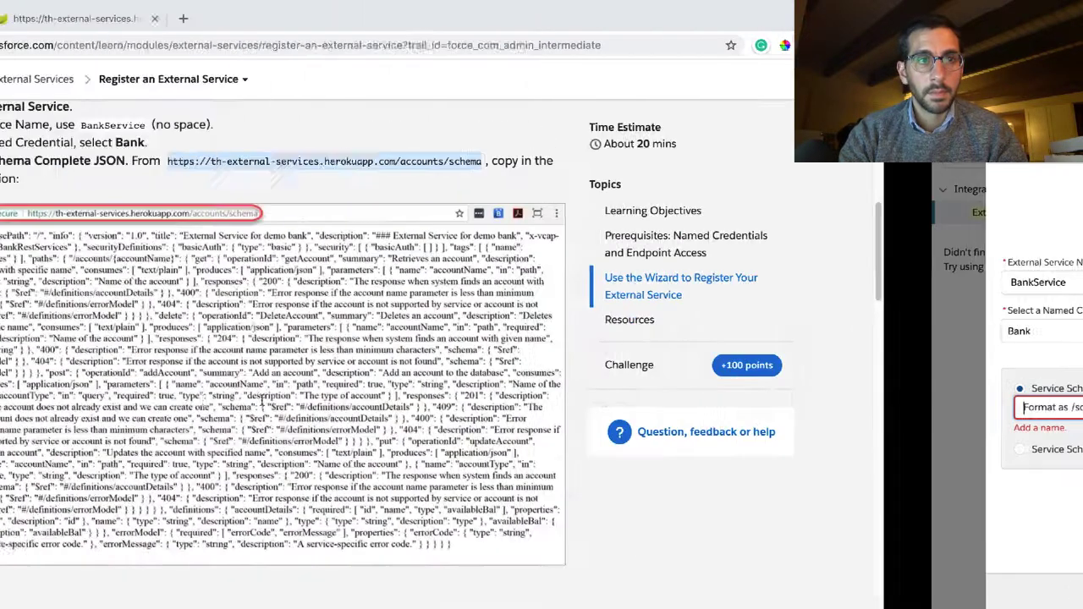
click(95, 17)
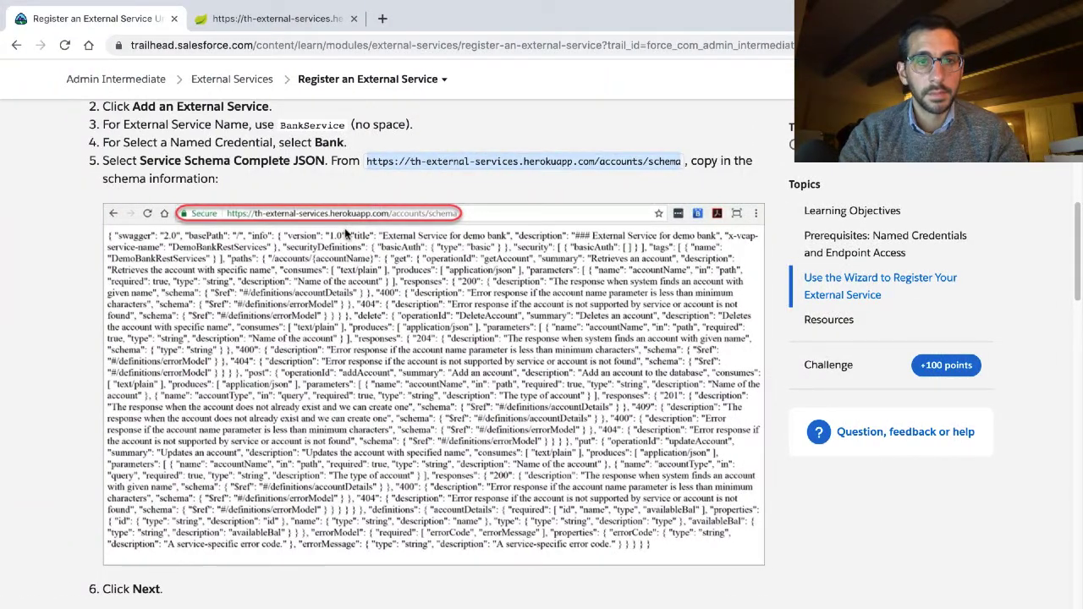
click(456, 17)
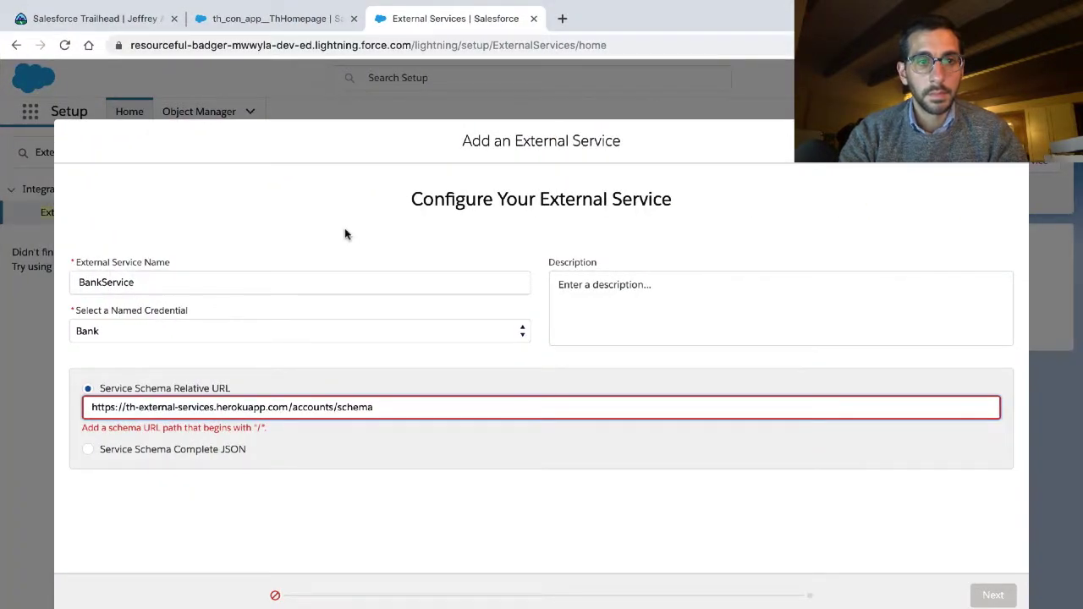
mouse_move(271, 374)
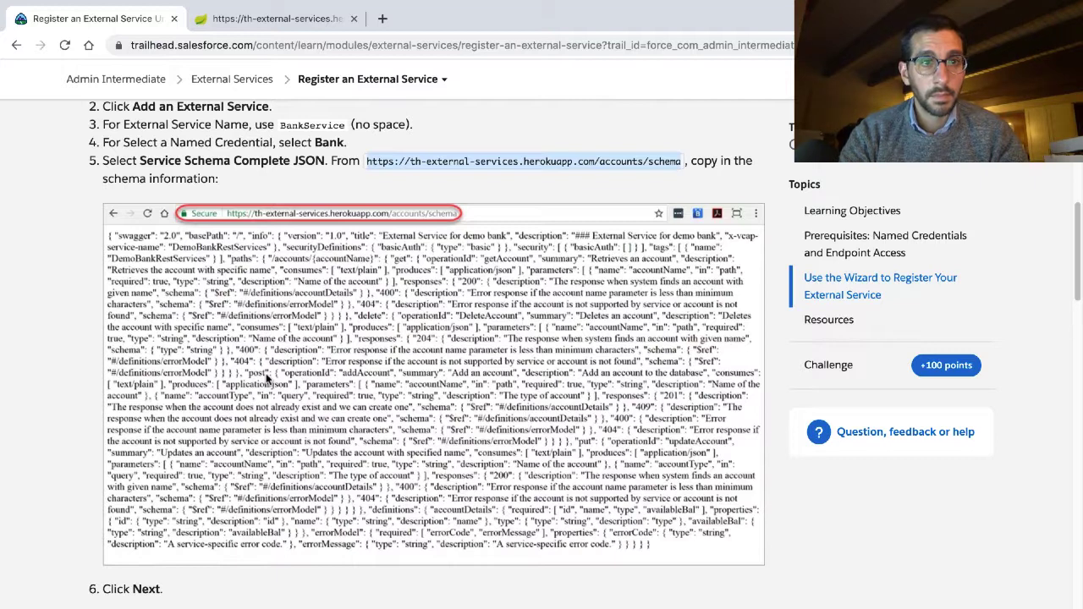
Step: Review the form's schema URL field again and return to the registration instructions
scroll(down, 3)
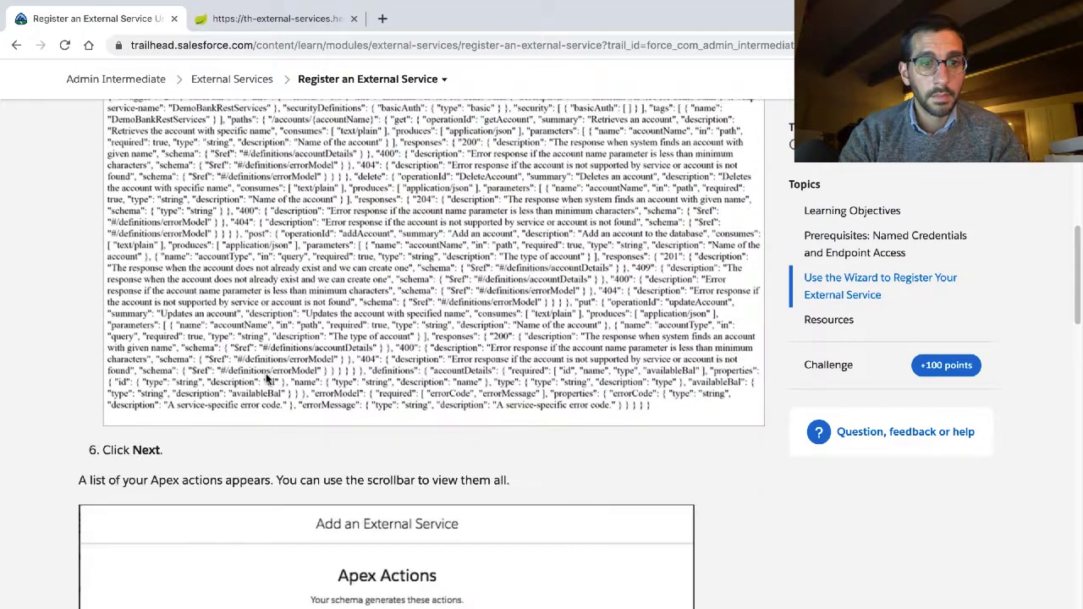
scroll(up, 3)
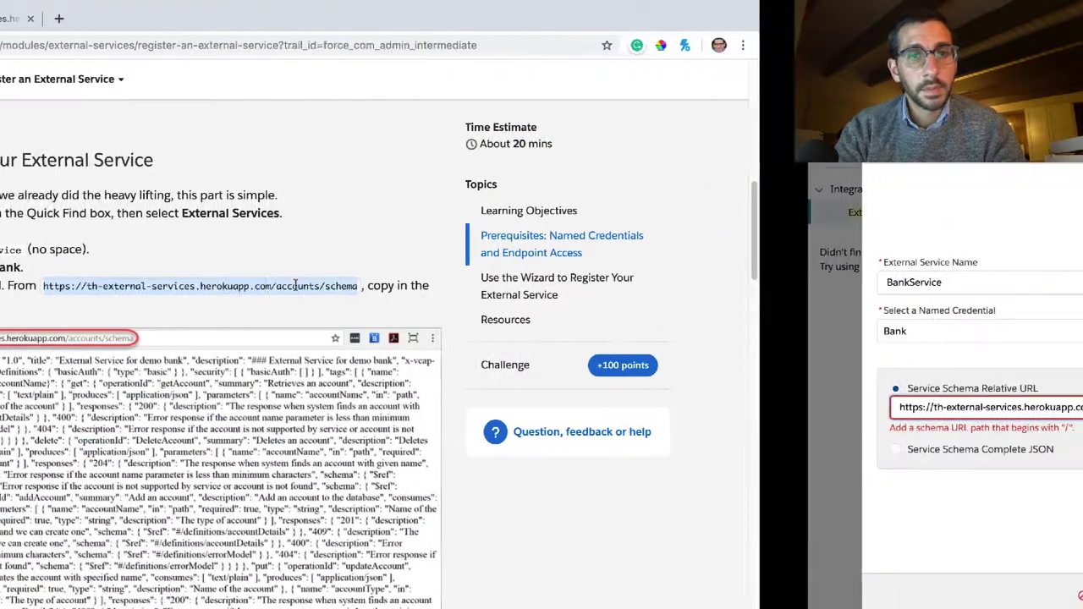
click(453, 17)
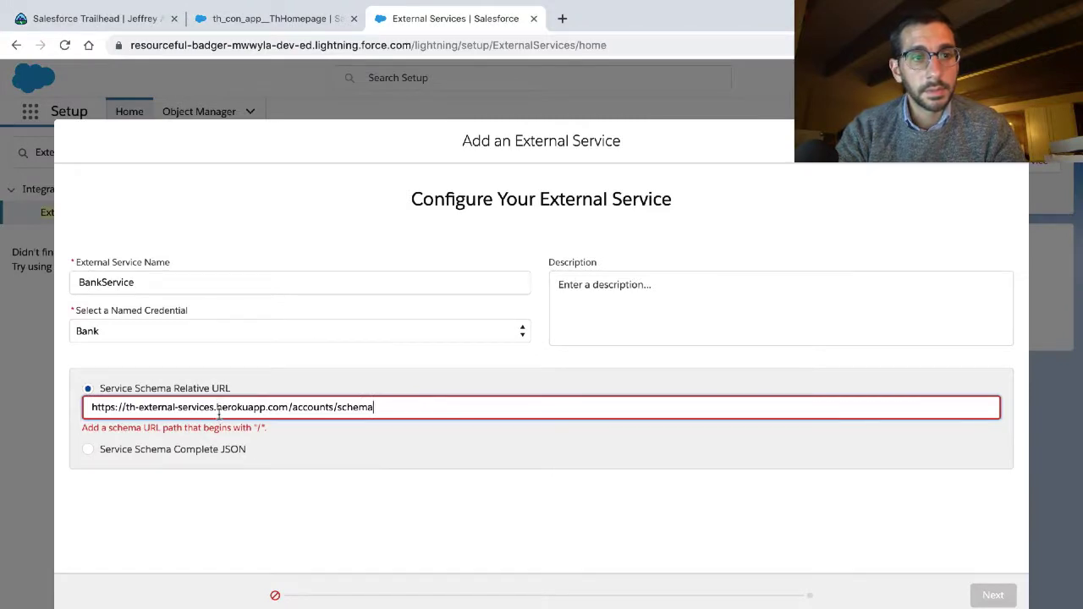
click(88, 450)
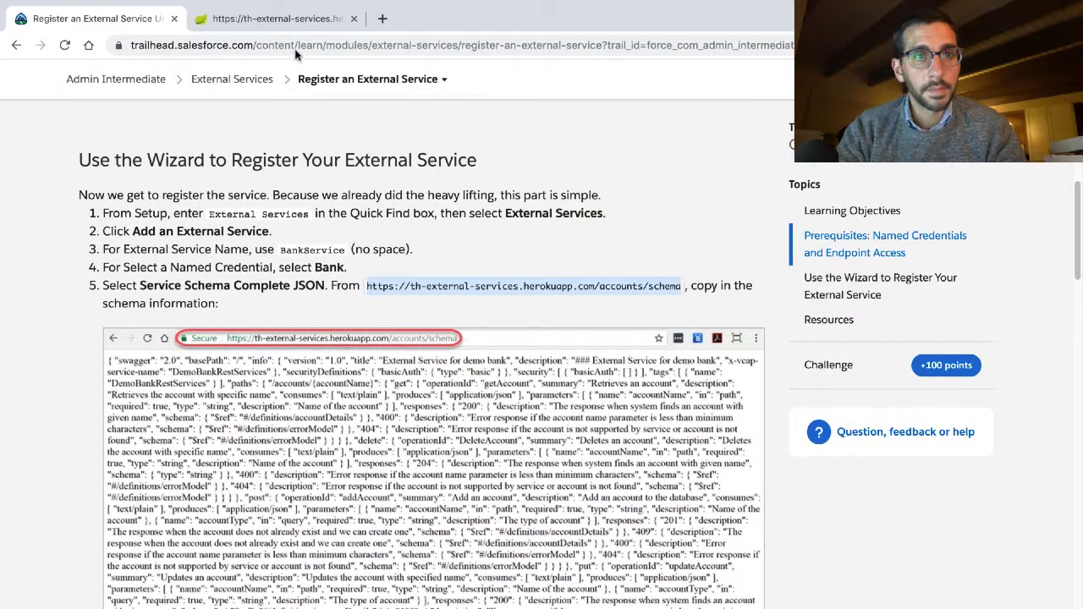
Step: Select and copy the bank schema JSON, then bring the Trailhead unit page back in front
click(274, 17)
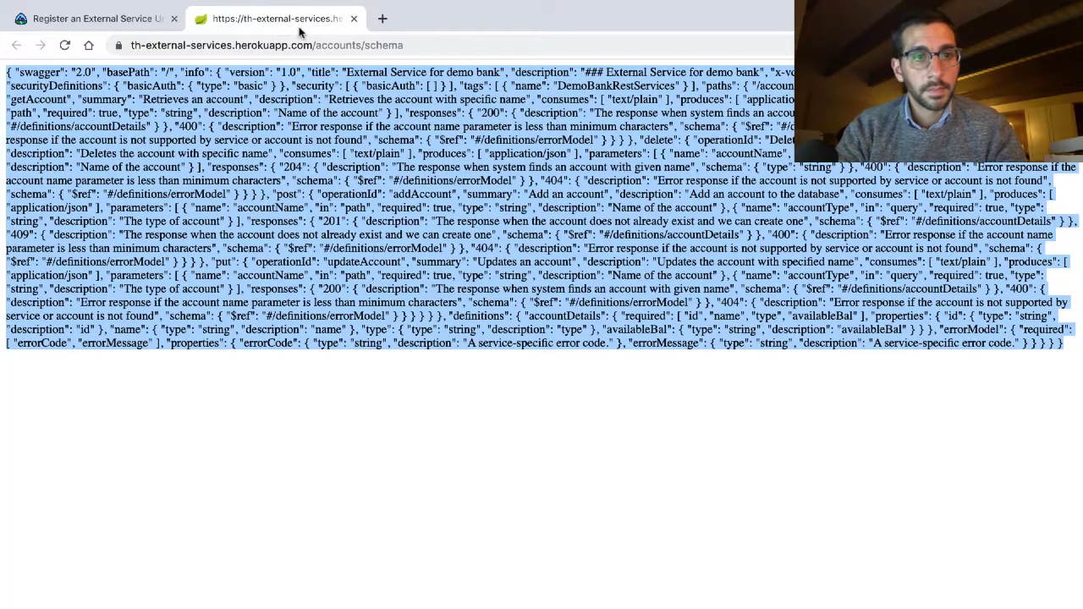
click(453, 17)
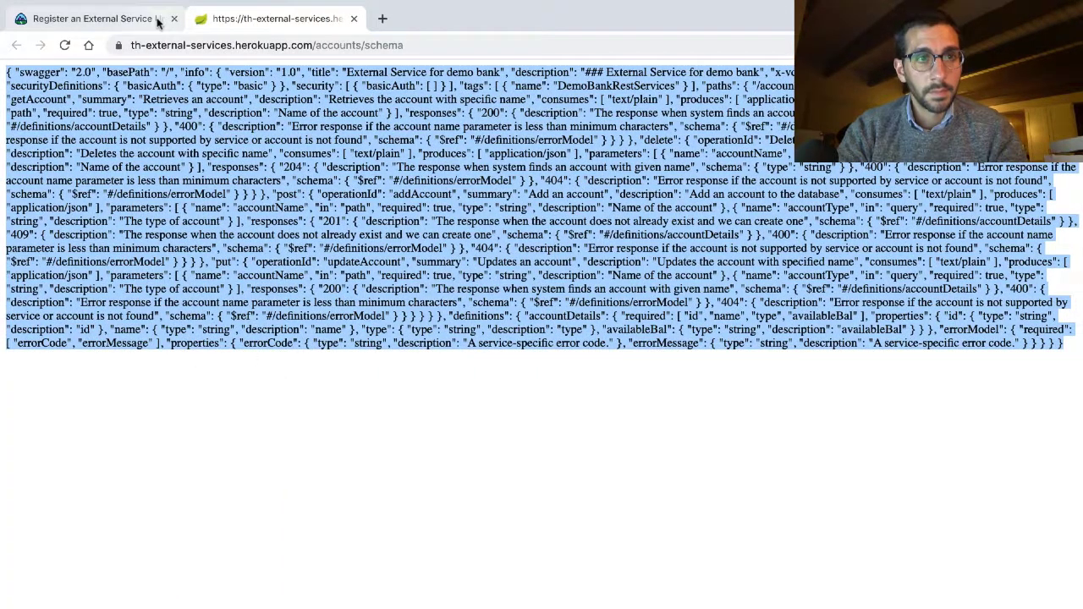
click(93, 17)
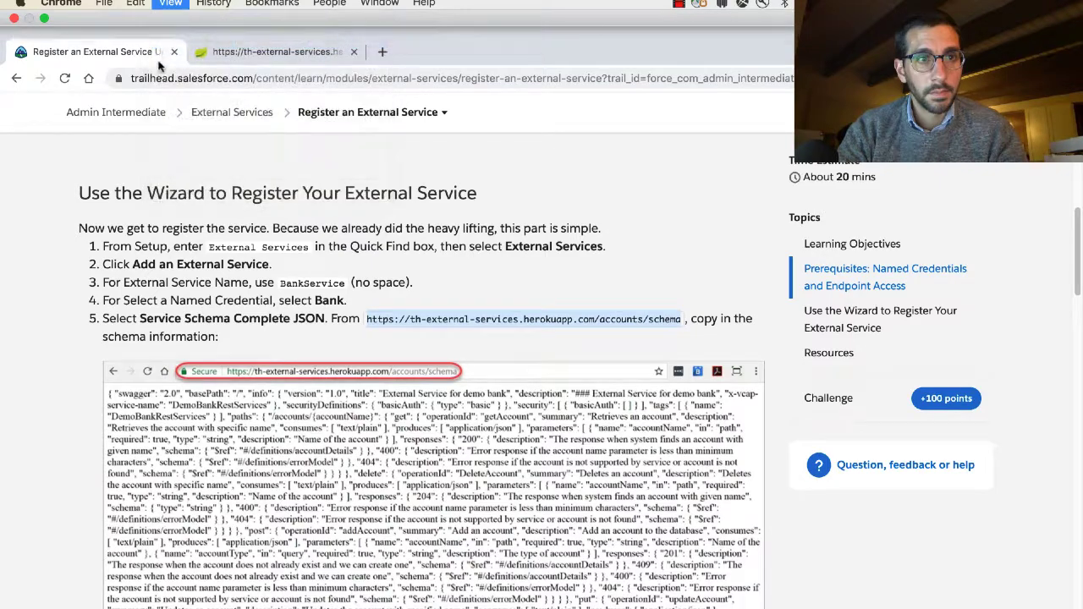
scroll(down, 3)
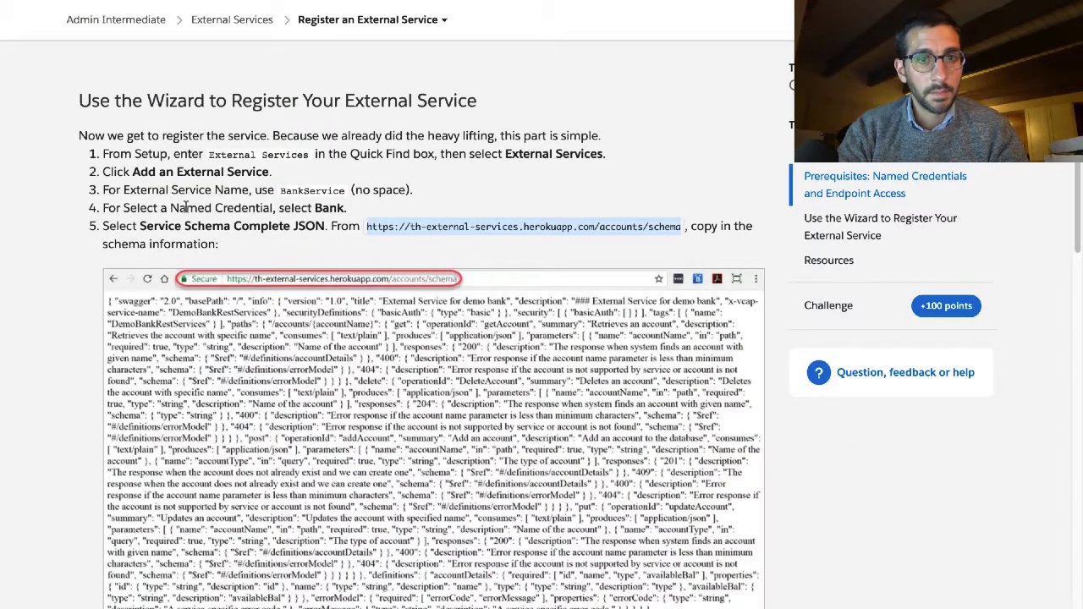
scroll(down, 3)
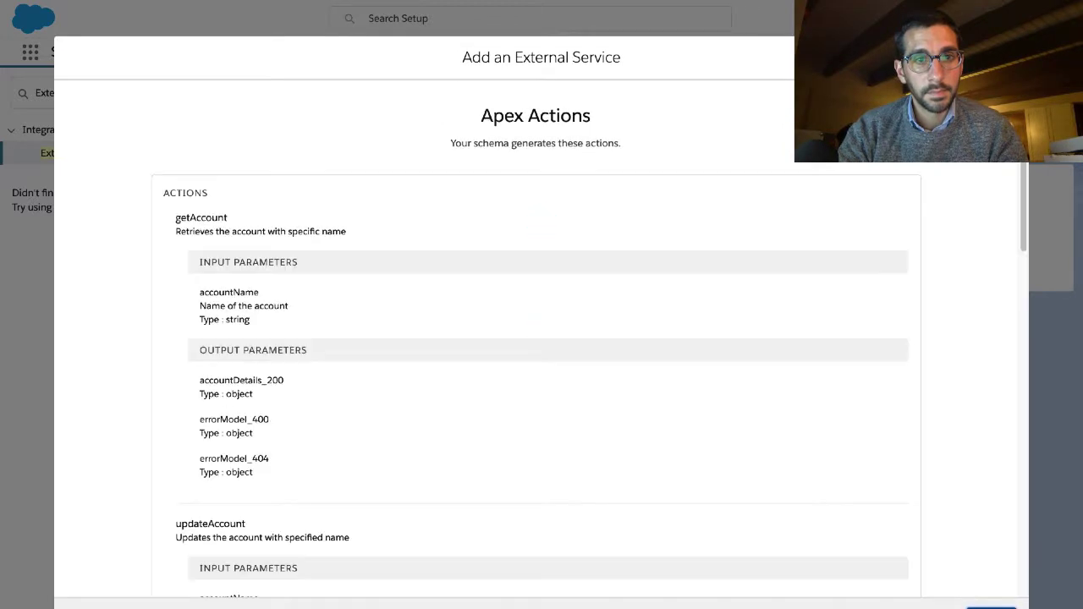
Step: Scroll the generated Apex Actions list beginning with getAccount and updateAccount
scroll(down, 3)
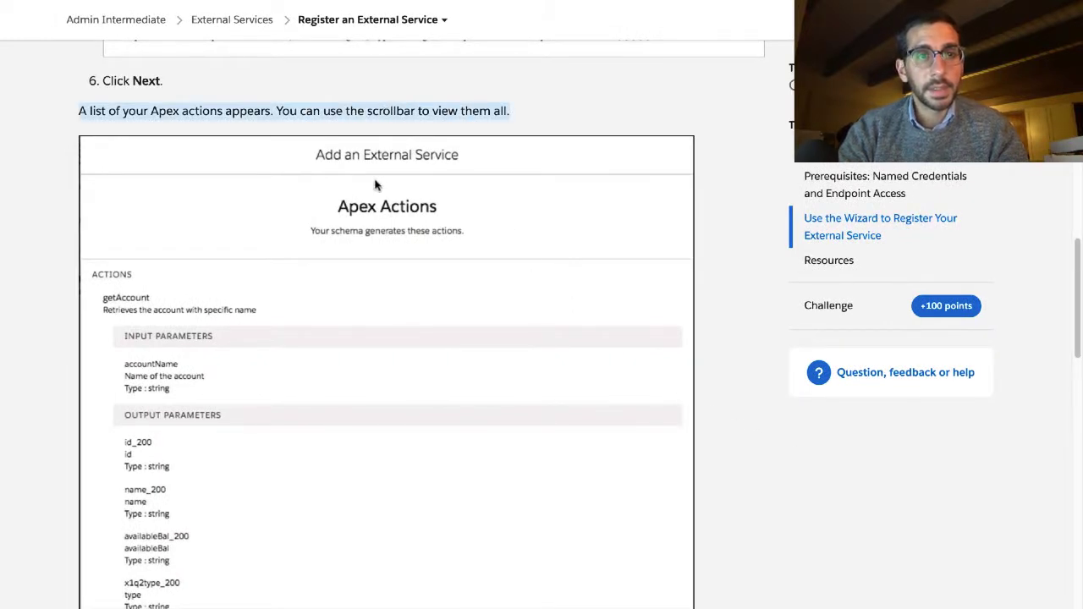
Step: Scroll the unit to the Apex Actions screenshot and the getAccount parameters explanation
scroll(down, 3)
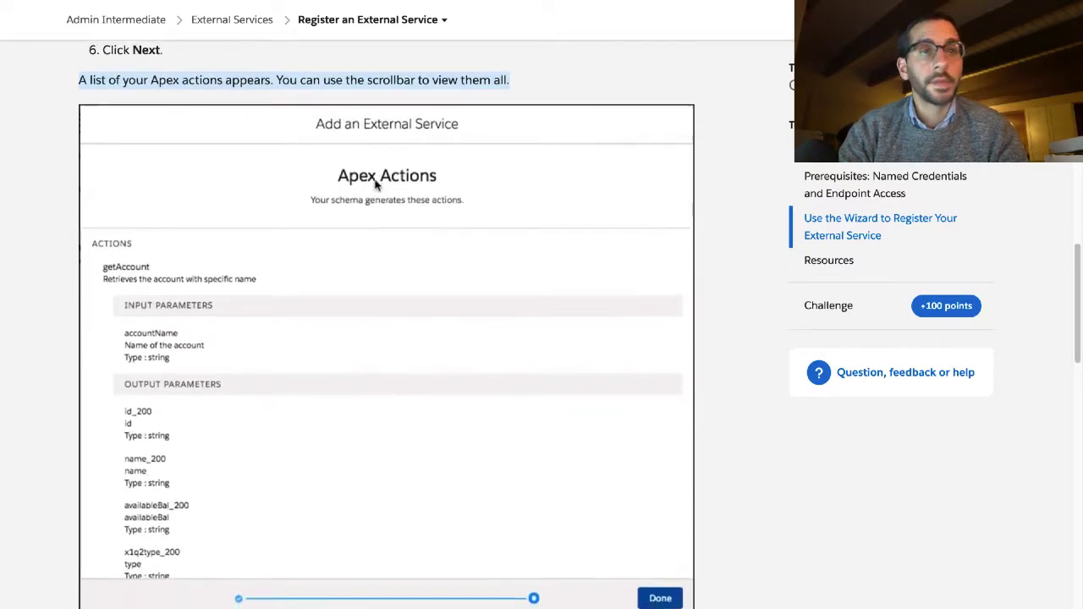
scroll(down, 3)
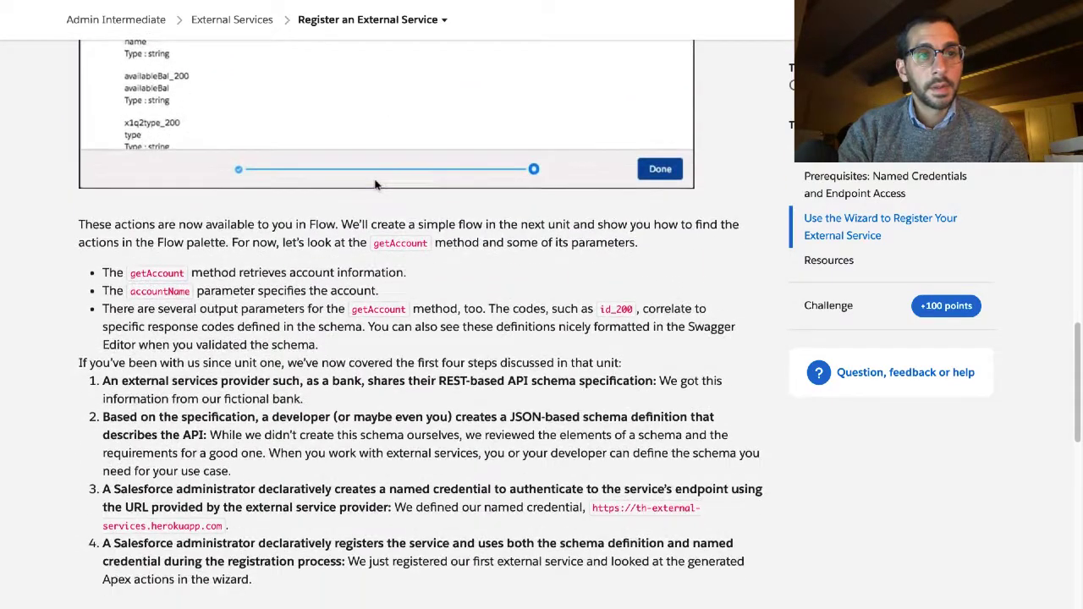
scroll(down, 3)
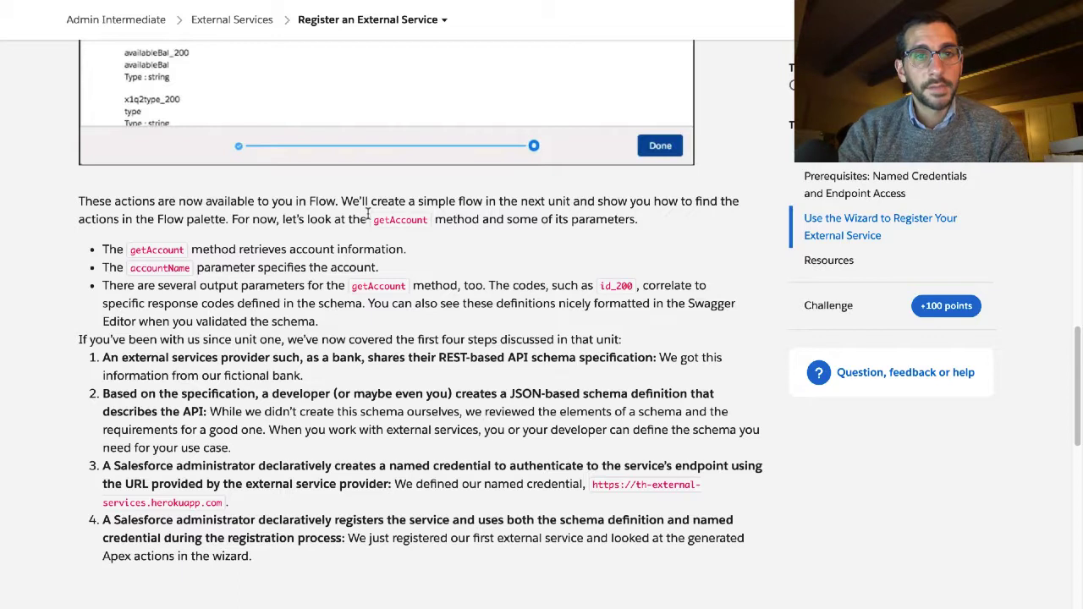
mouse_move(379, 218)
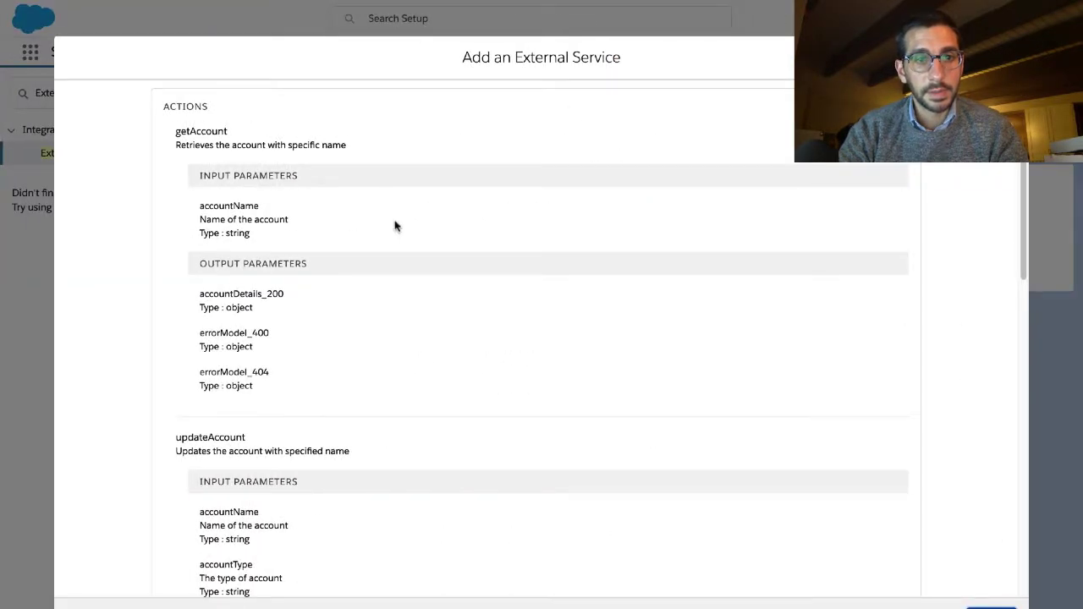
scroll(down, 3)
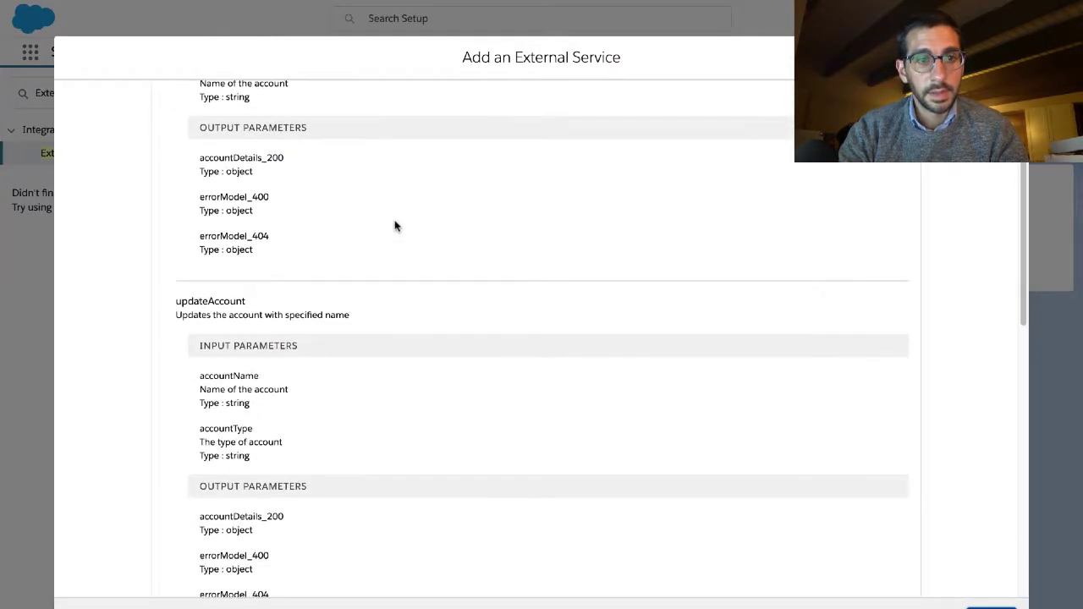
scroll(down, 3)
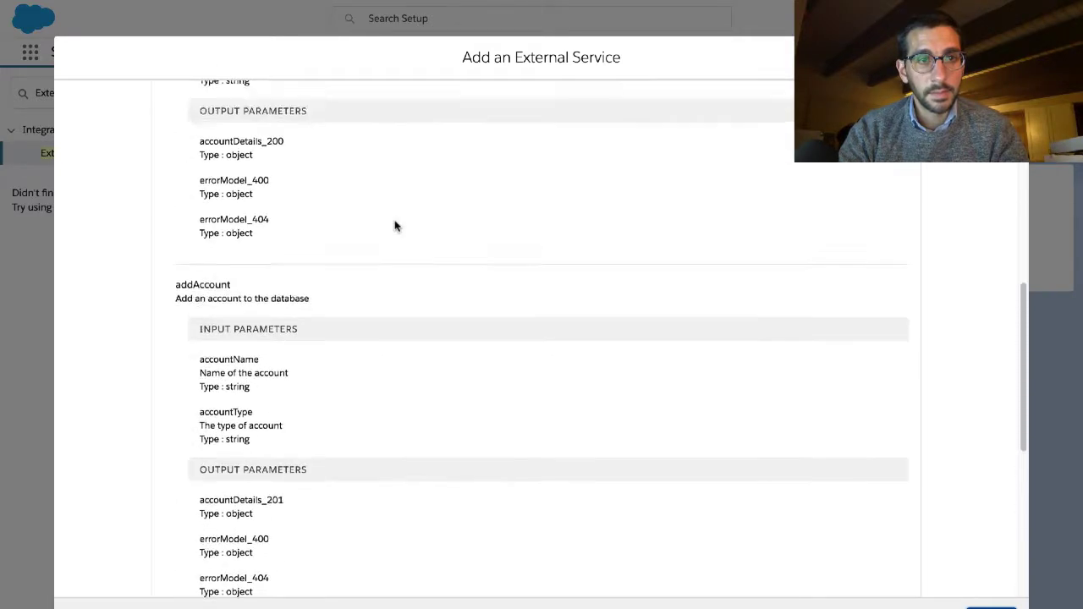
scroll(up, 3)
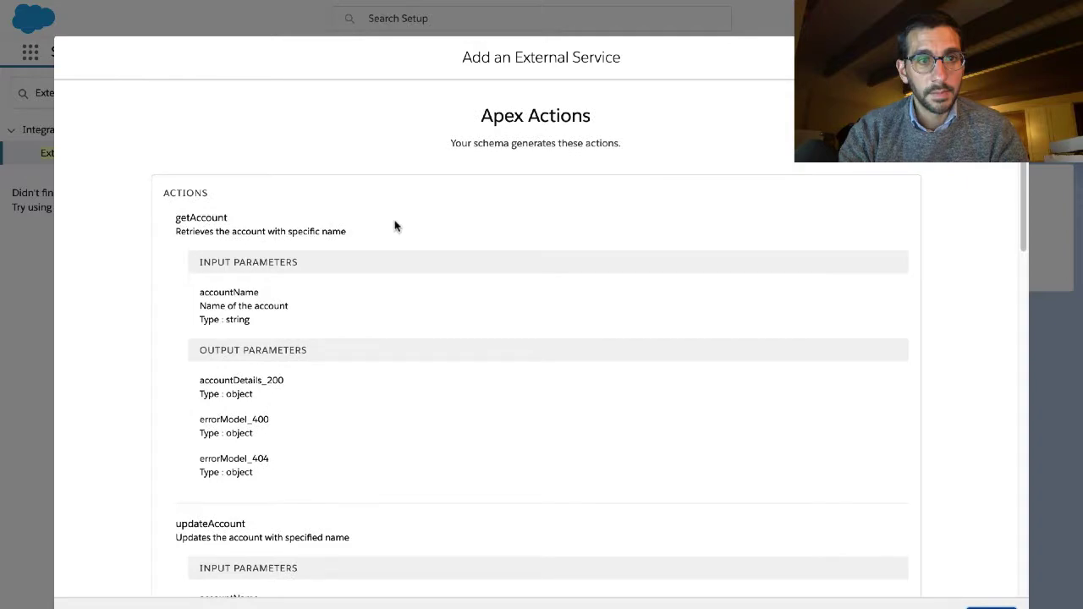
double_click(201, 217)
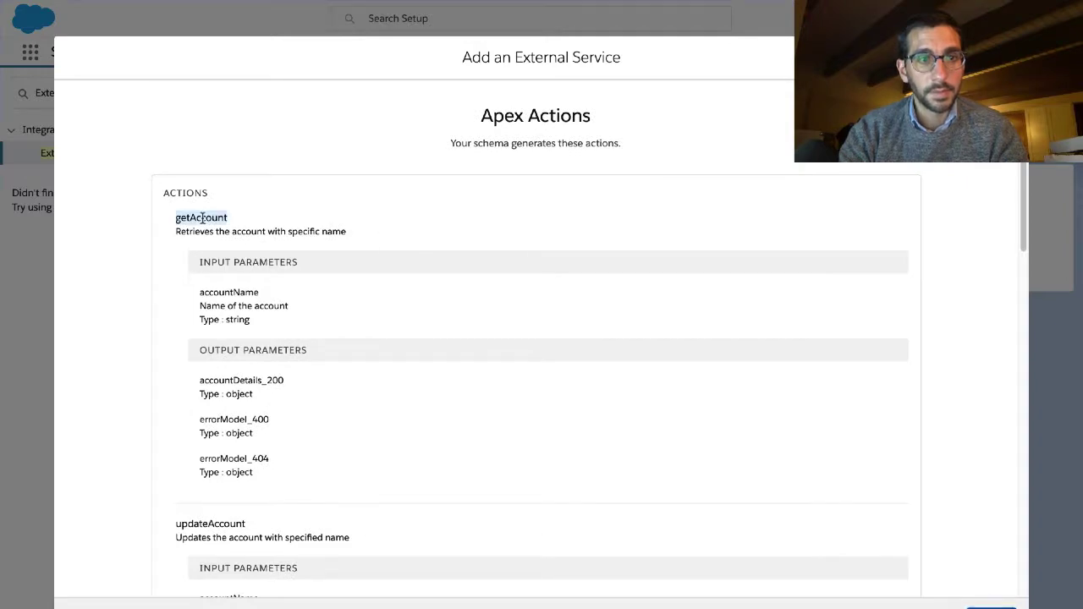
click(657, 145)
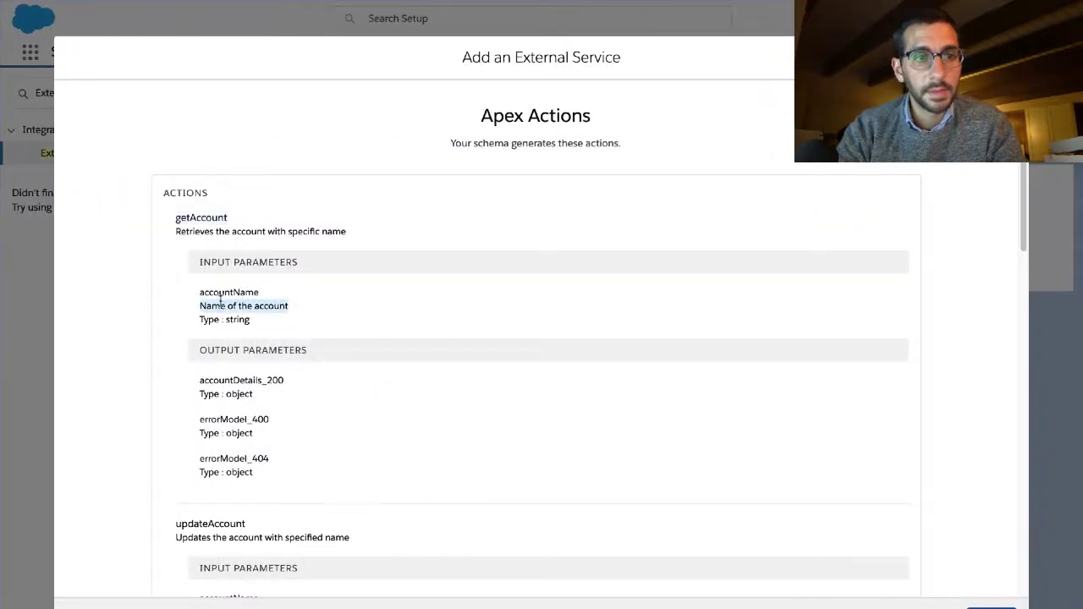
scroll(down, 3)
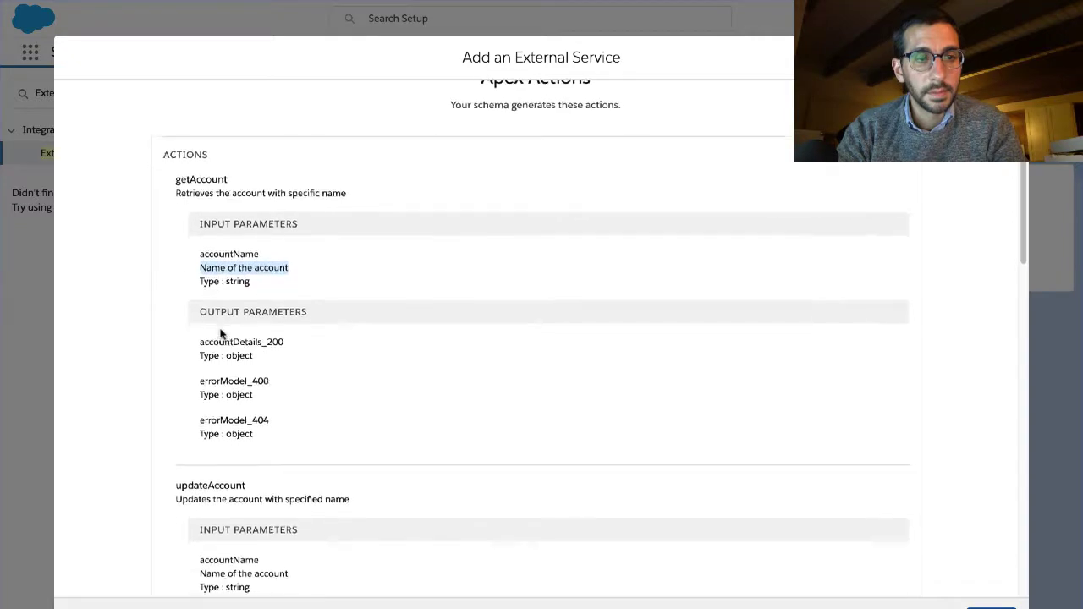
click(660, 146)
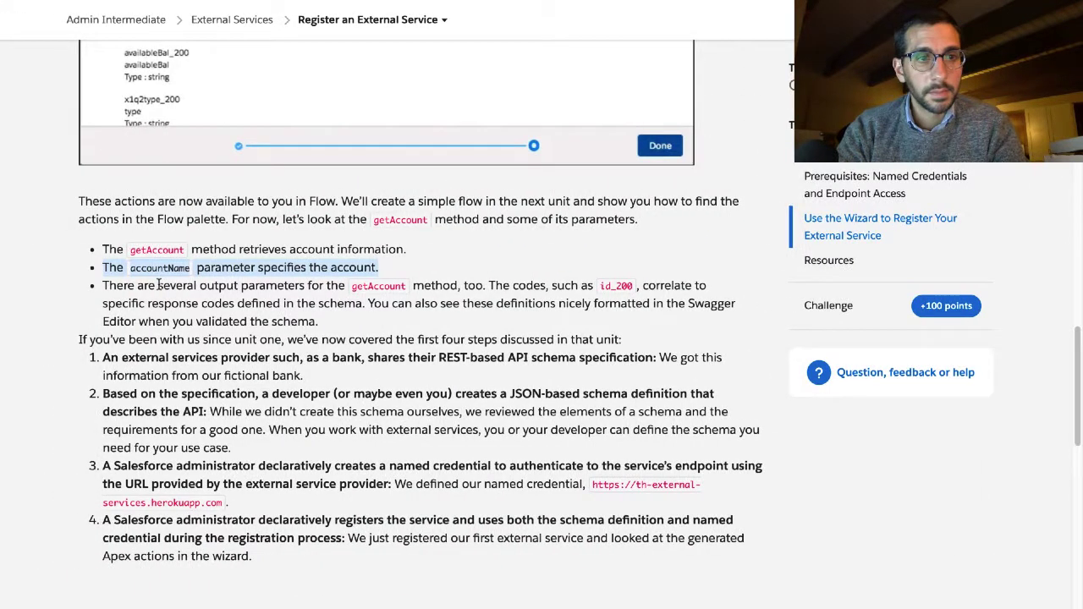
Step: Highlight the getAccount output parameters sentence and read the four-step recap down to the Quiz
drag(102, 285, 318, 321)
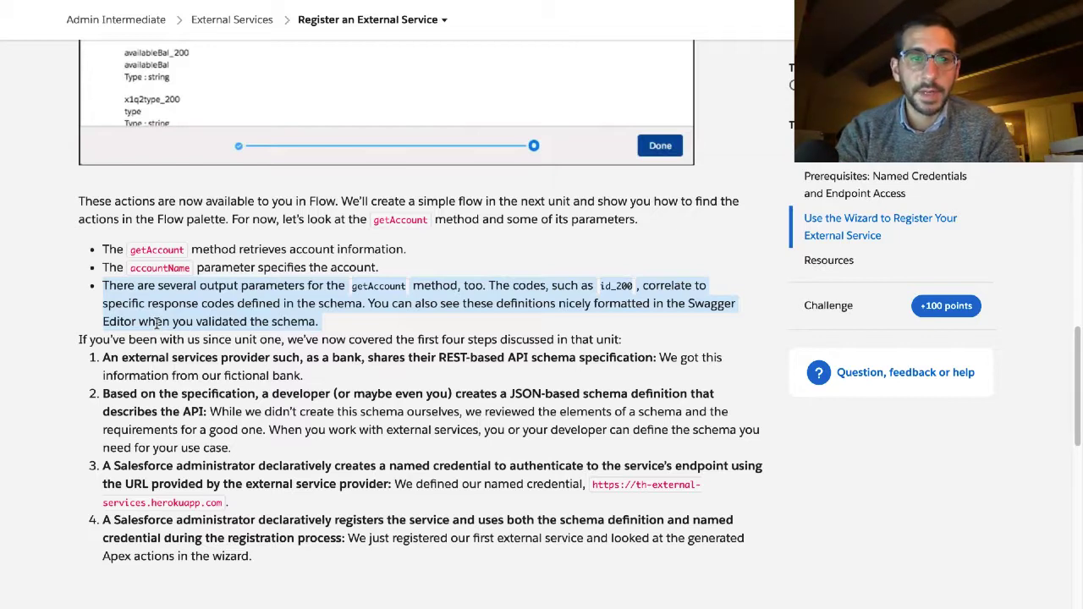
mouse_move(169, 350)
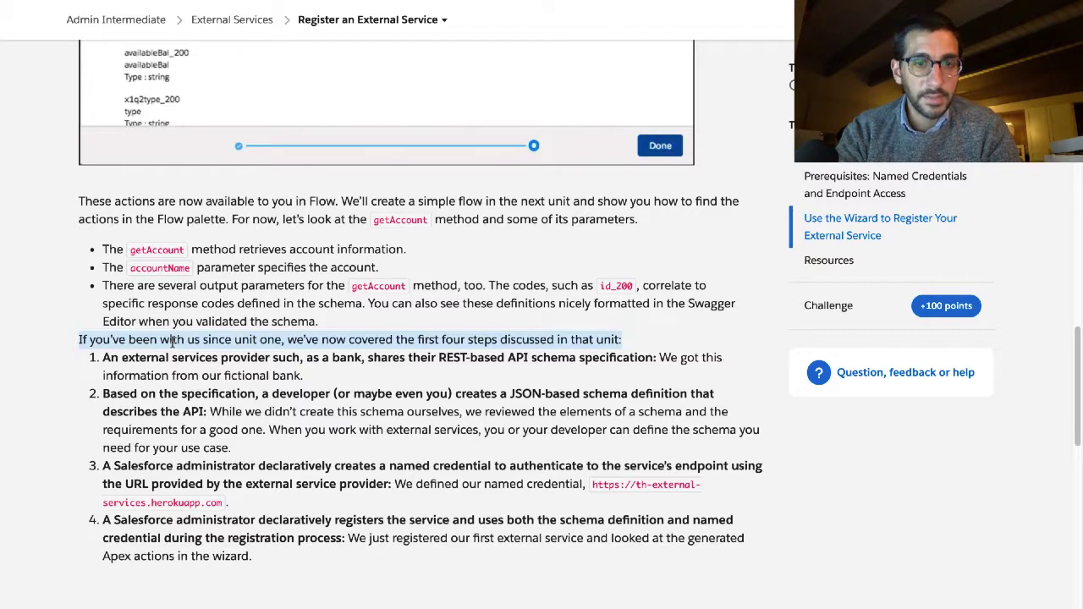
mouse_move(166, 357)
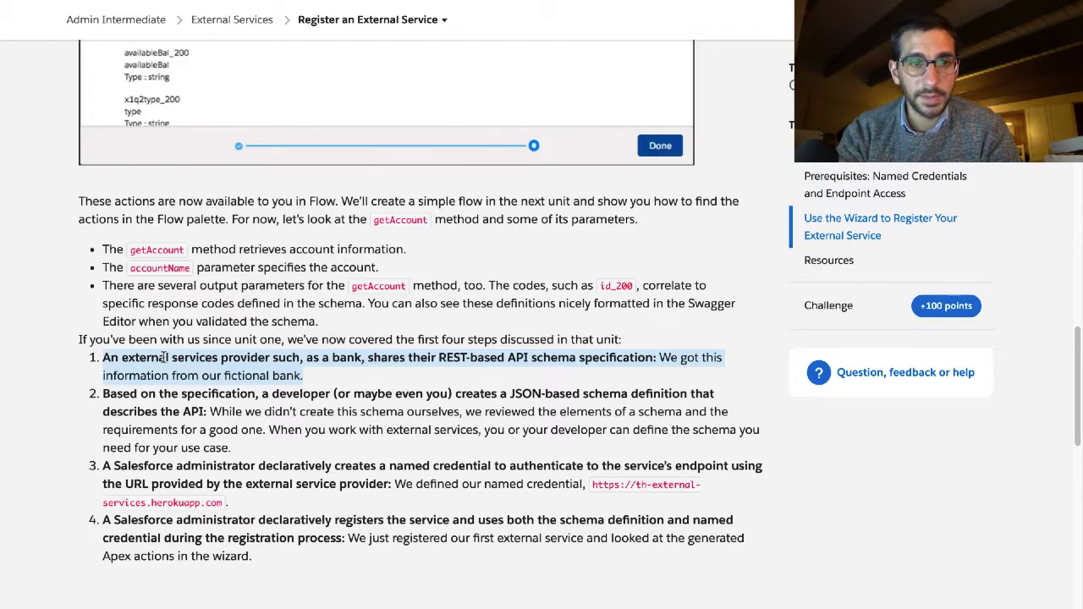
scroll(down, 3)
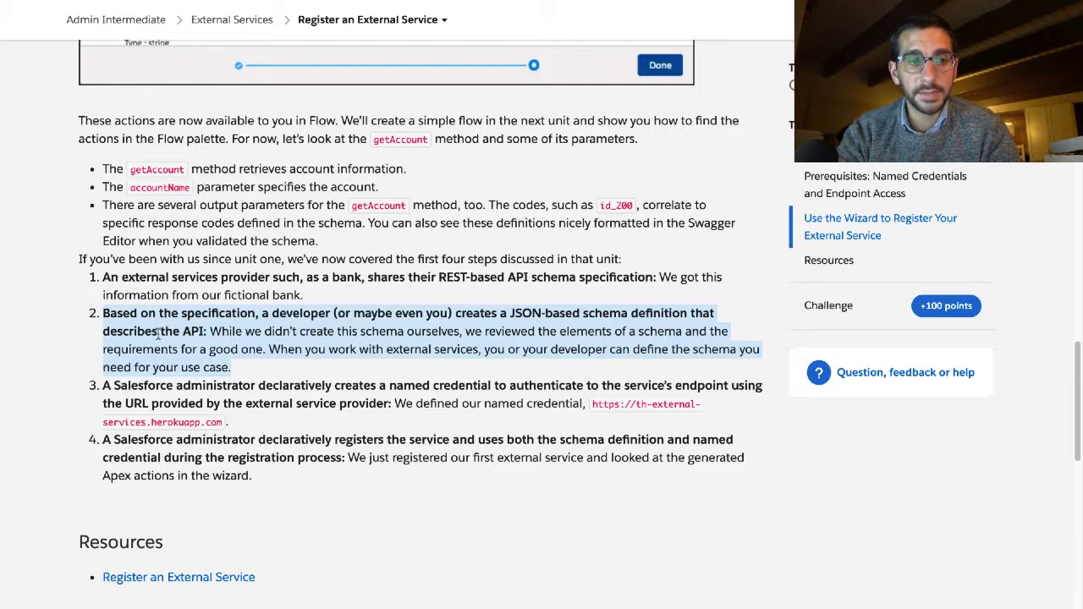
scroll(down, 3)
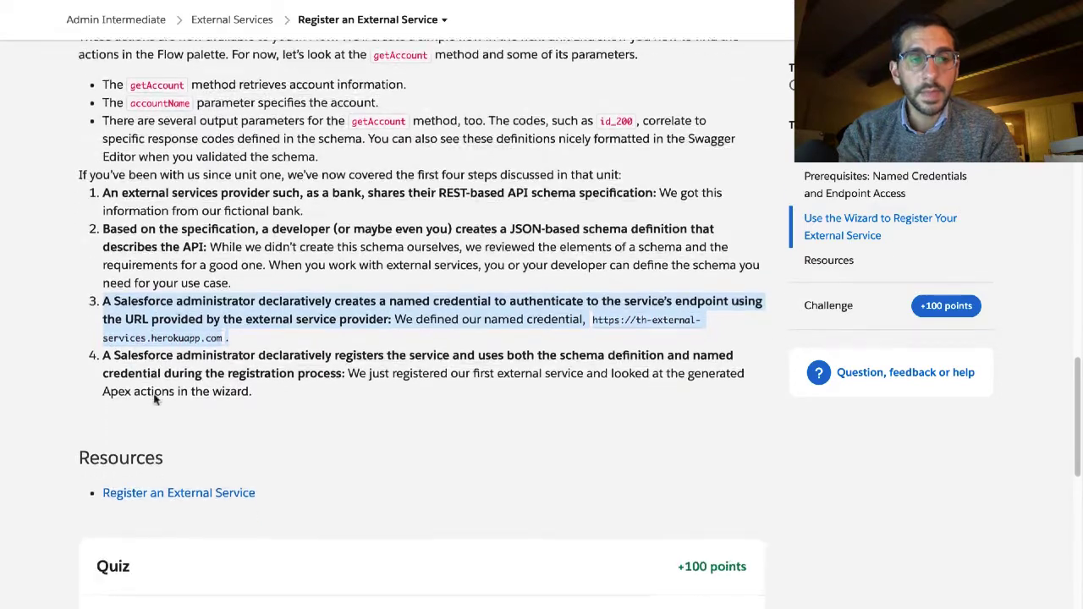
scroll(down, 3)
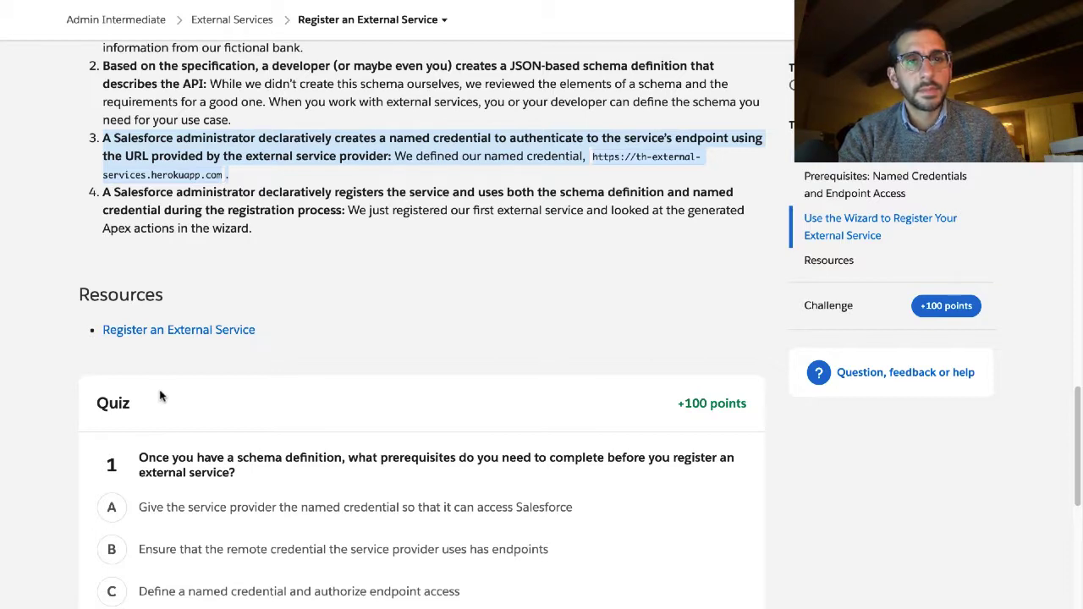
mouse_move(206, 303)
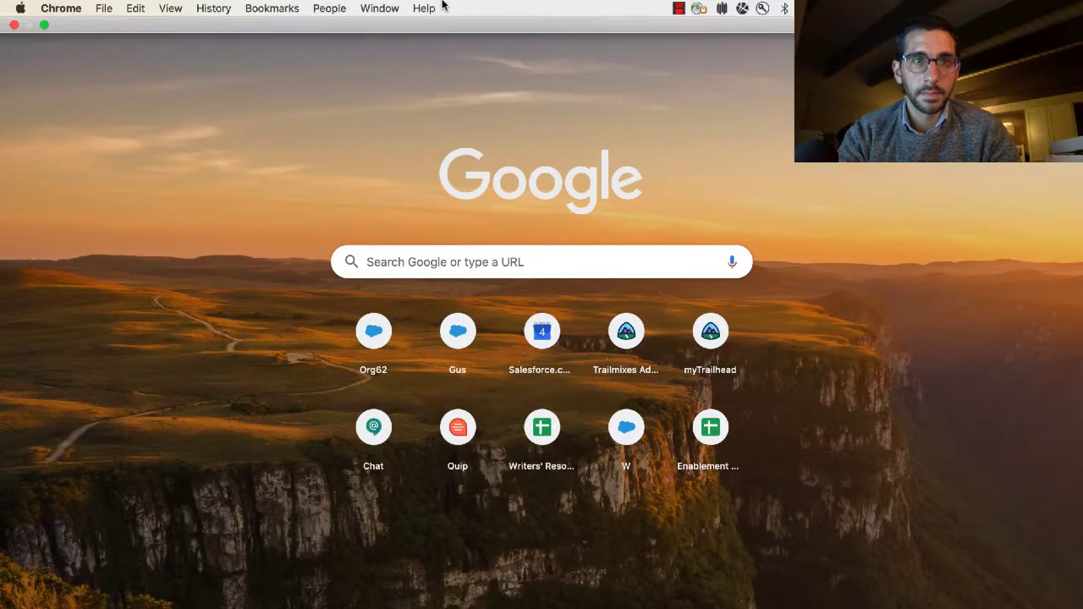
Step: Keep the browser toolbar always visible in full screen via the View menu
click(169, 6)
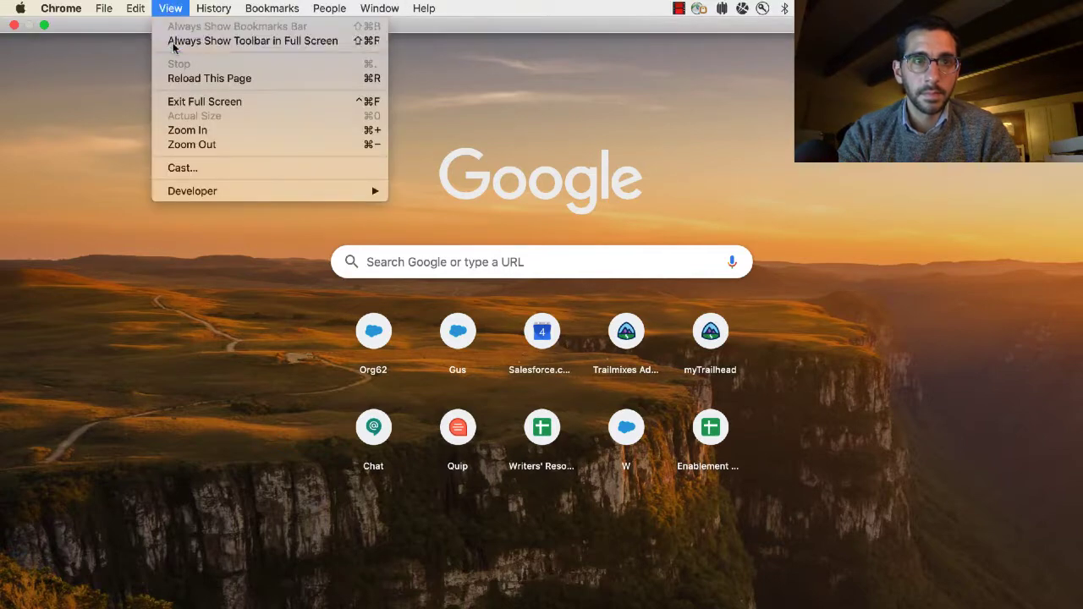
click(203, 101)
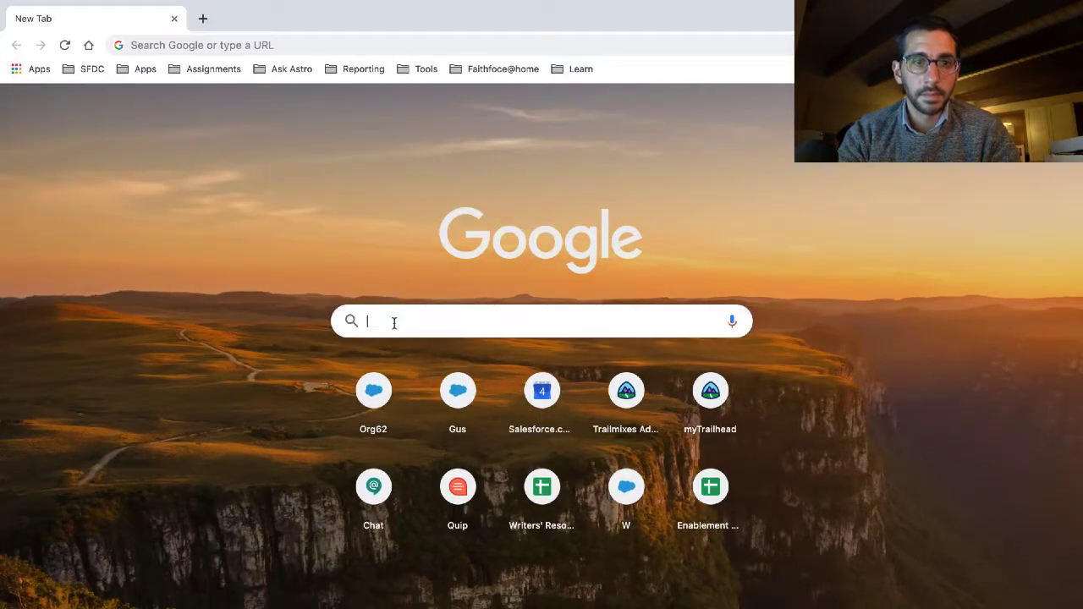
Step: Search Google for 'declarative vs programatic' from the address bar
text(decla)
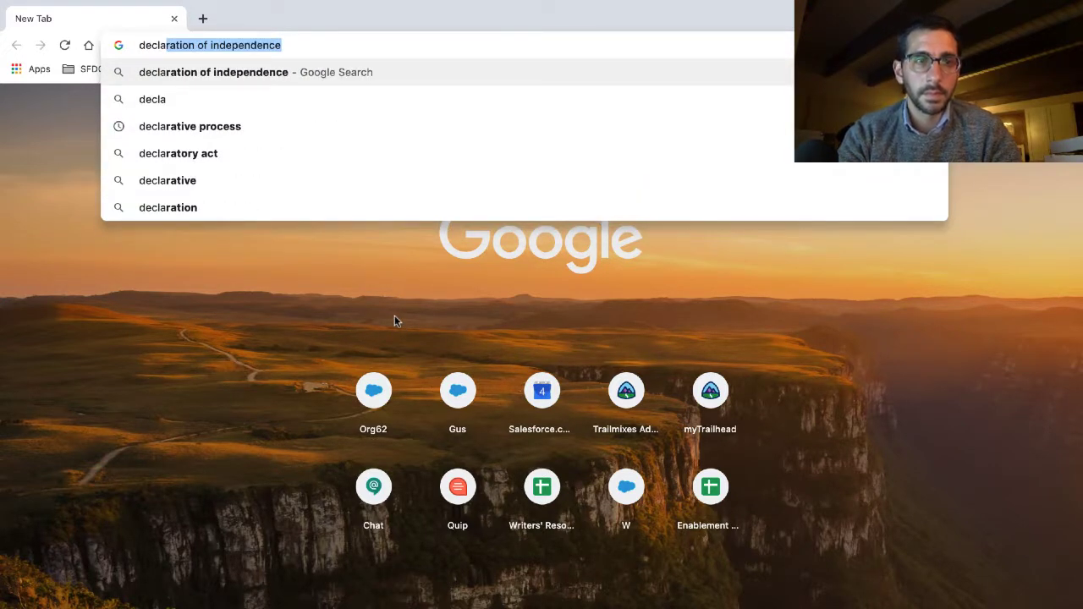
text(declarative)
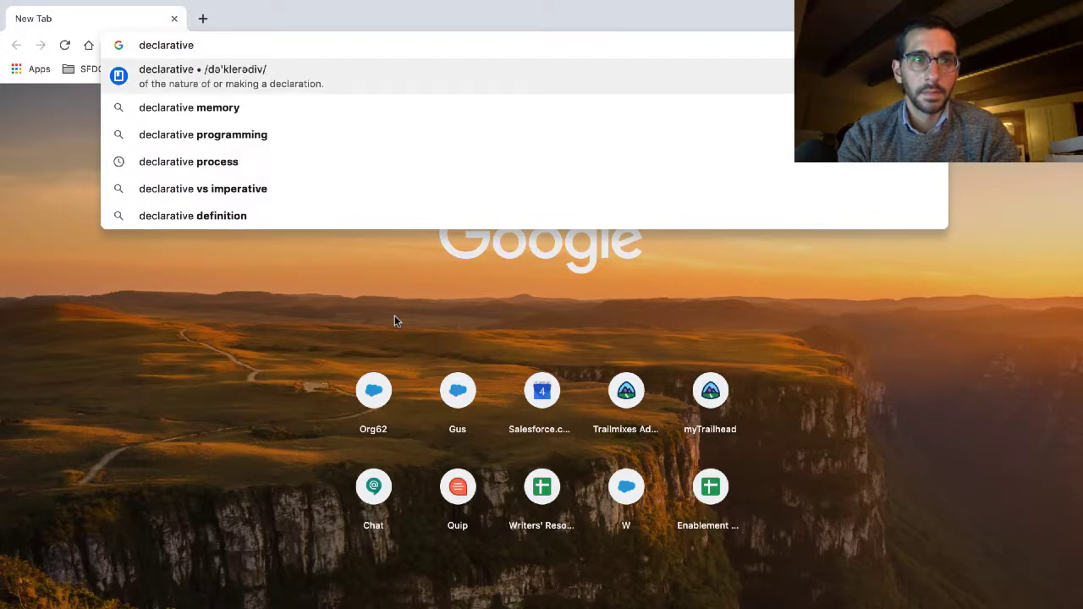
text(v)
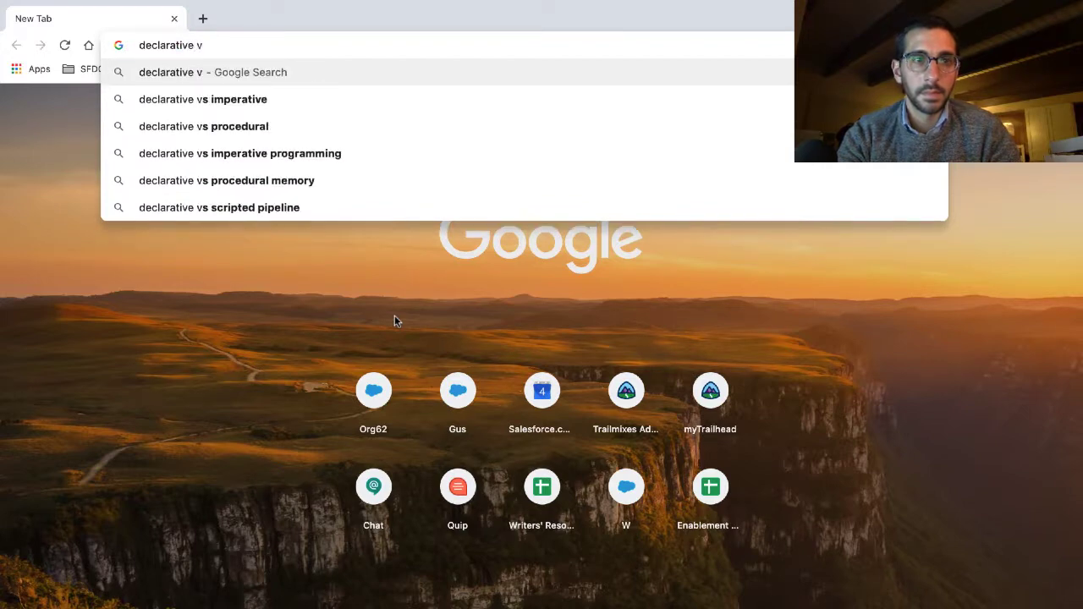
text(p)
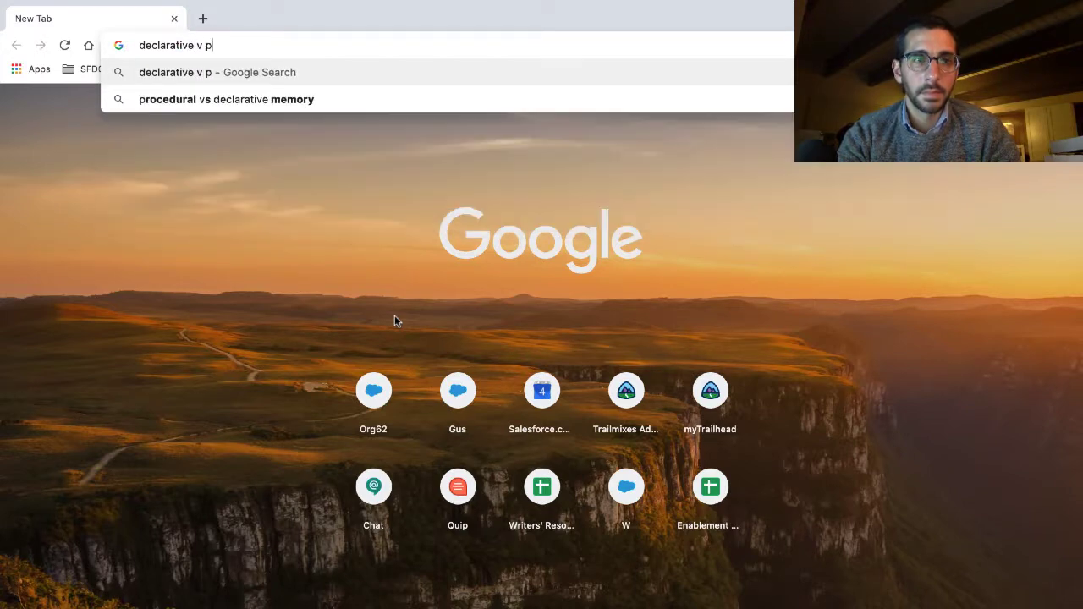
text(rog)
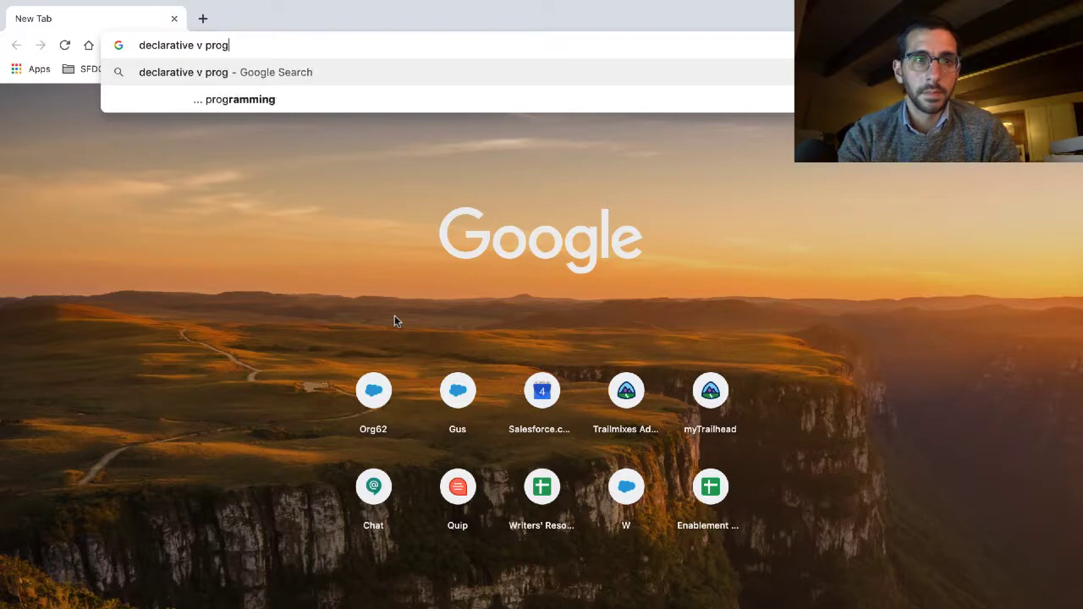
text(rama)
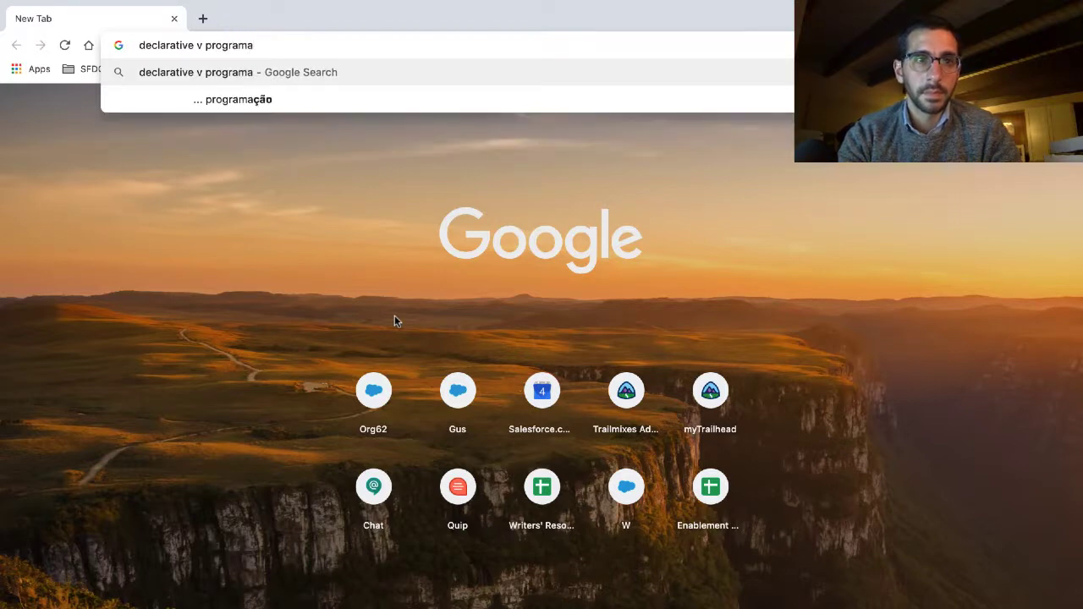
text(tic&oq=declarative+v+)
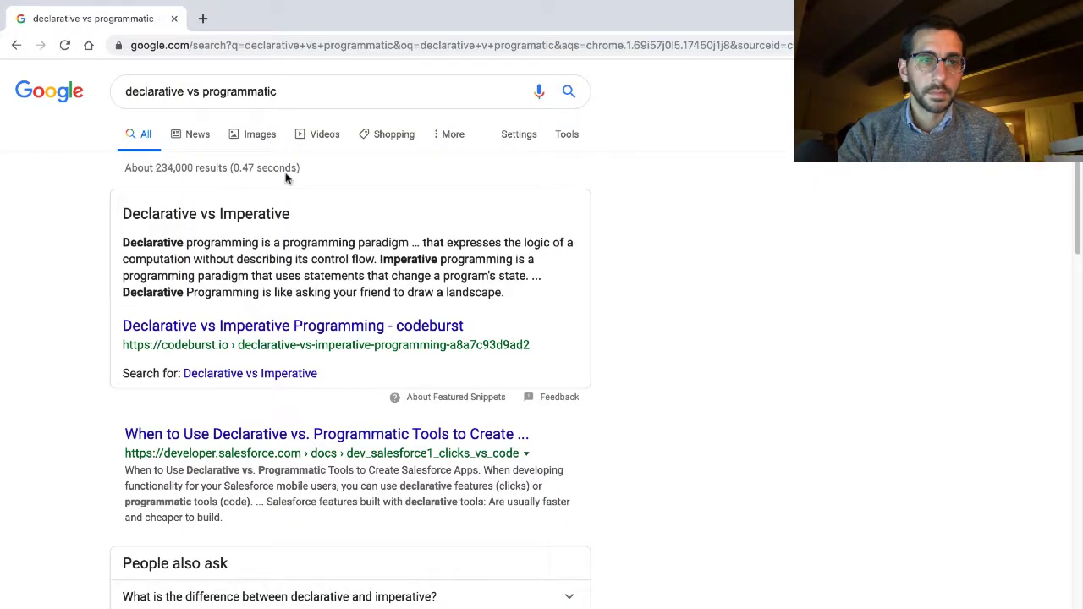
mouse_move(284, 170)
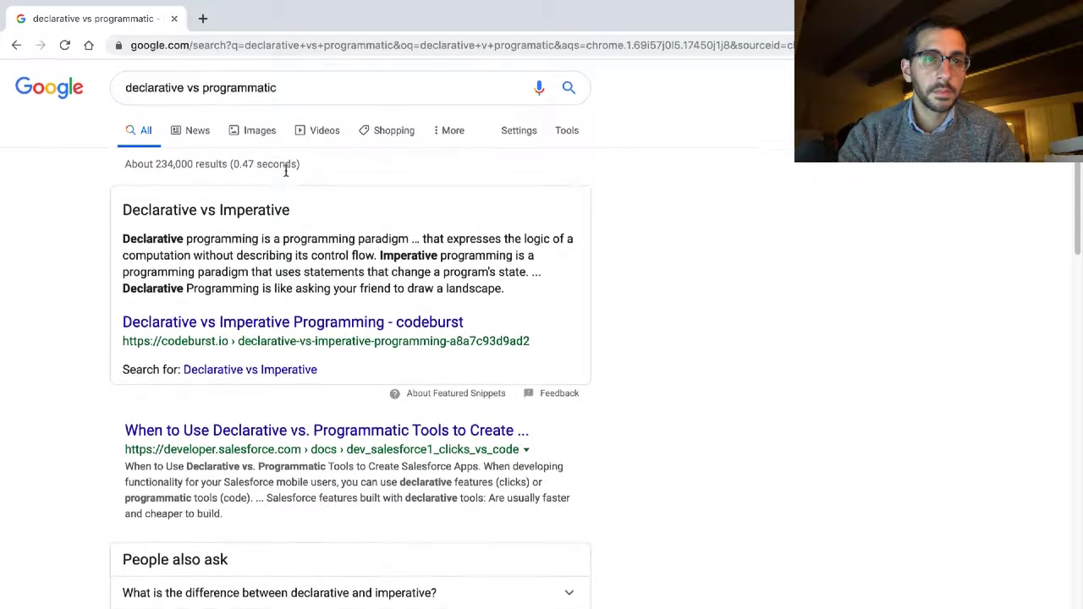
Step: Open the developer.salesforce.com result, find it missing, and go back to the search results
scroll(down, 3)
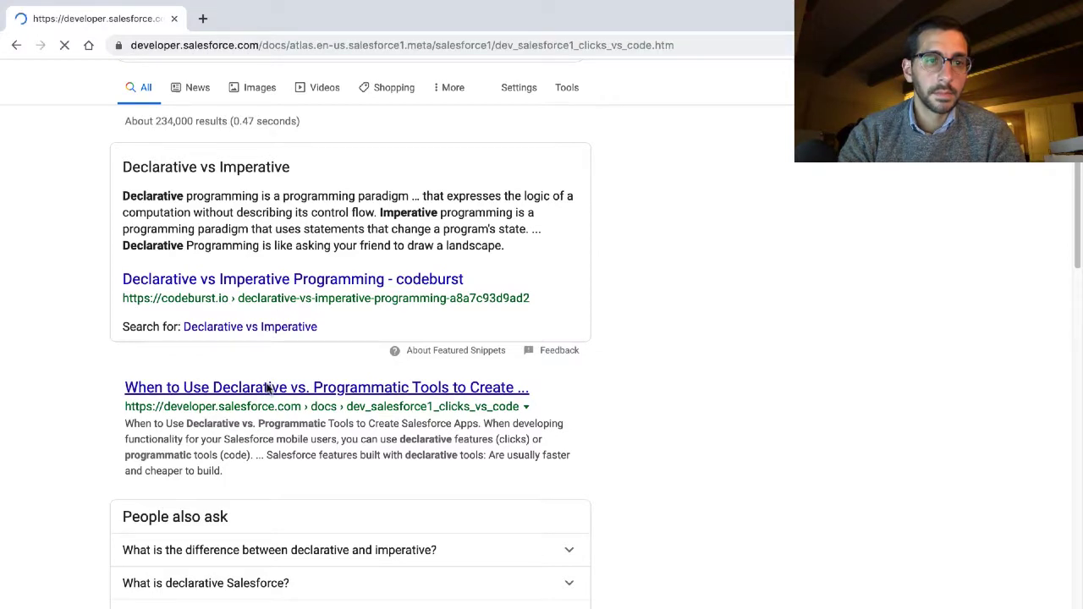
click(326, 386)
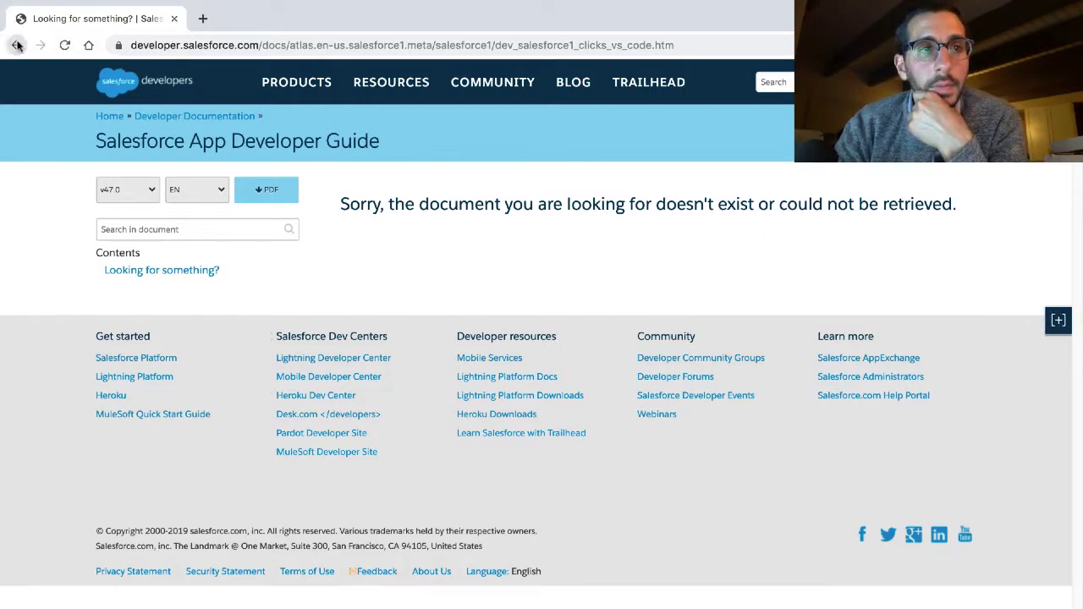
click(17, 44)
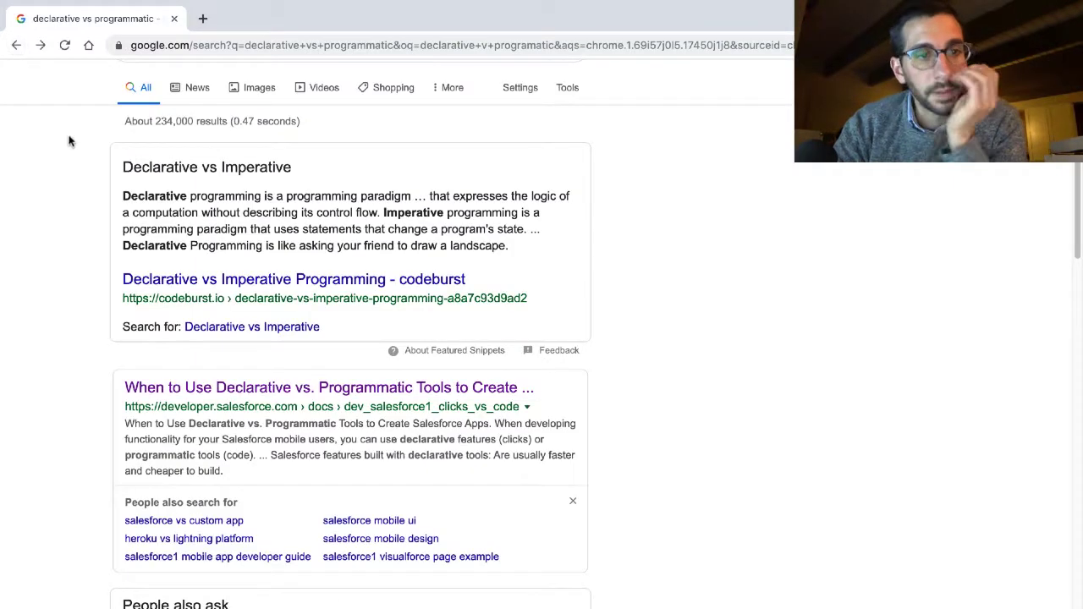
scroll(down, 3)
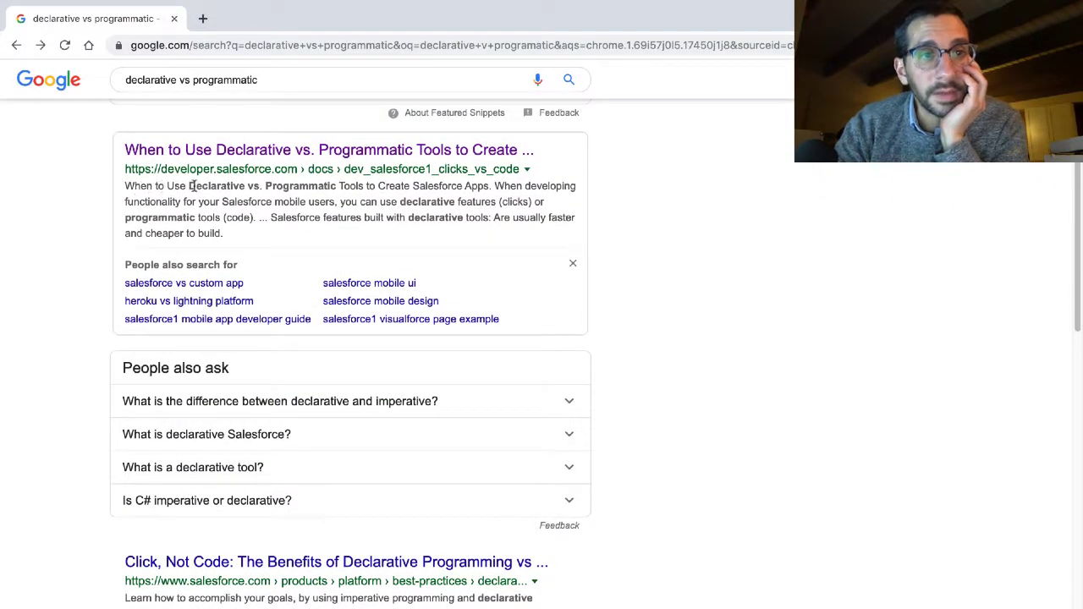
mouse_move(217, 196)
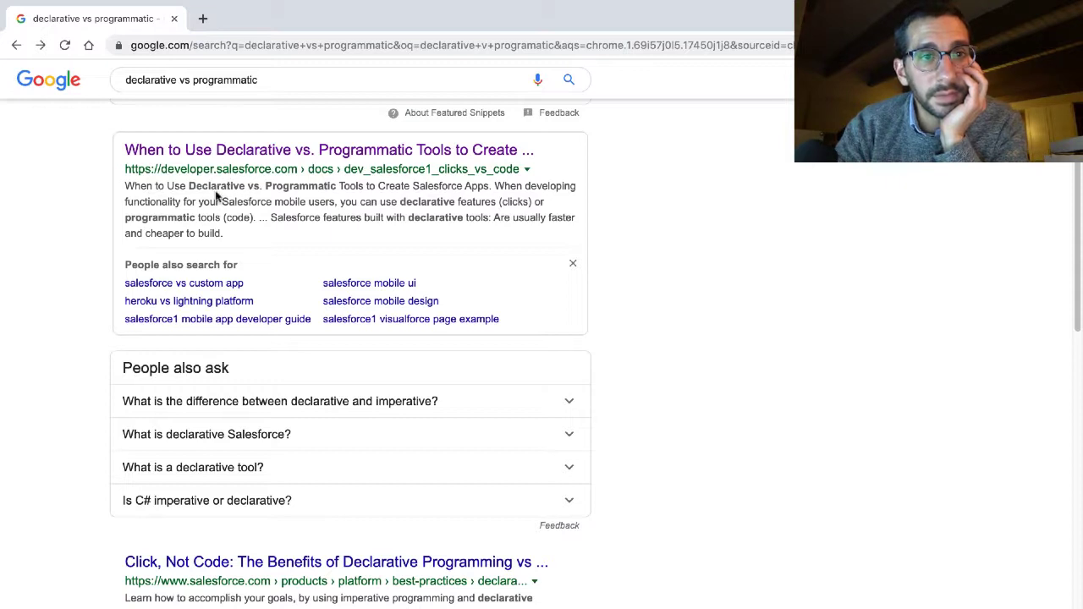
mouse_move(240, 197)
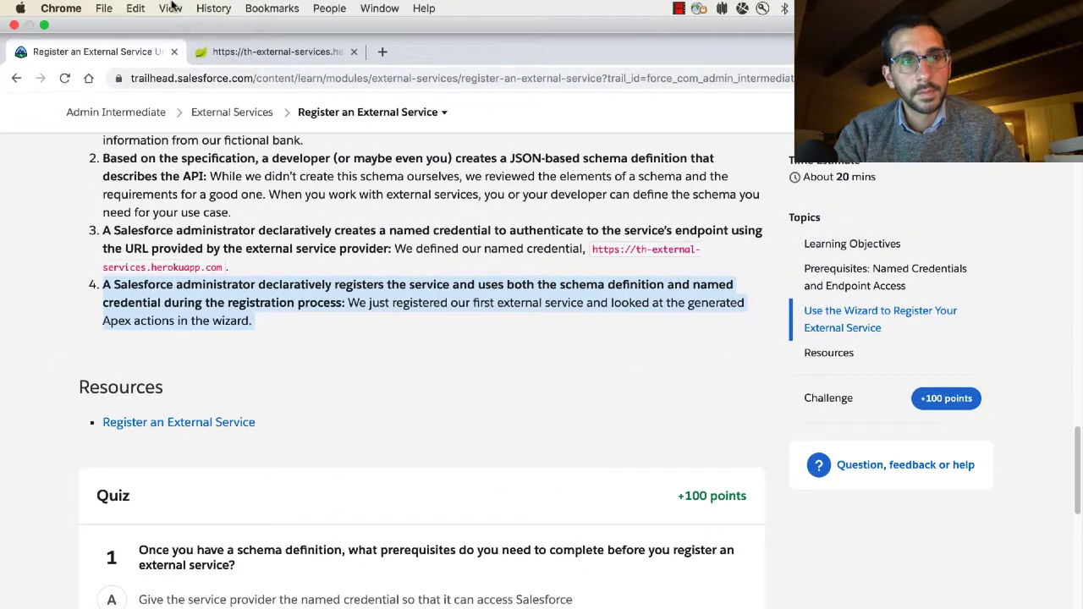
Step: Return to the Trailhead unit, scroll to the Quiz and submit the answers for +50 points
click(169, 7)
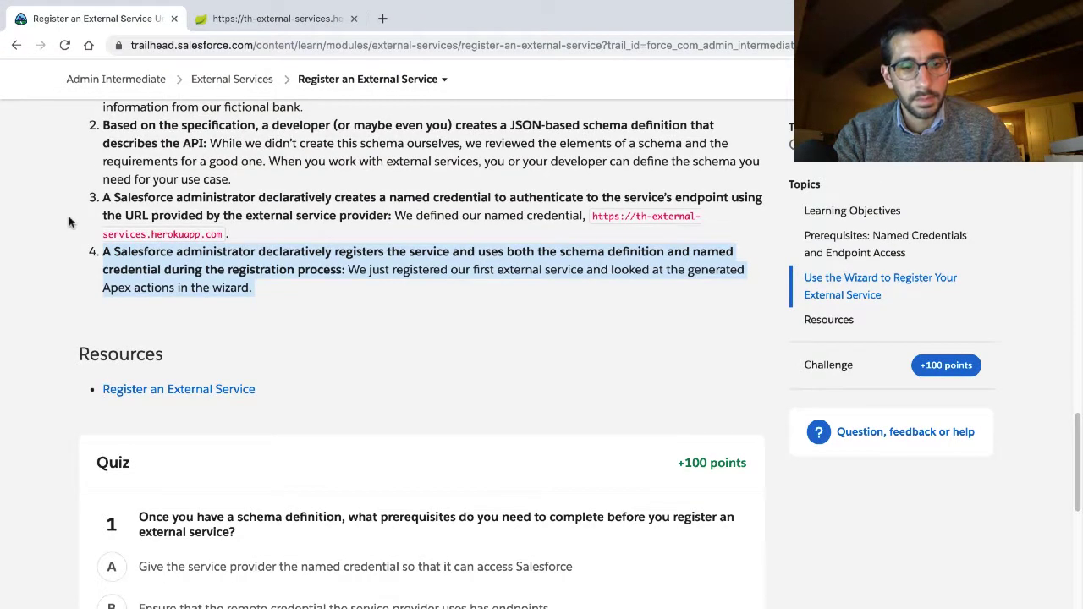
scroll(down, 3)
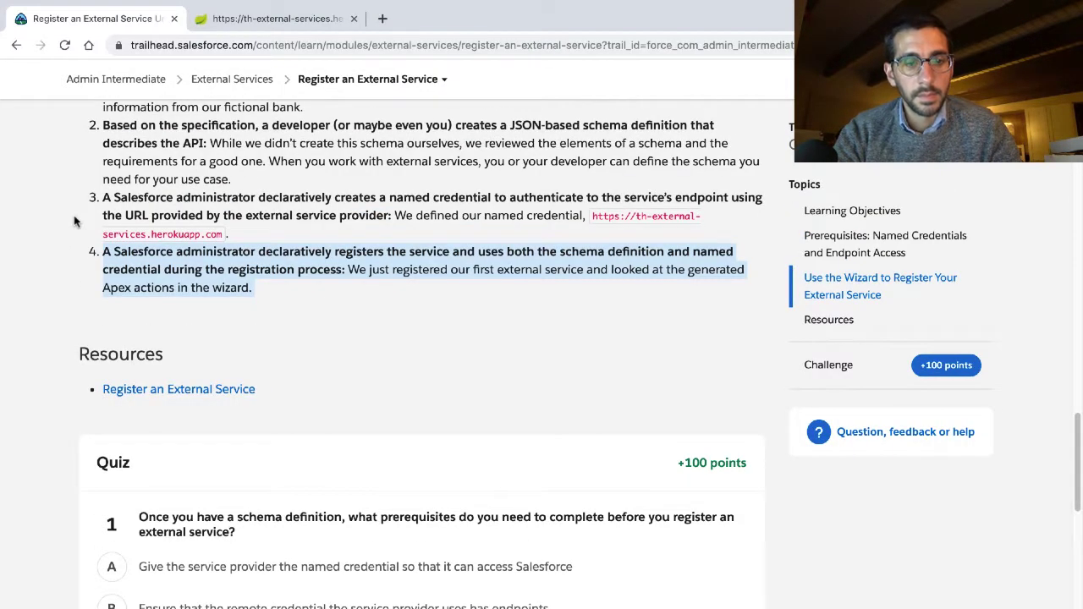
scroll(down, 3)
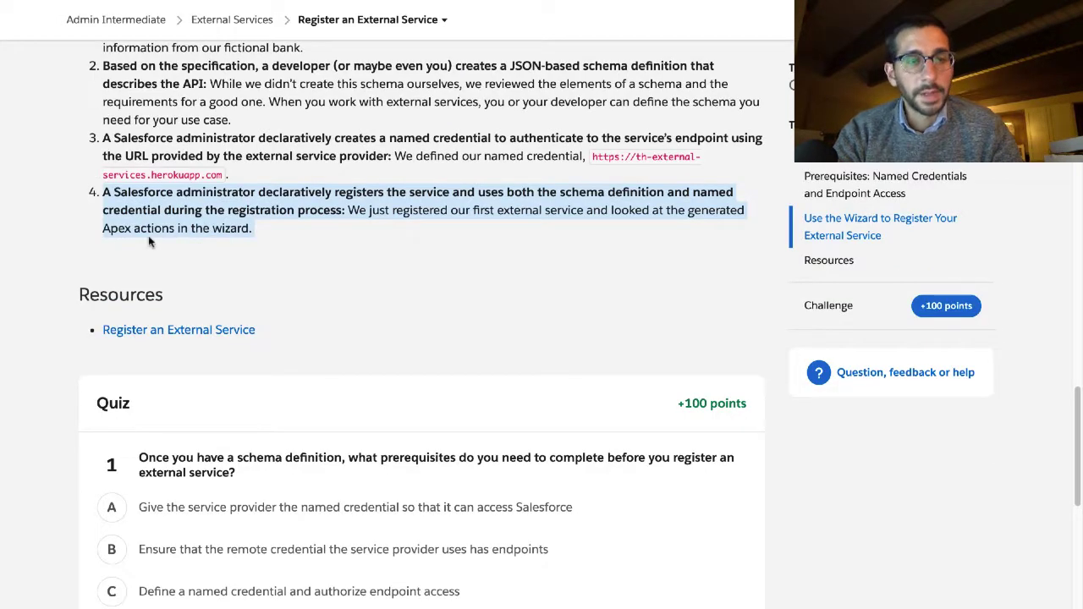
scroll(down, 3)
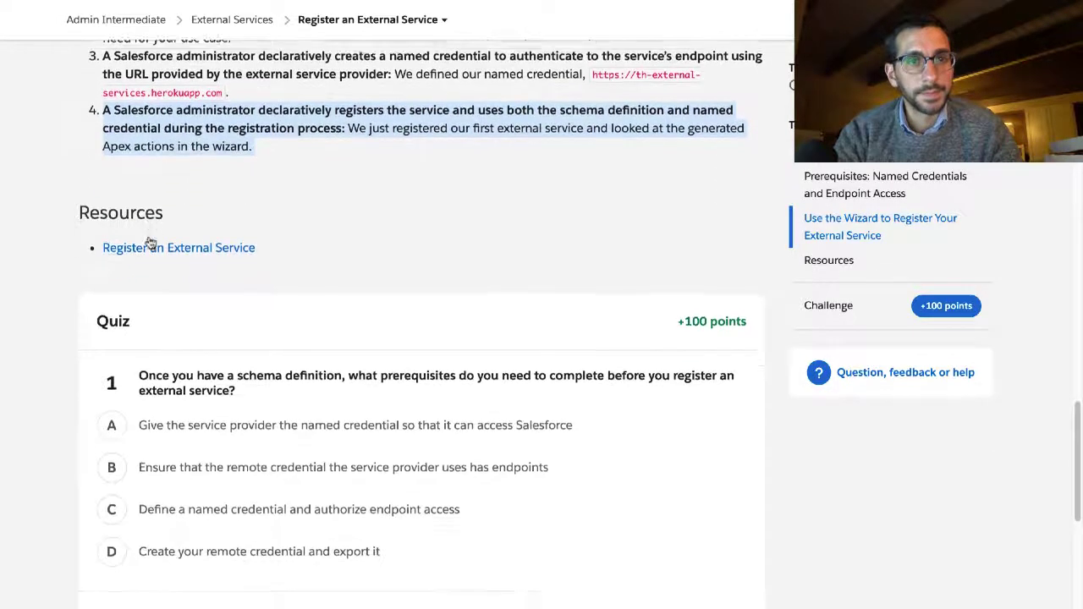
scroll(down, 3)
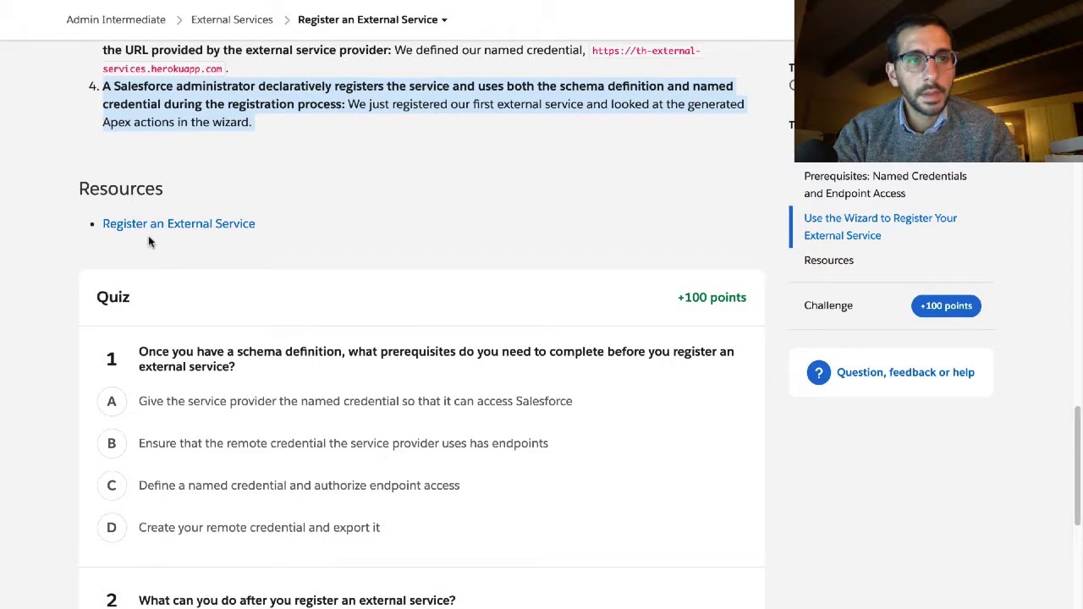
scroll(down, 3)
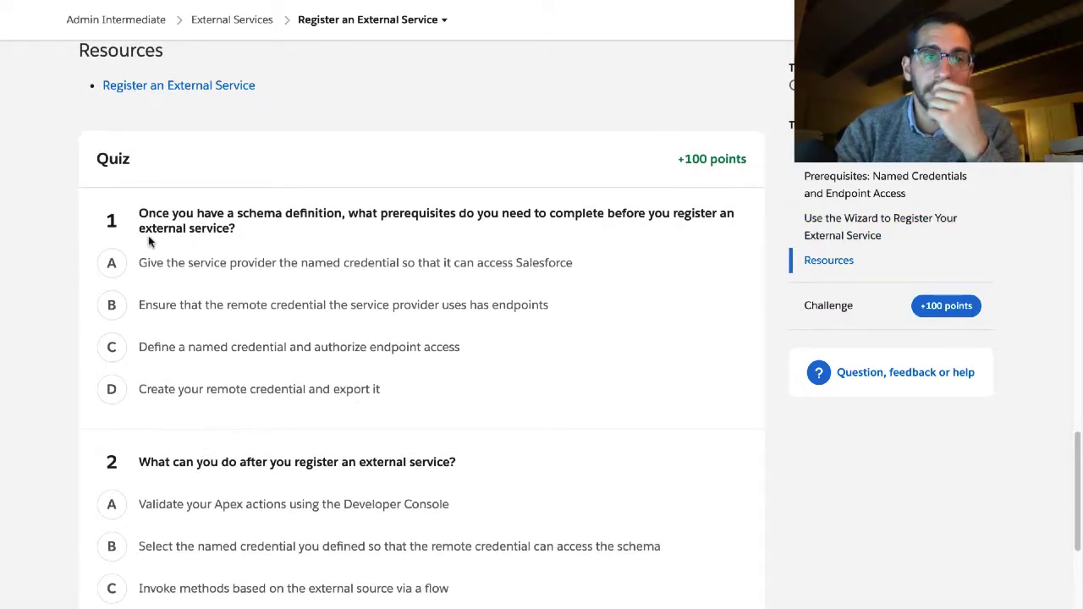
click(682, 8)
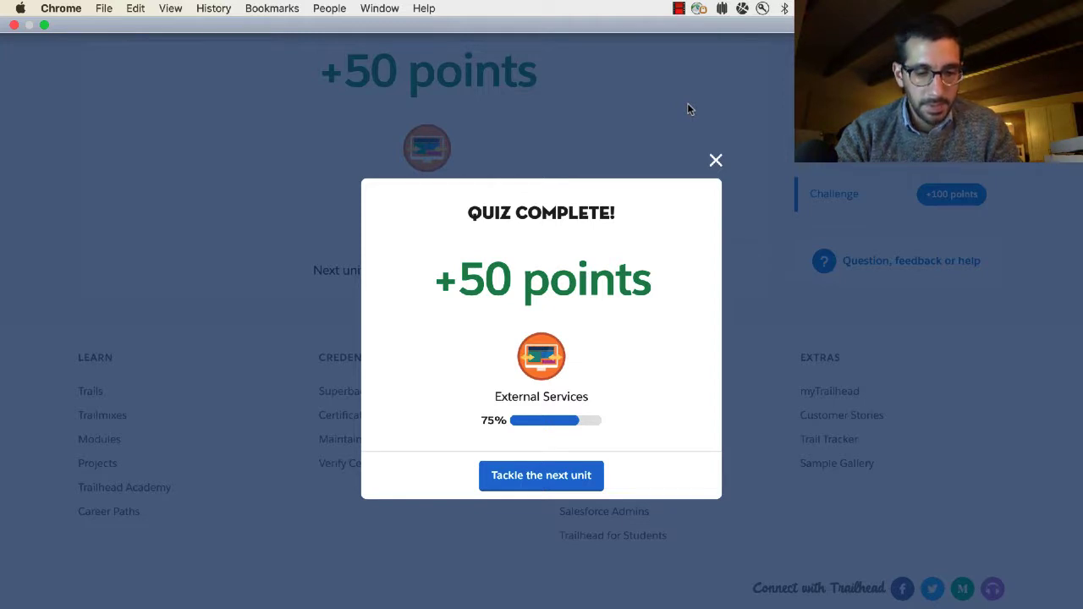
mouse_move(704, 146)
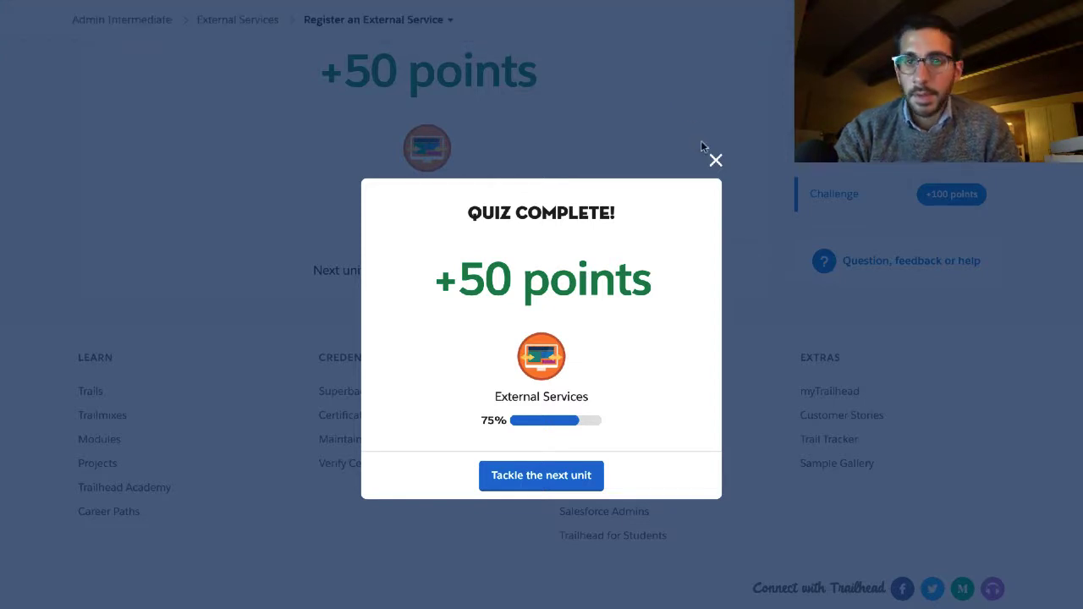
mouse_move(714, 160)
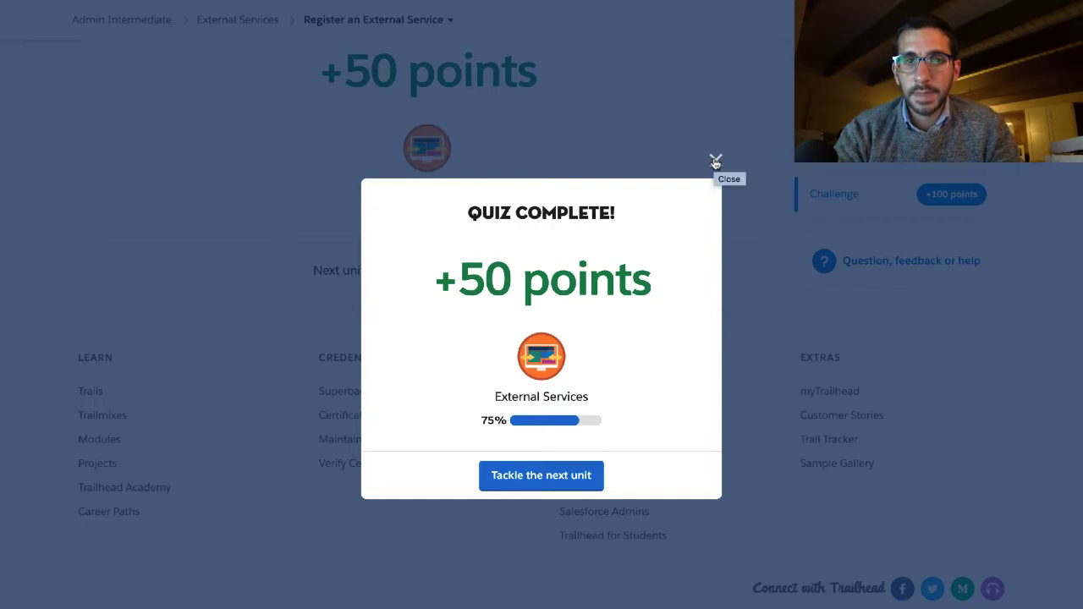